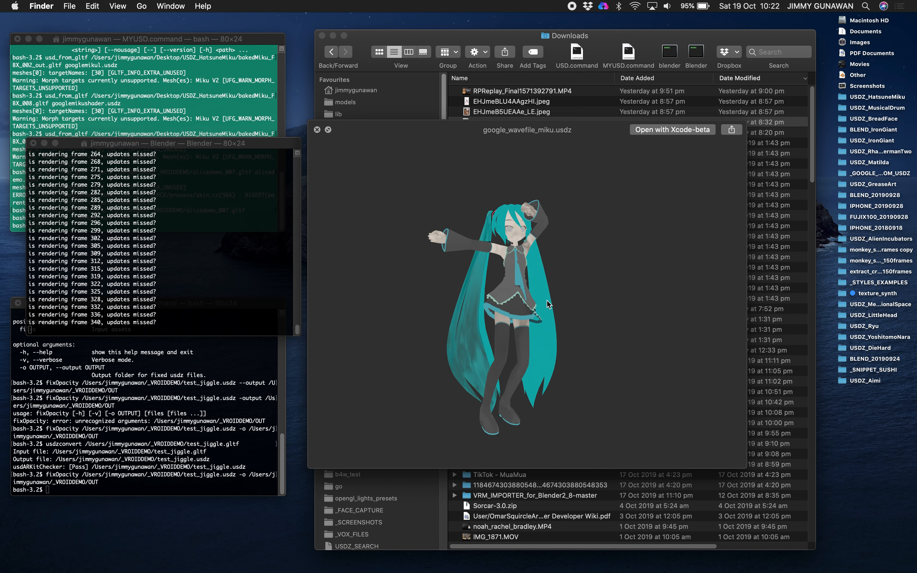
Step: Spin the Miku USDZ model around in the Quick Look preview to inspect it
drag(549, 304, 470, 244)
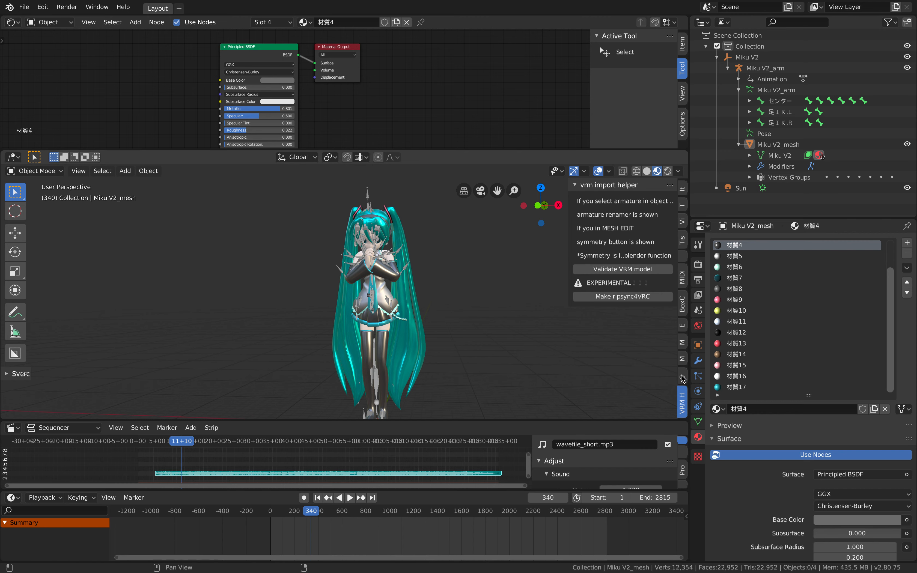
Step: Show the CATS plugin sidebar and scrub the Miku animation to around frame 1058
click(681, 378)
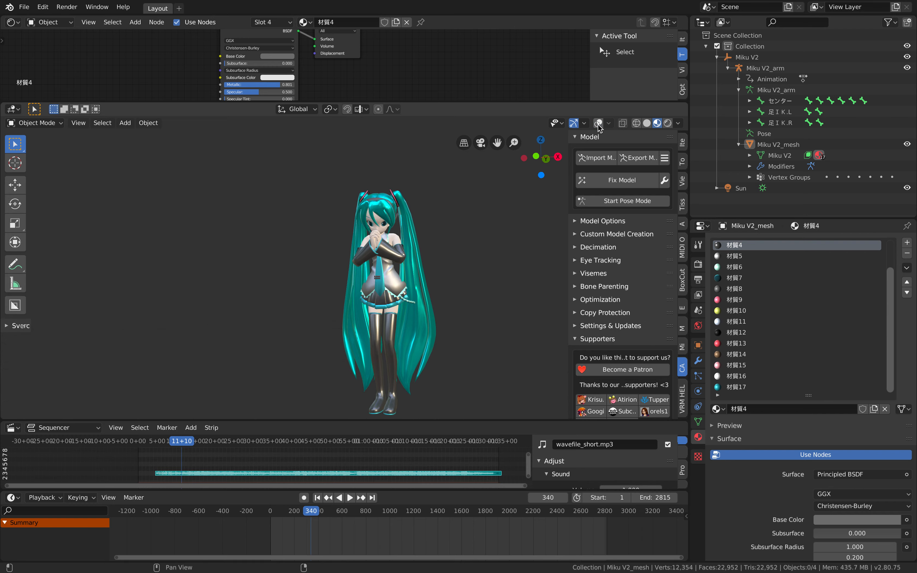
click(339, 498)
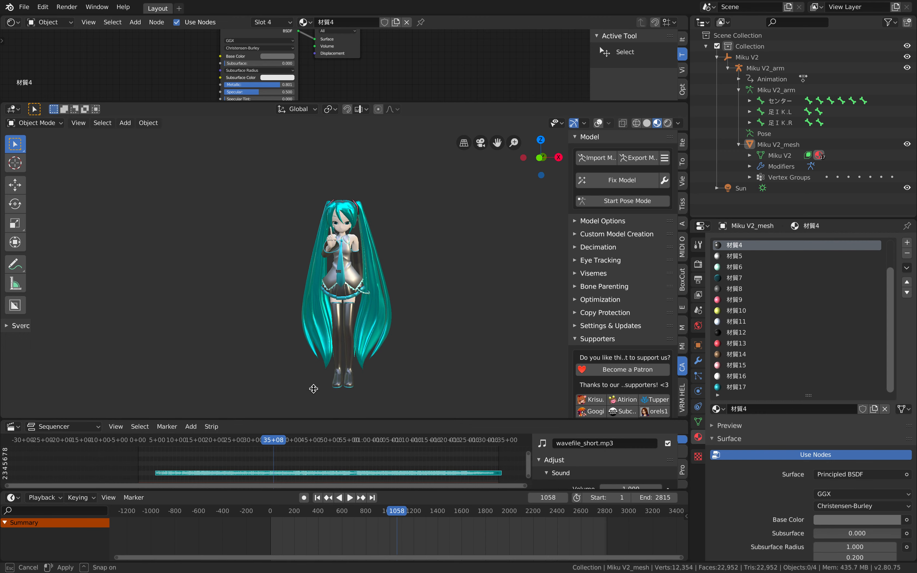
Step: Play the Miku dance with its song, jumping between points in the song until frame 482
click(350, 497)
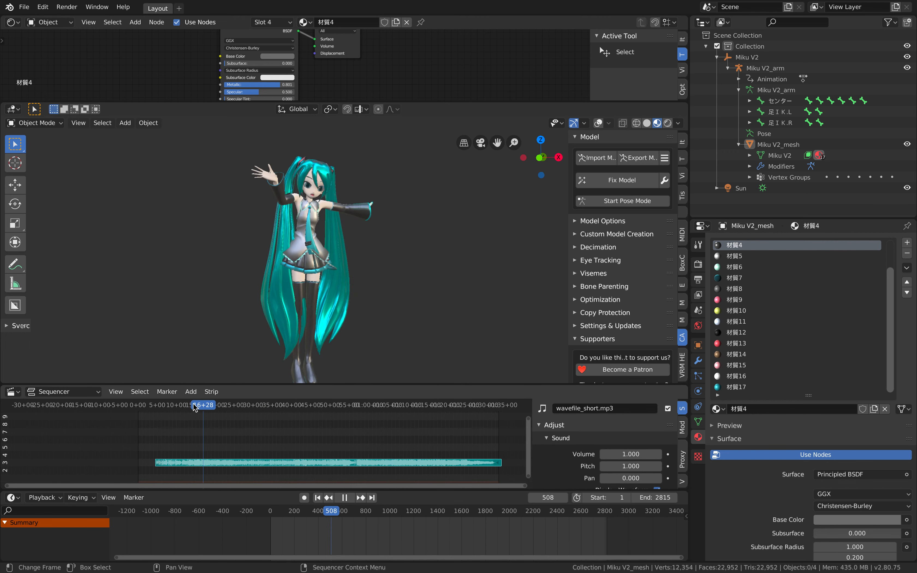
click(344, 498)
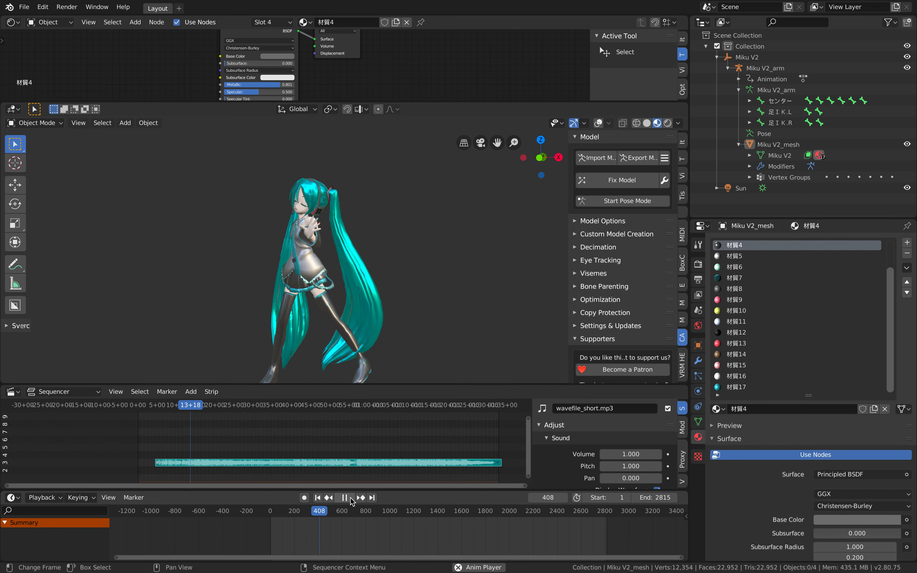
click(344, 498)
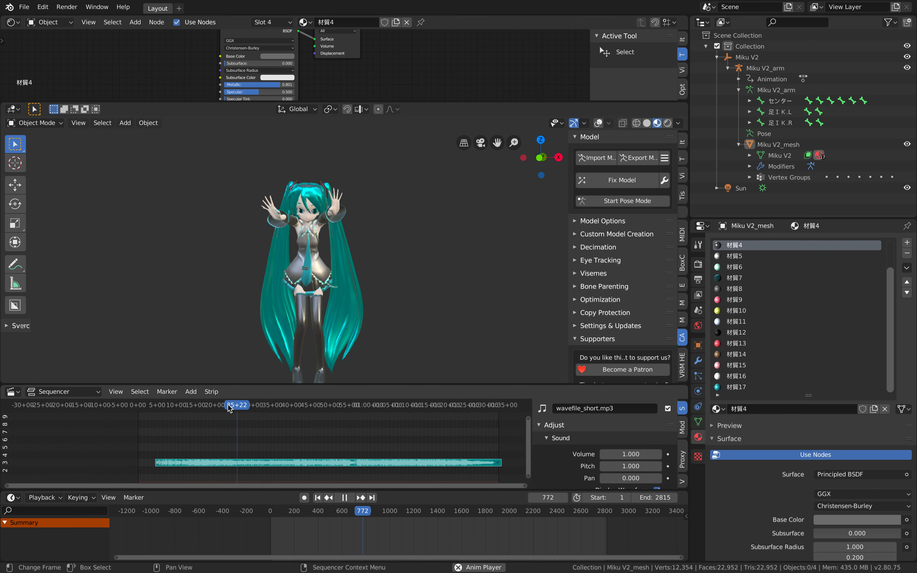
click(344, 498)
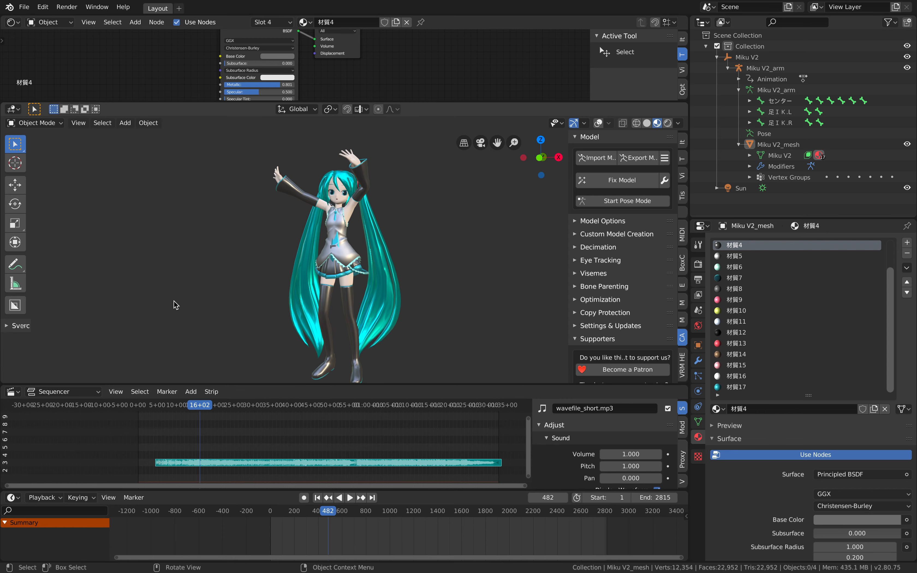
Step: Start an audio mixdown of the scene's song with mp3 container and S32 sample format
click(66, 6)
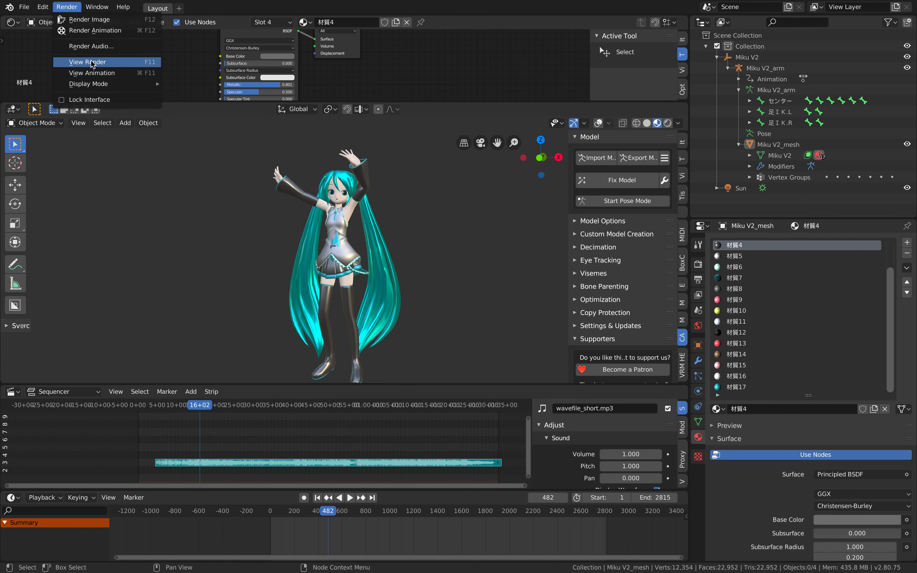
click(91, 45)
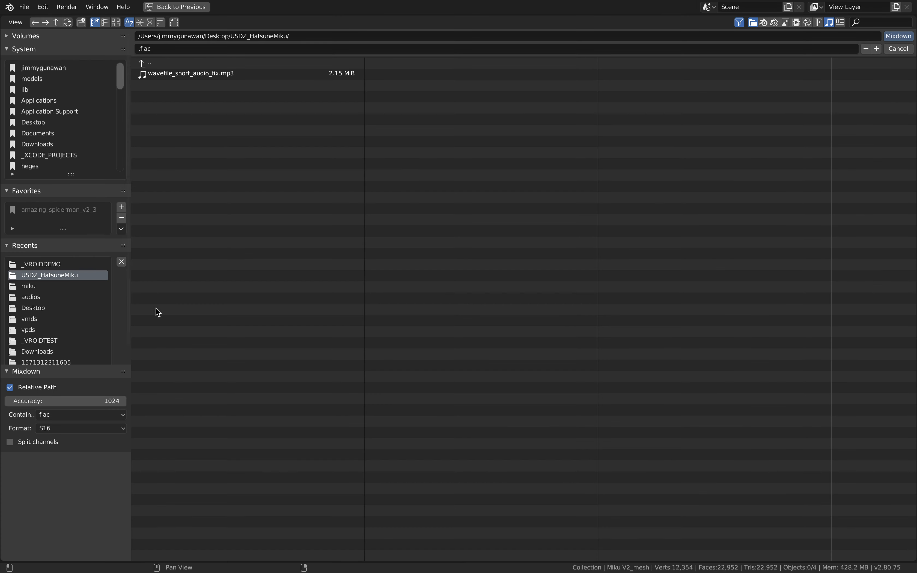
click(80, 415)
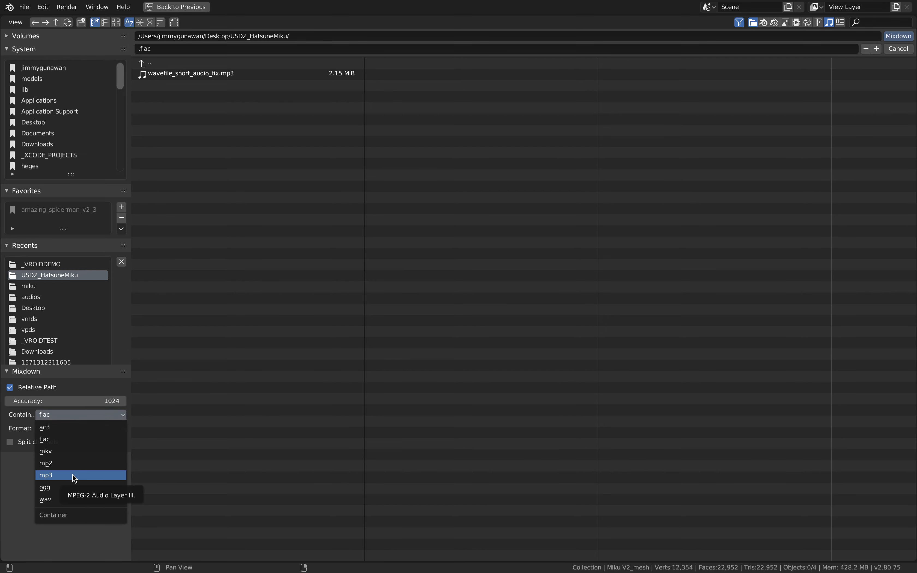
click(46, 475)
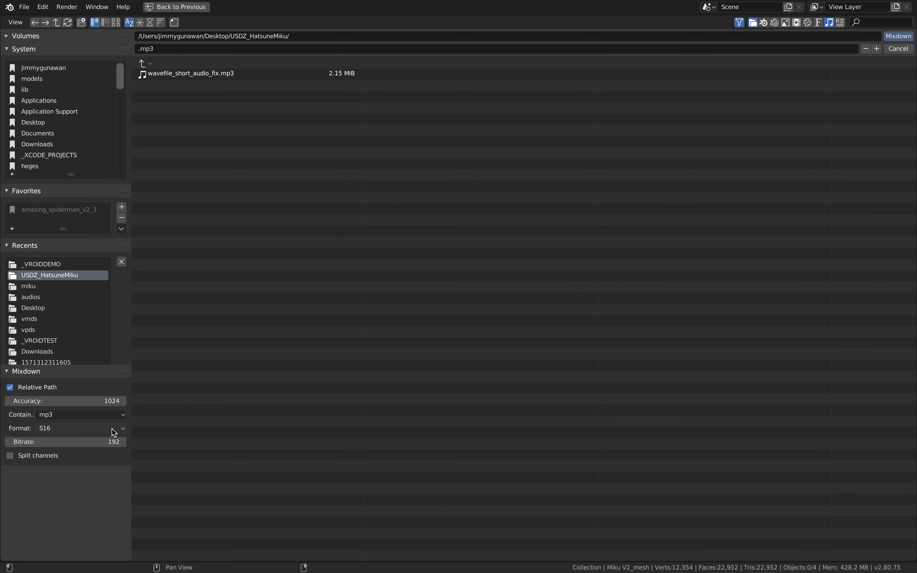
click(66, 428)
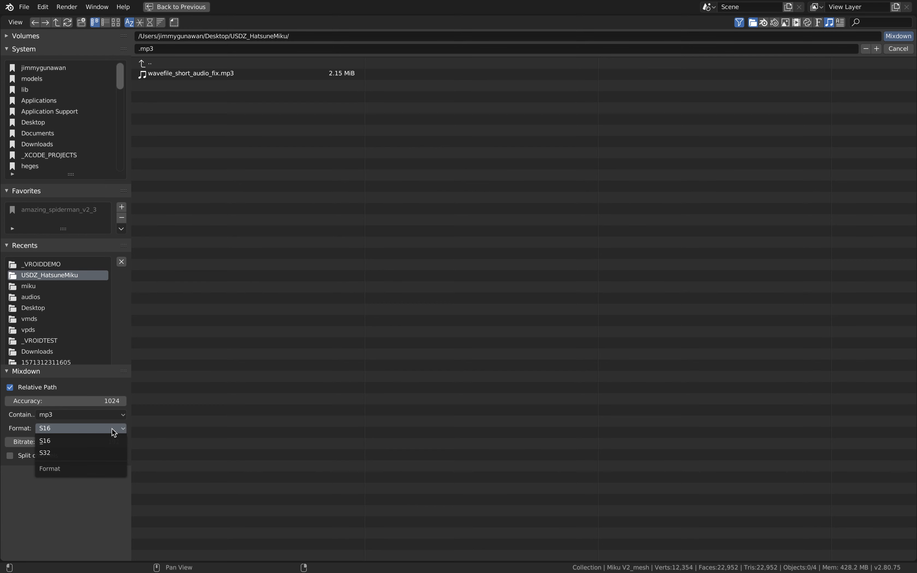
click(44, 453)
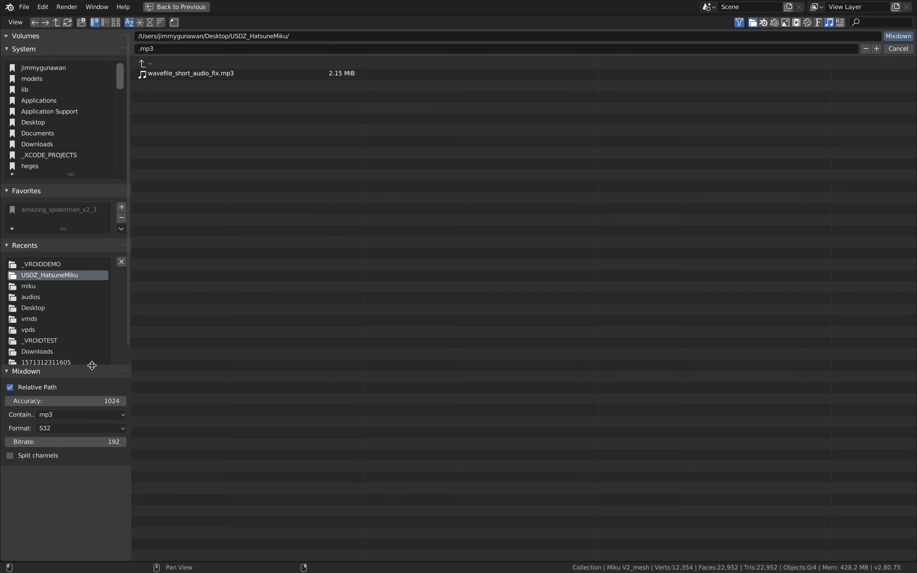
mouse_move(724, 58)
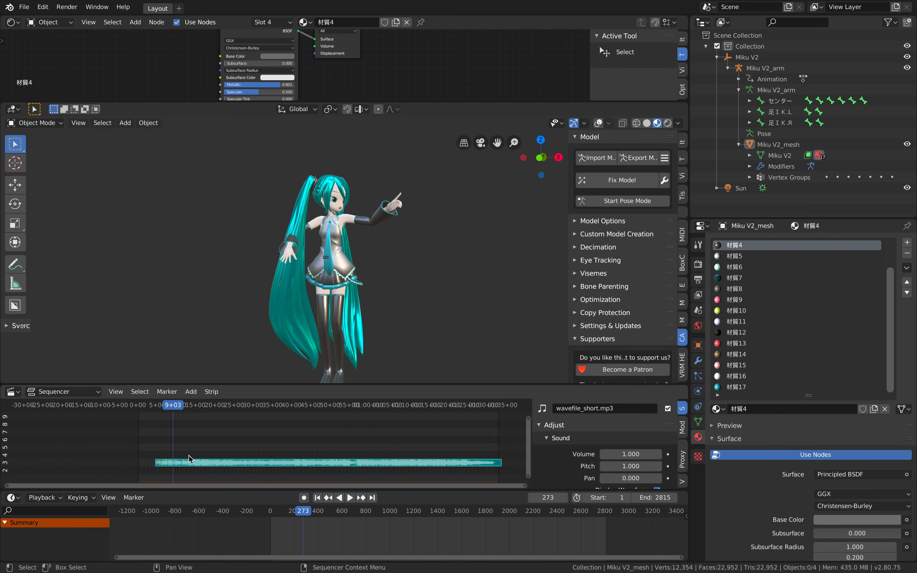
mouse_move(219, 420)
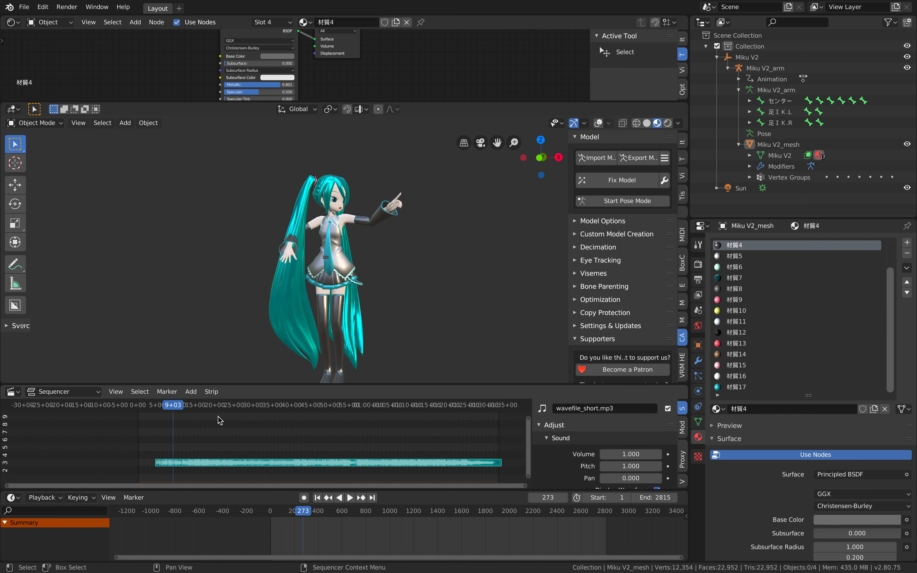
Step: Play the dance on to frame 1809, then bring up the File menu for exporting
click(340, 497)
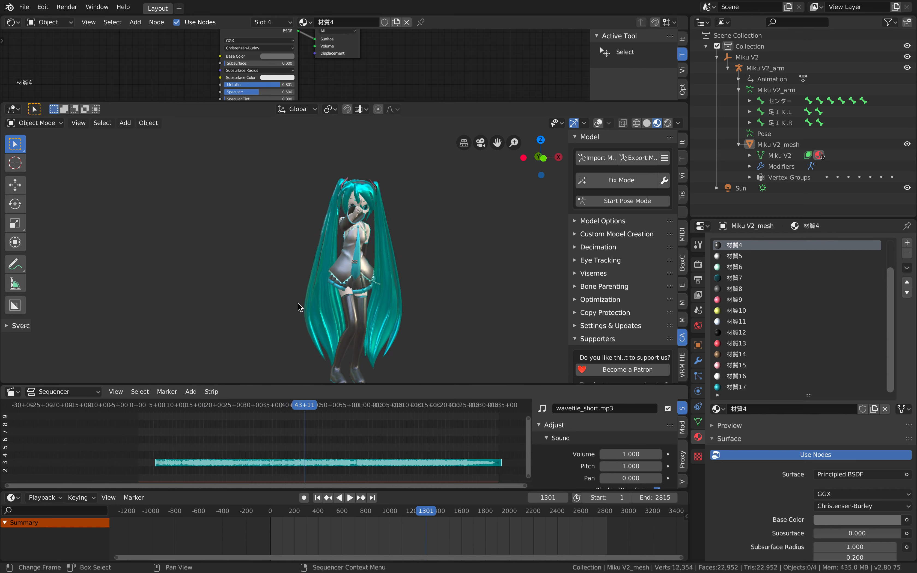
click(350, 498)
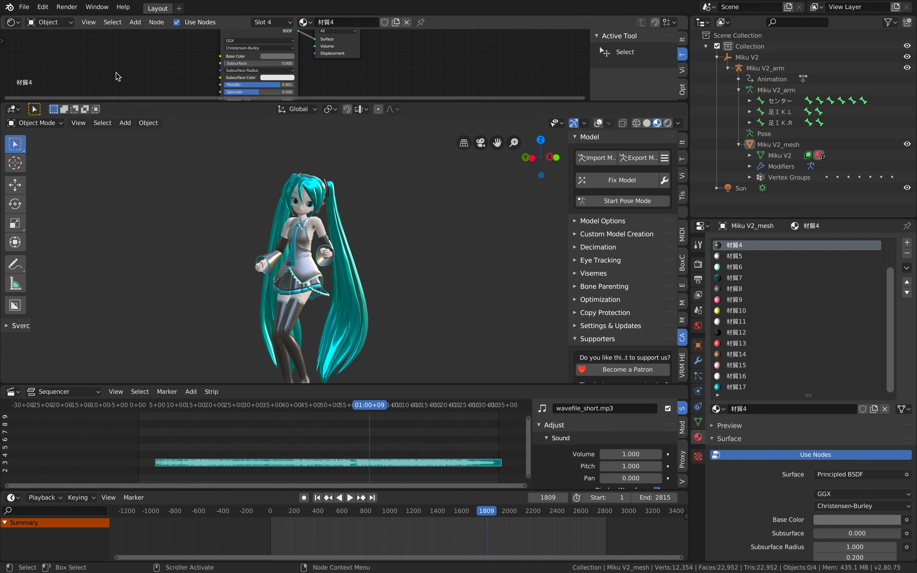
click(24, 6)
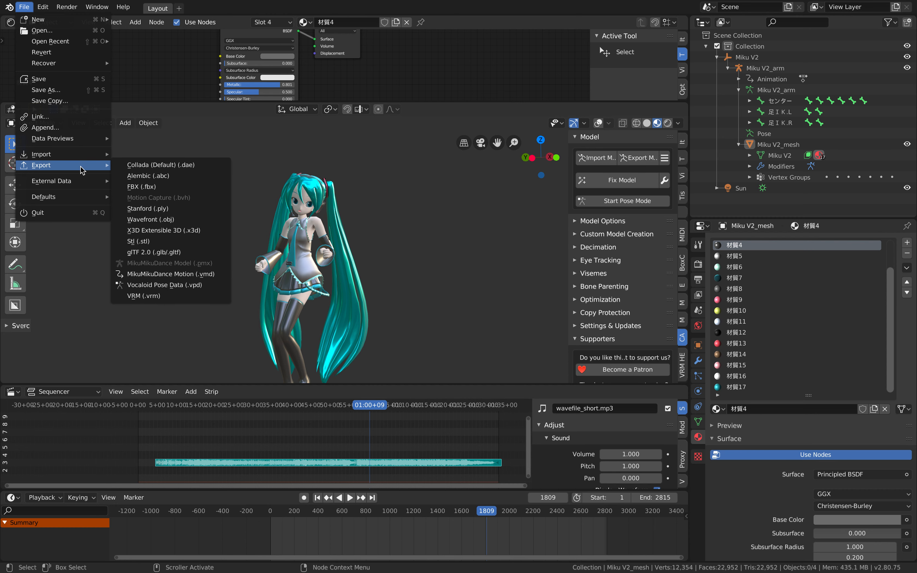
mouse_move(141, 186)
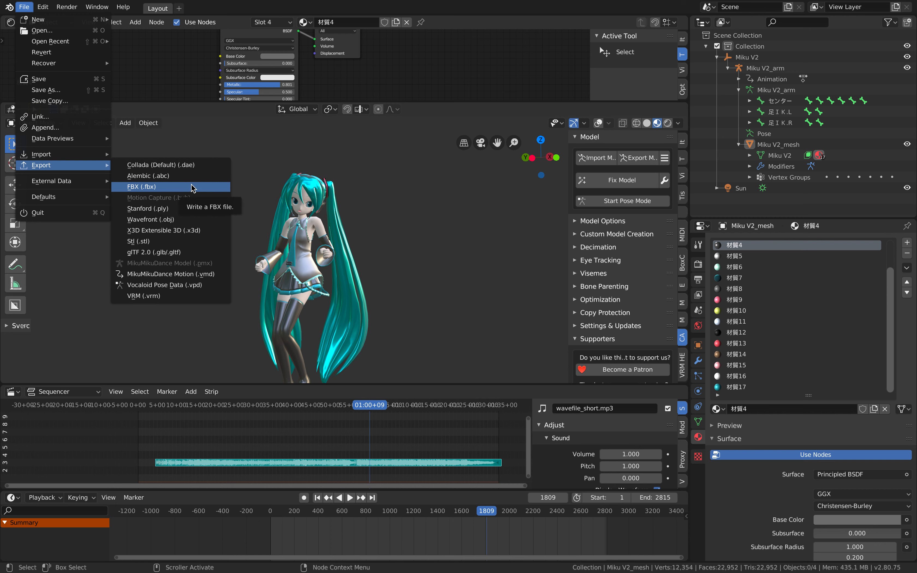
mouse_move(189, 241)
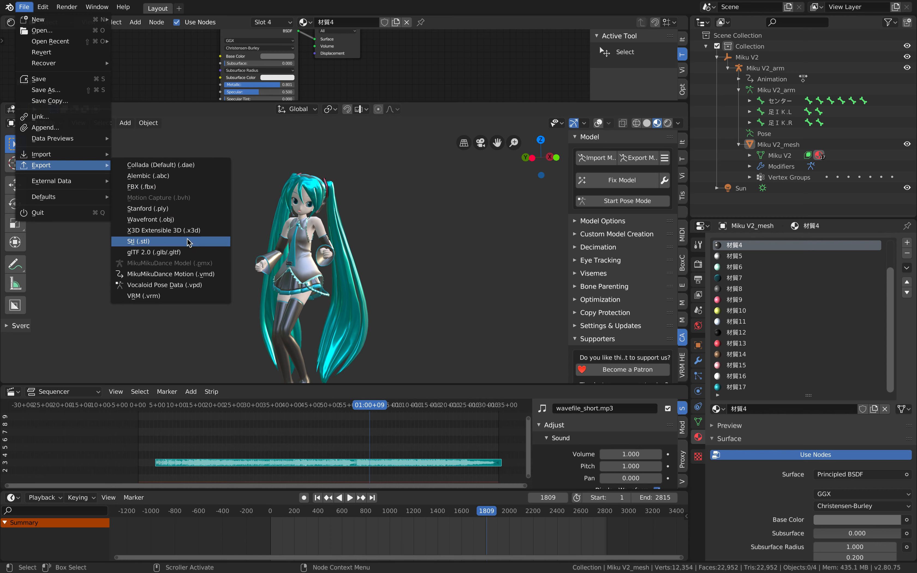
mouse_move(173, 252)
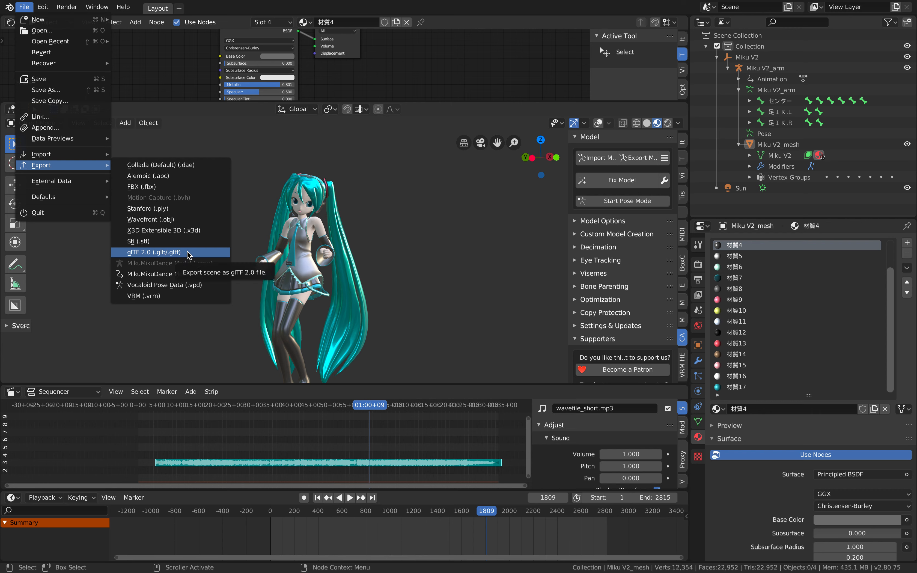
Step: Dismiss the export format list and start a new file, raising the unsaved-changes prompt
click(363, 243)
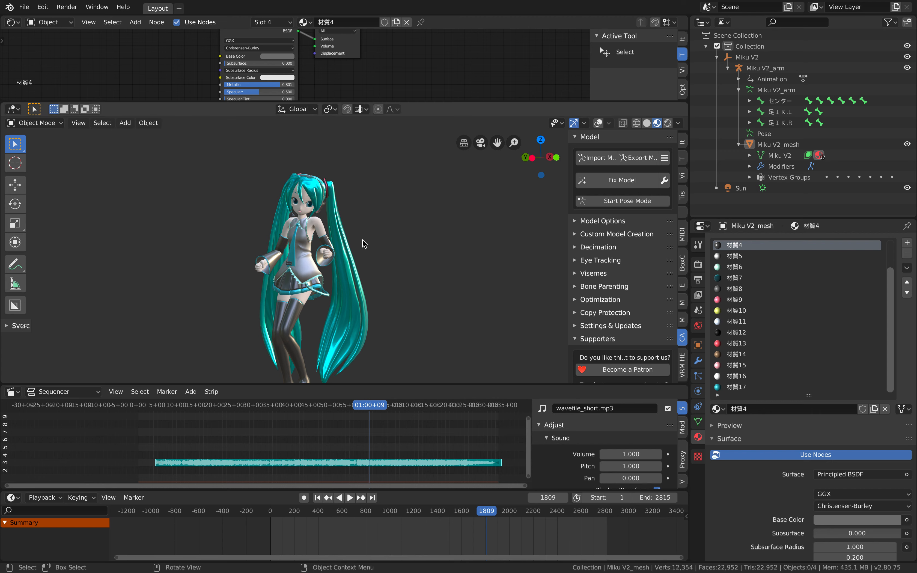
click(24, 6)
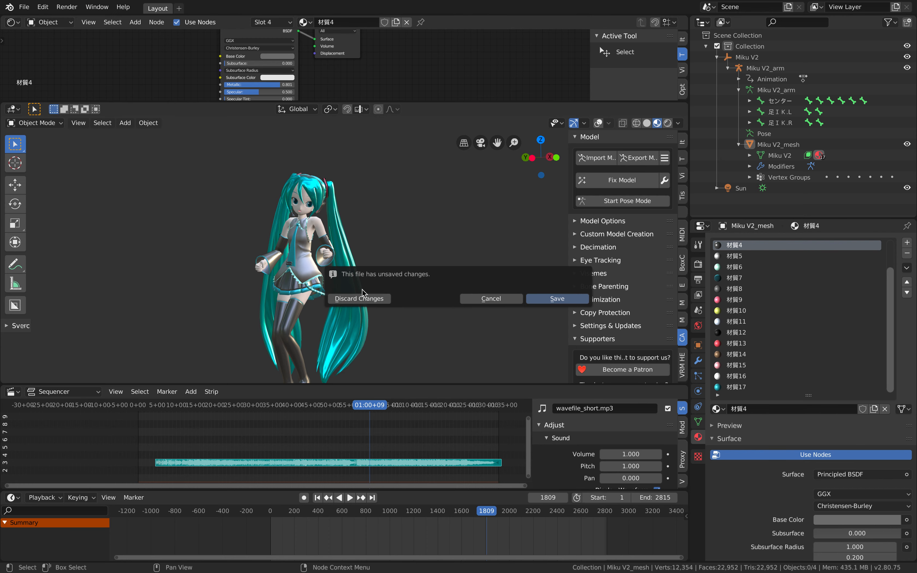
Step: Discard the Miku scene, confirm the 'cats' add-on is enabled, and show the CATS panel in the empty scene
click(359, 298)
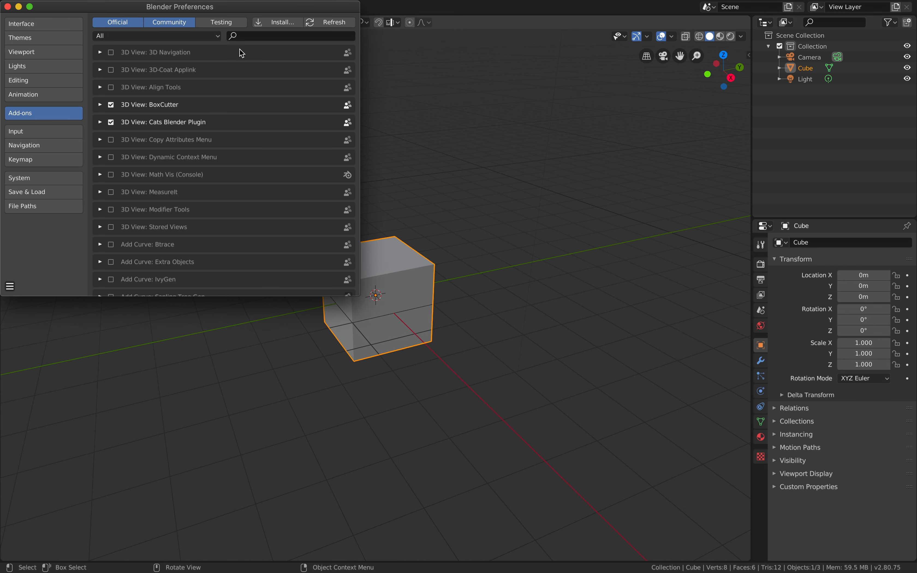
text(cats)
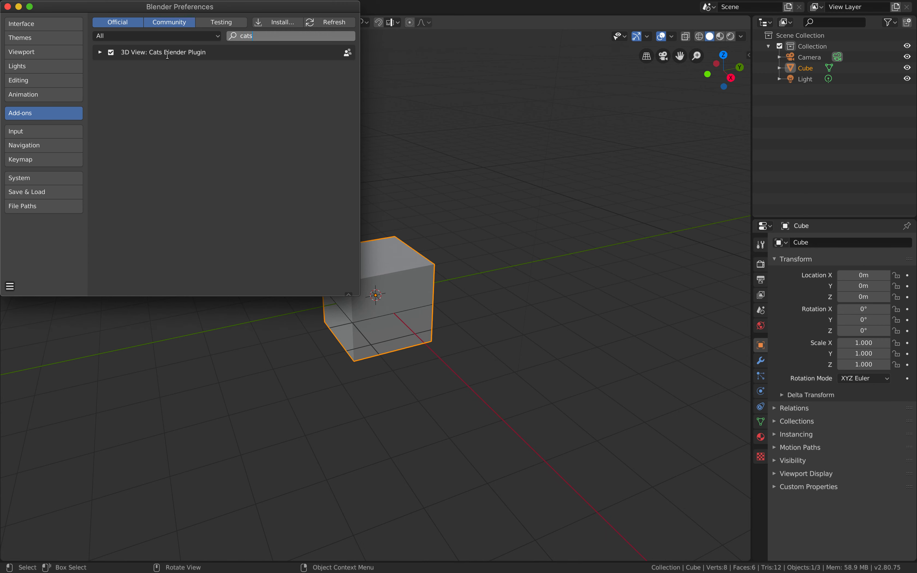
click(100, 52)
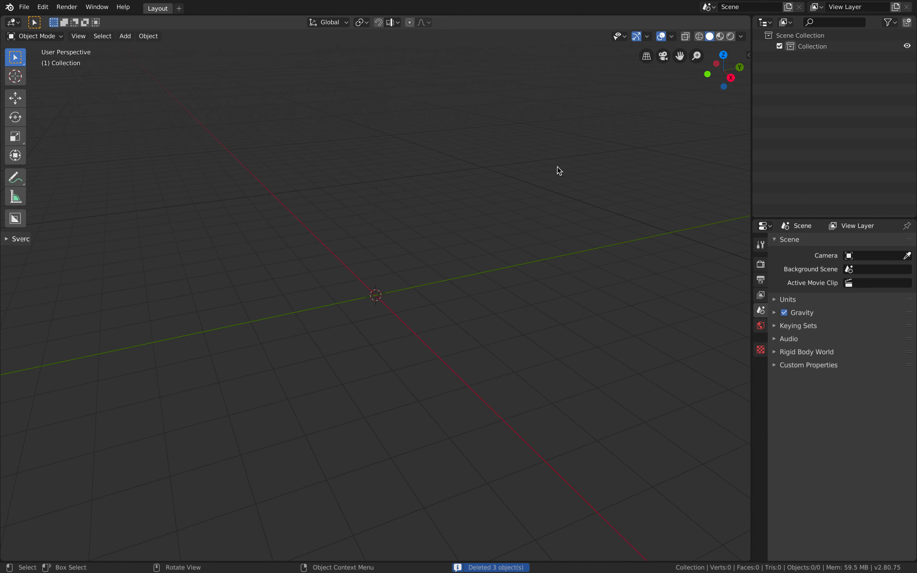
key(n)
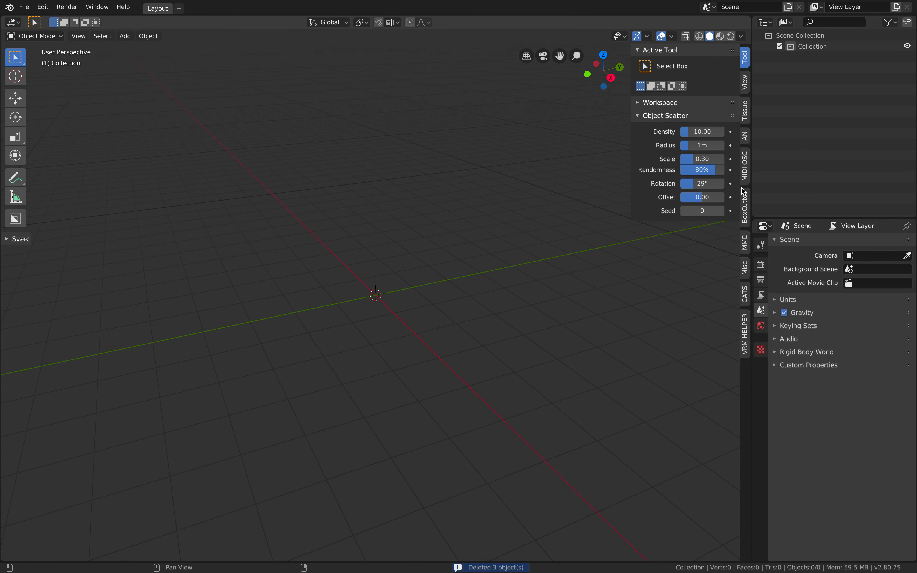
click(744, 290)
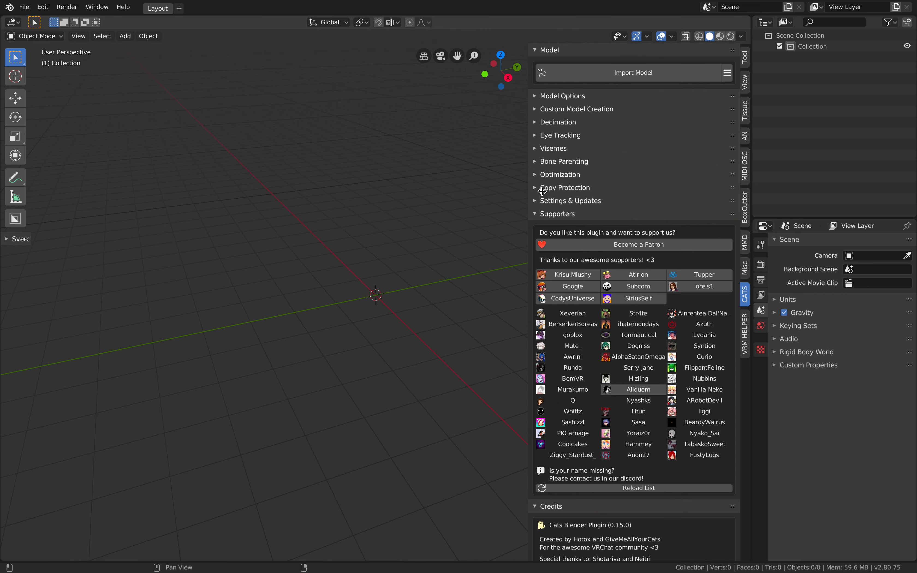
Step: Import miku_v2.pmd from the three.js models/mmd/miku folder via the MikuMikuDance importer
click(24, 7)
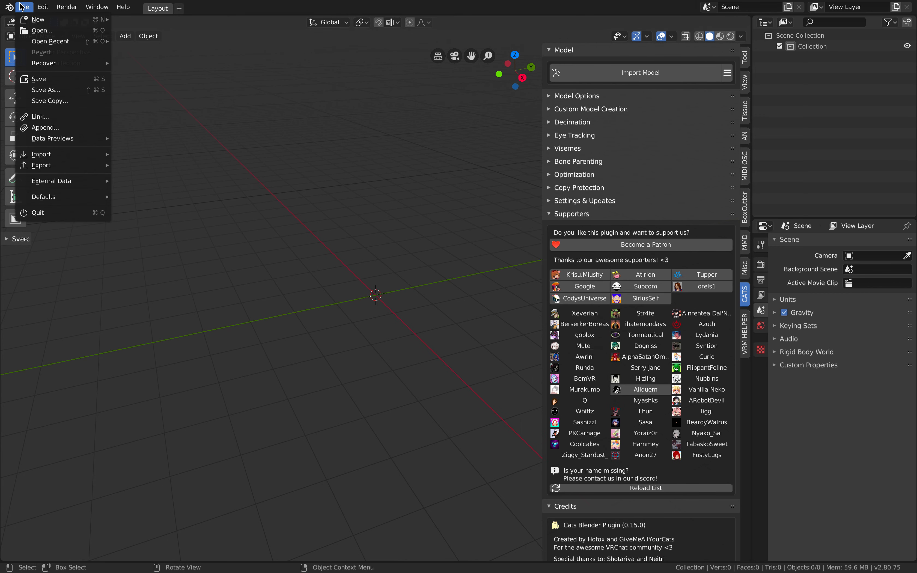
click(41, 154)
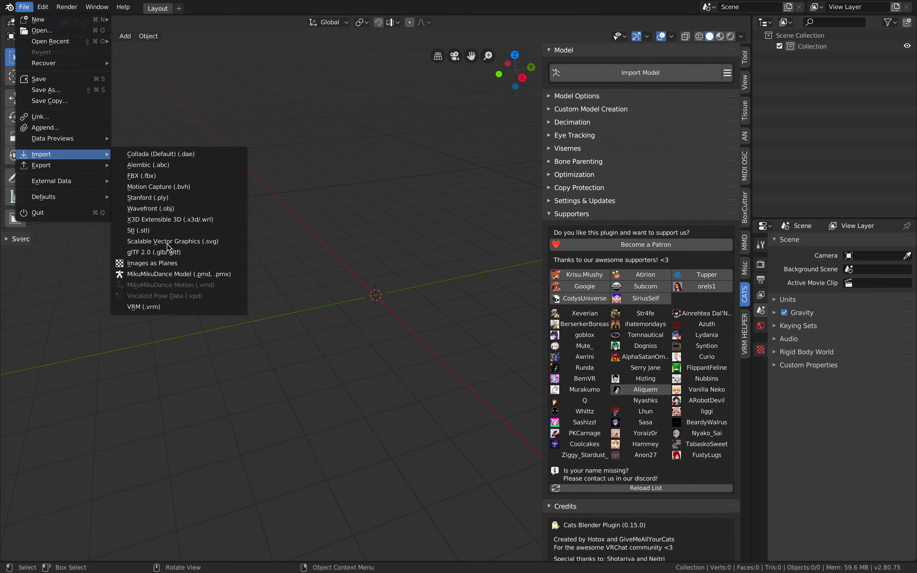
mouse_move(178, 273)
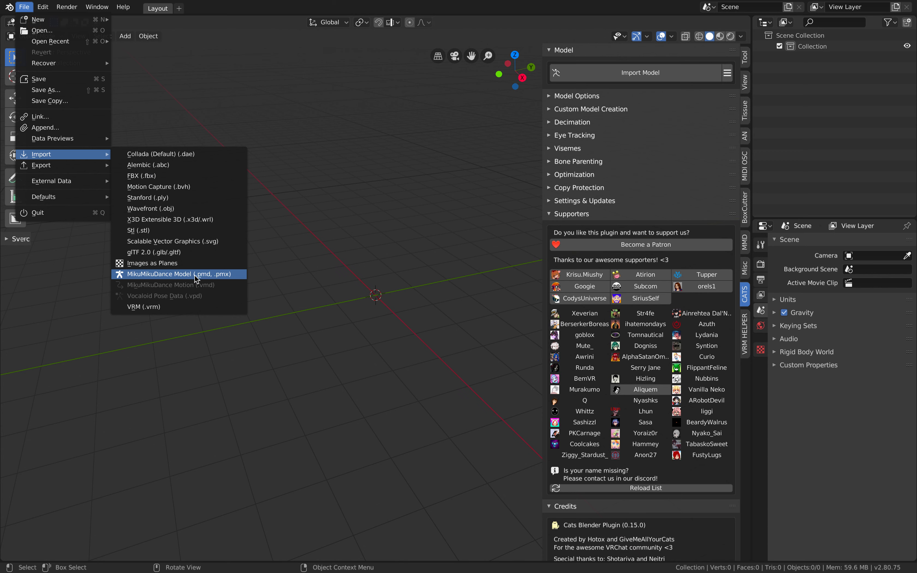
mouse_move(178, 274)
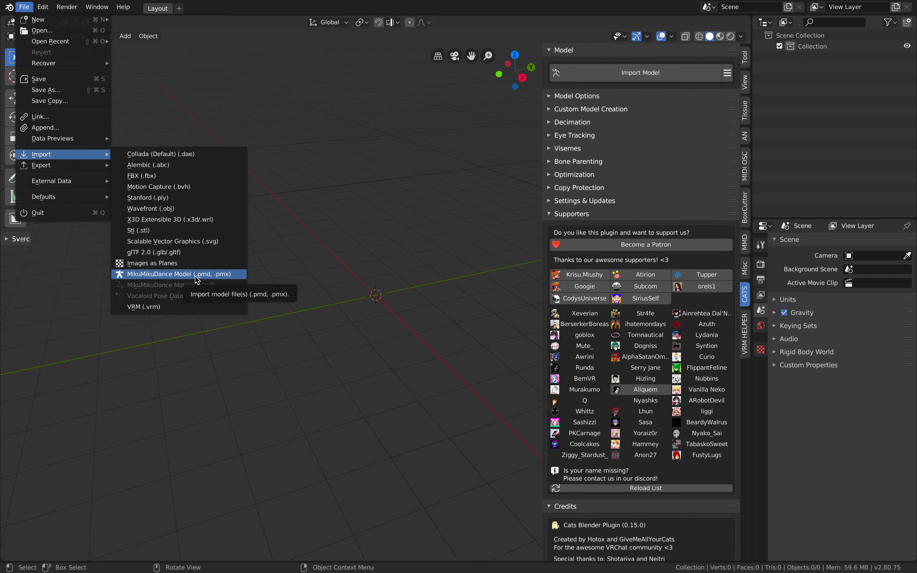
mouse_move(229, 279)
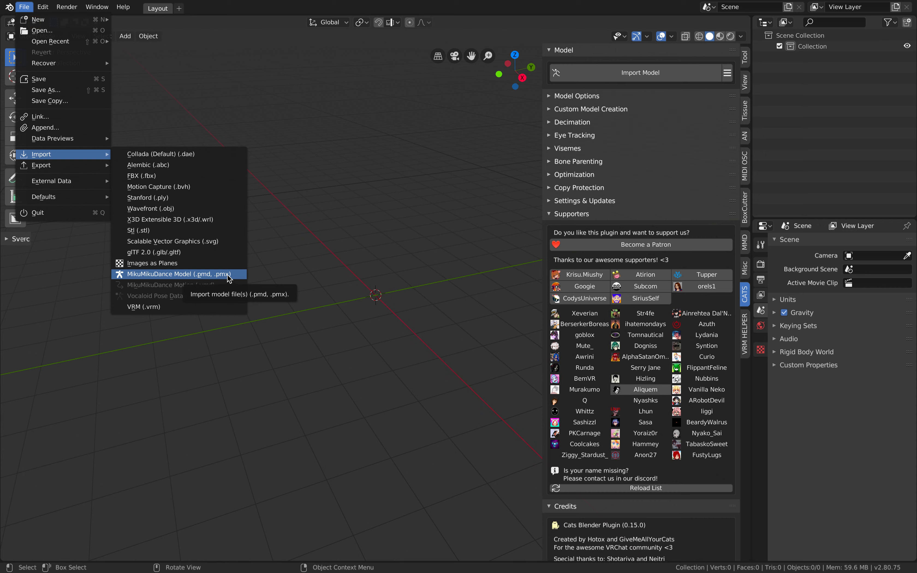
click(179, 274)
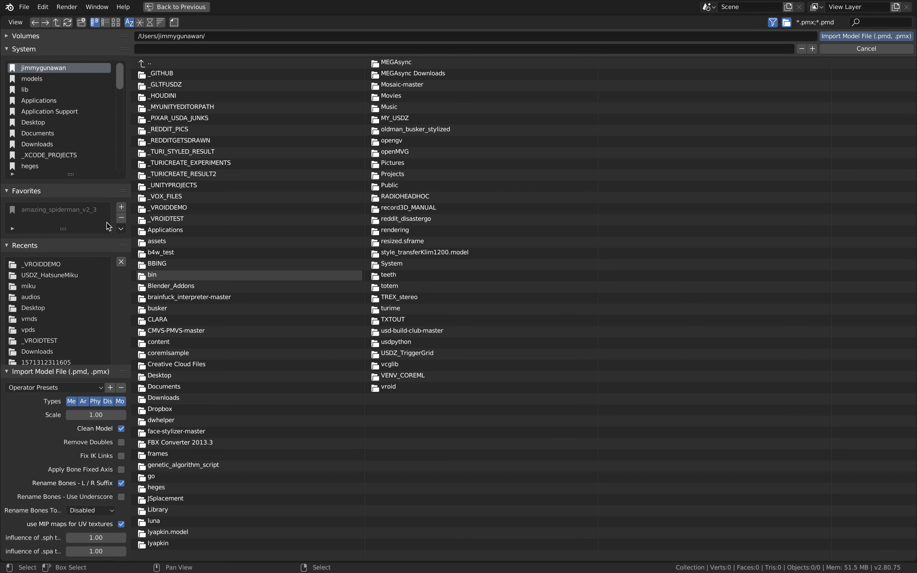
mouse_move(56, 82)
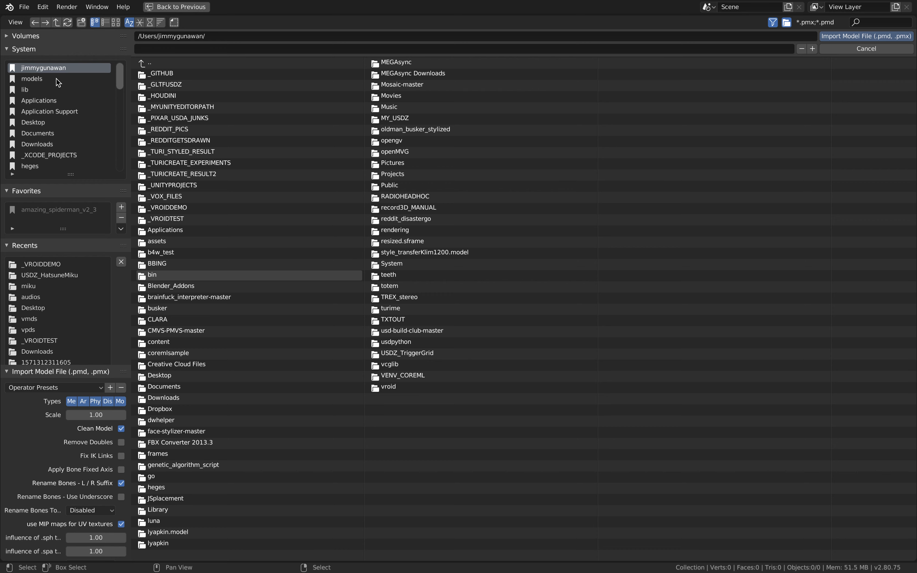
click(32, 78)
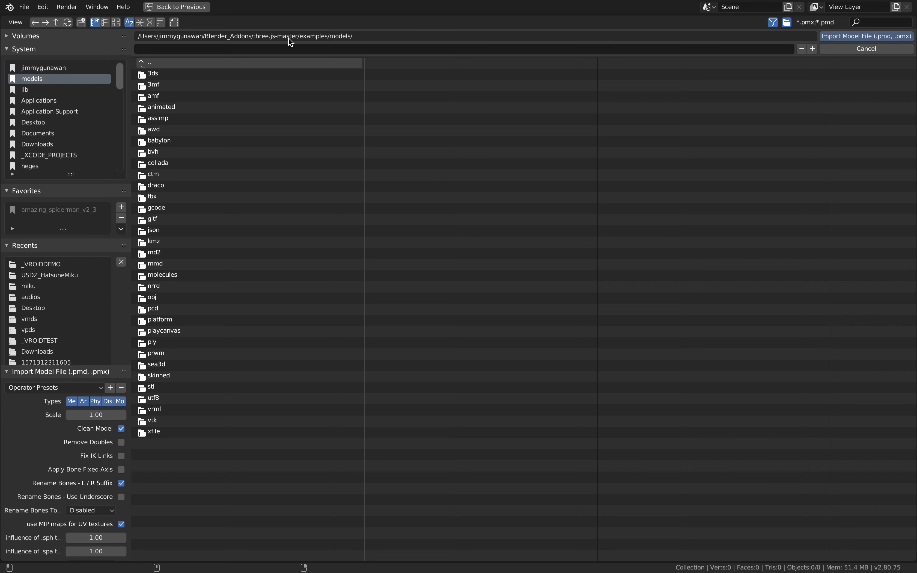
mouse_move(170, 264)
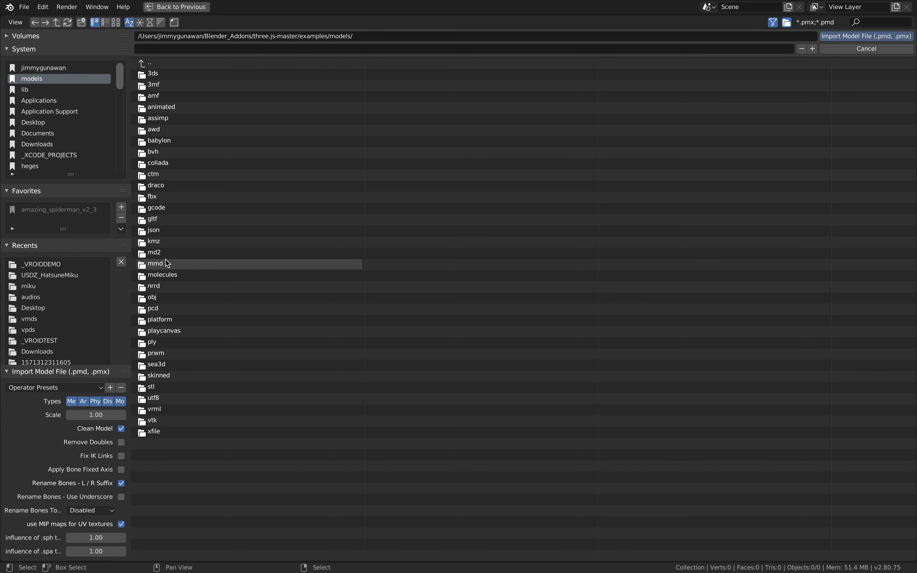
double_click(156, 264)
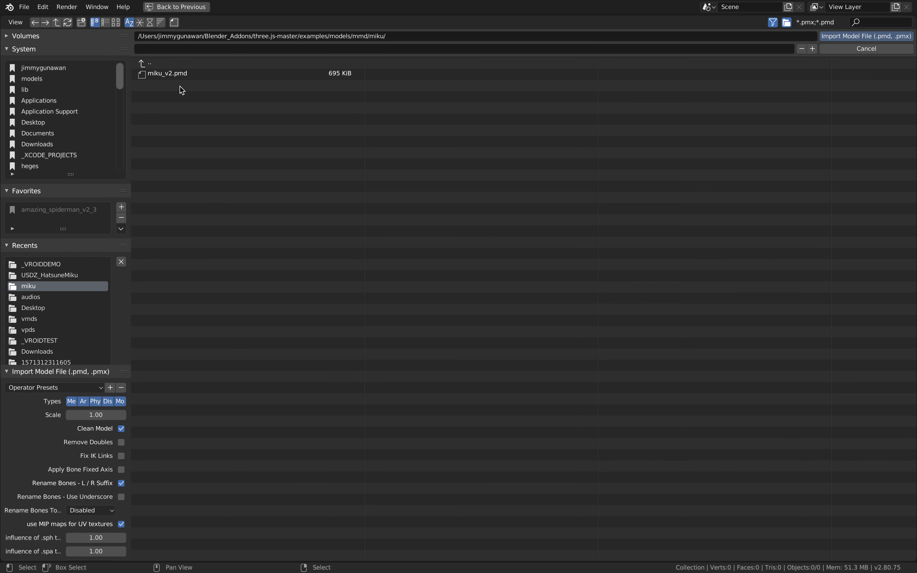
click(168, 74)
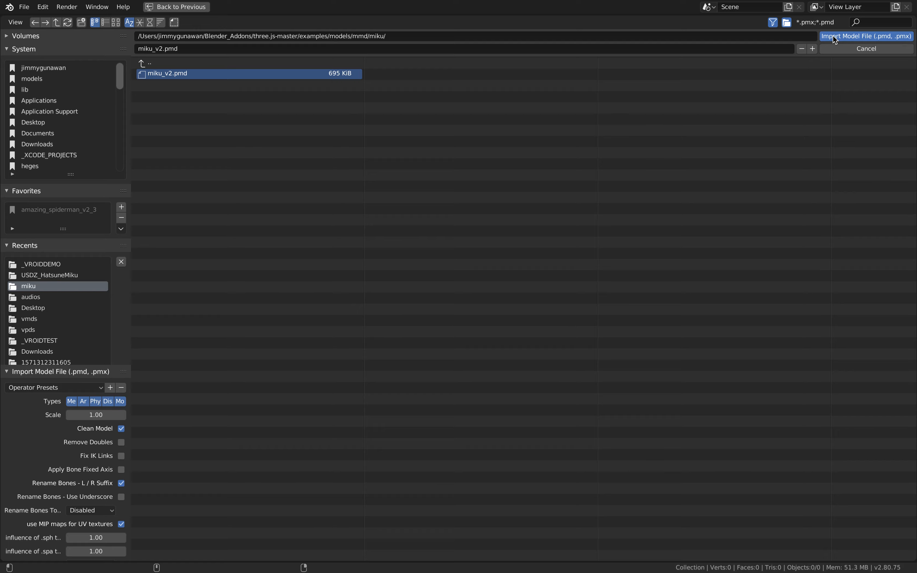
click(866, 35)
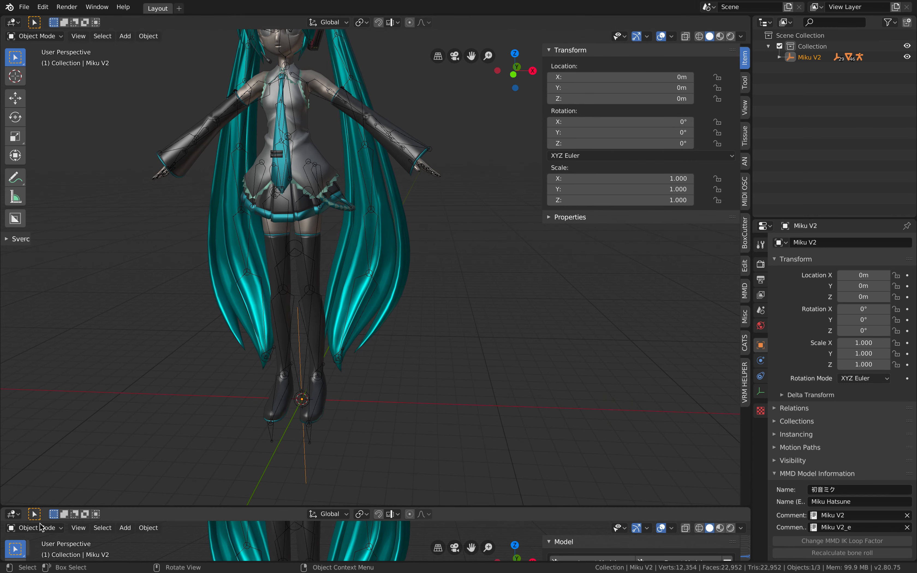
Step: Turn the bottom editor into a Timeline and save the scene as demo_miku_001
click(12, 514)
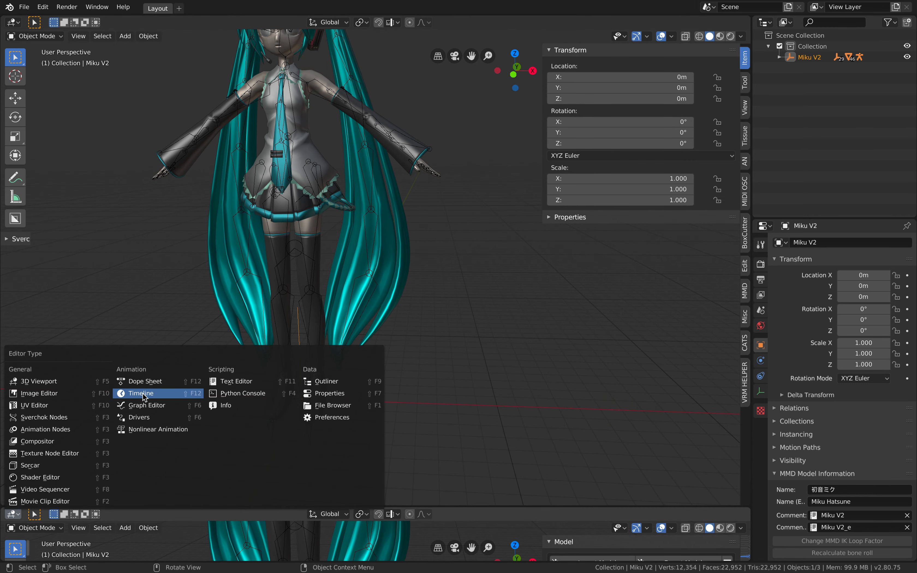
click(141, 393)
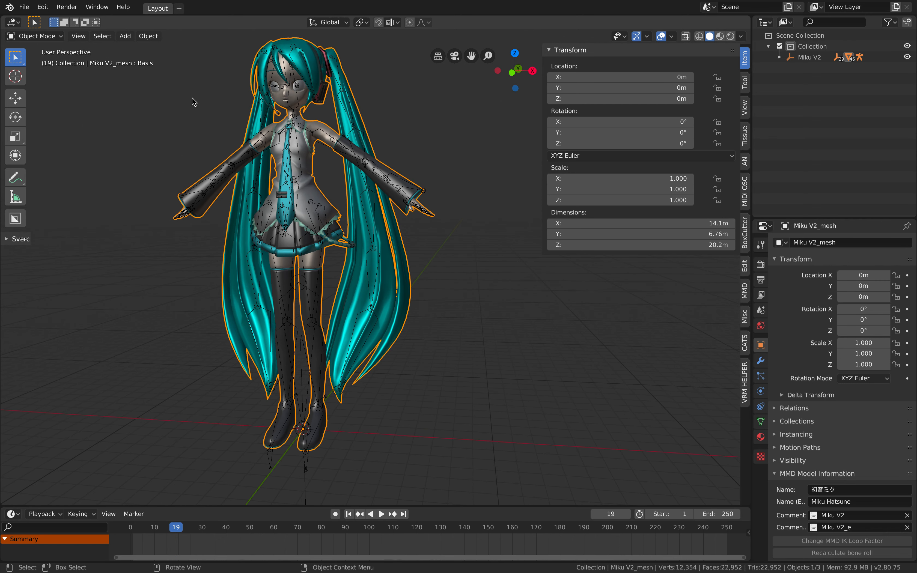
click(24, 7)
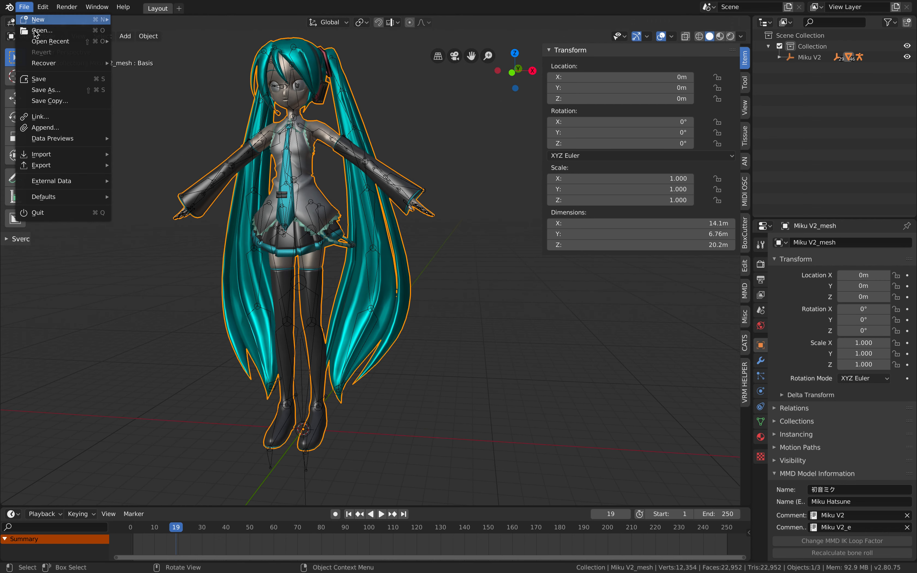
click(47, 90)
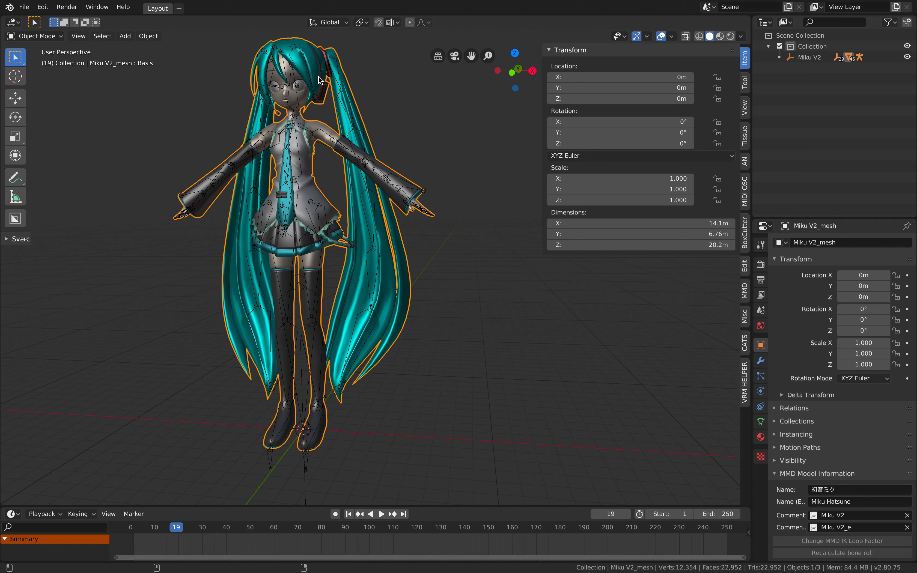
Step: Set up a glTF 2.0 export of demo_miku_001 with glTF Separate format and textures
click(24, 6)
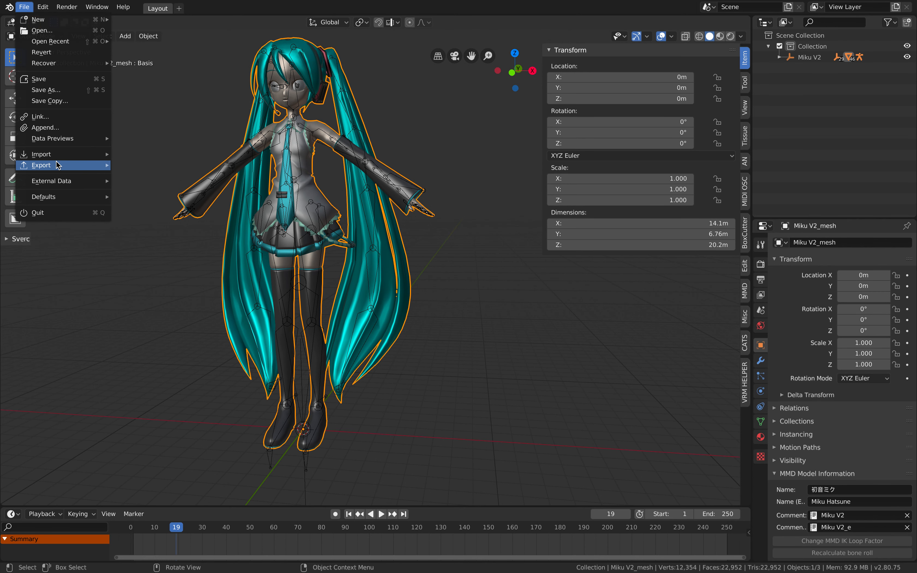
click(41, 165)
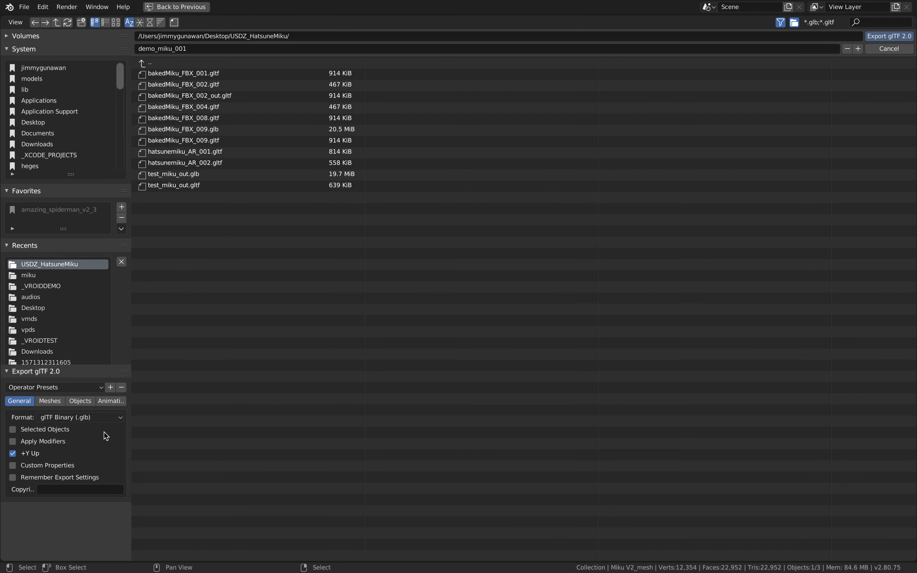
click(80, 417)
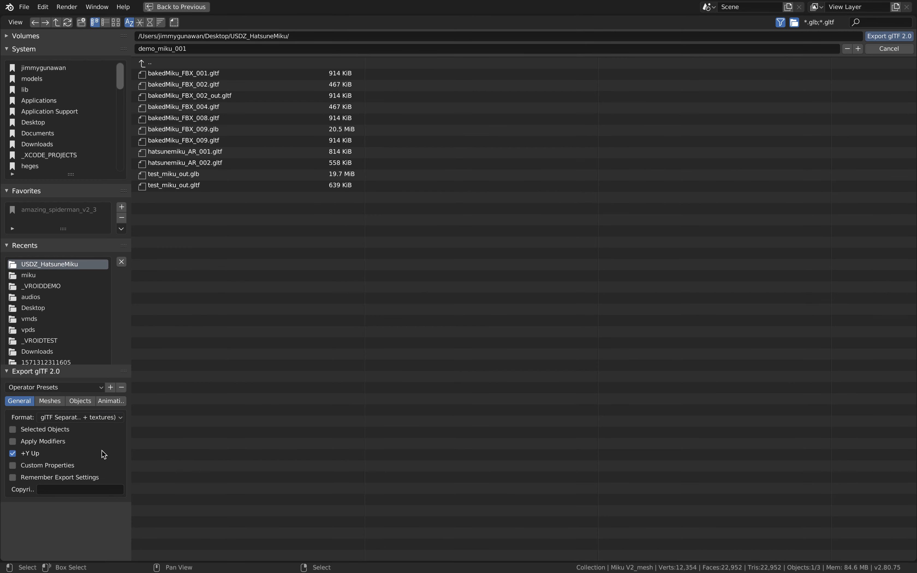
mouse_move(809, 62)
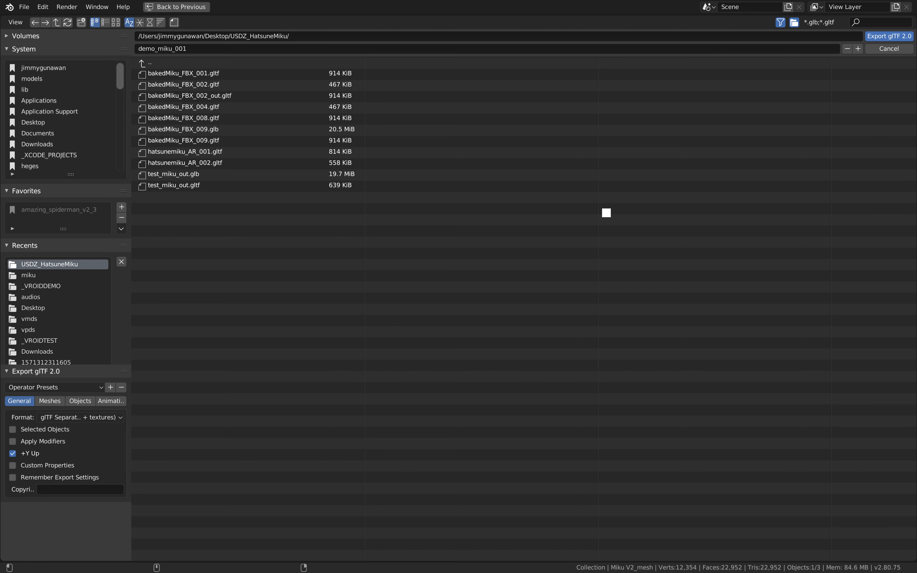
mouse_move(458, 211)
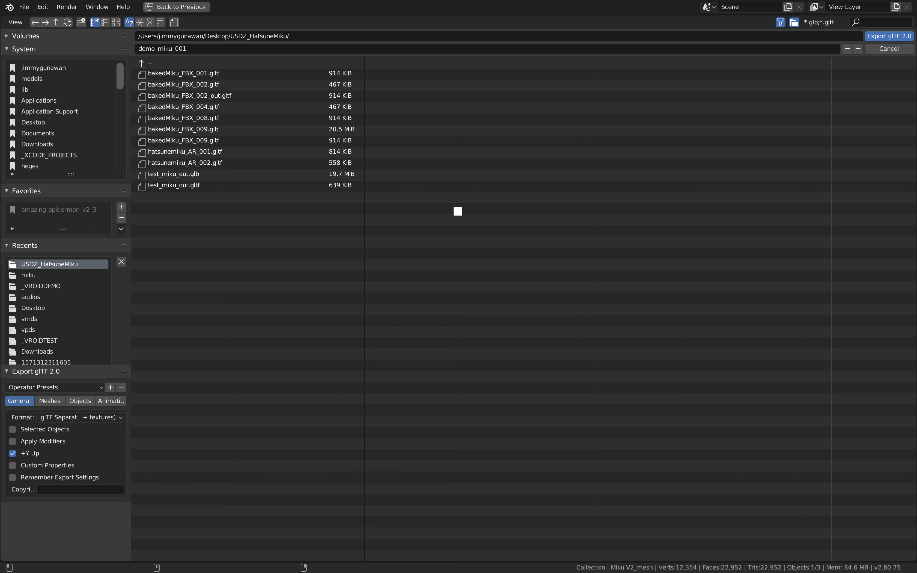
mouse_move(445, 190)
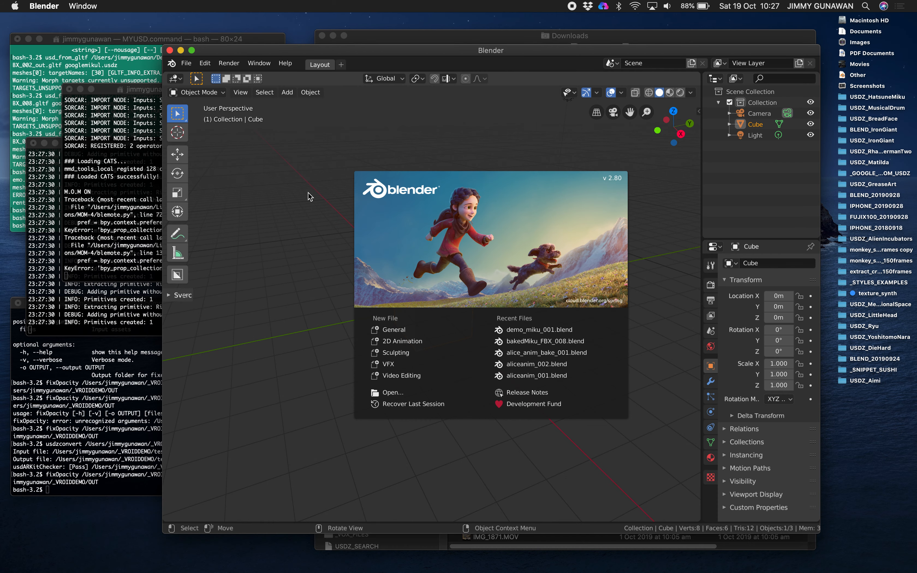
Step: Reopen demo_miku_001.blend from recent files and select the Miku V2 character mesh
click(186, 64)
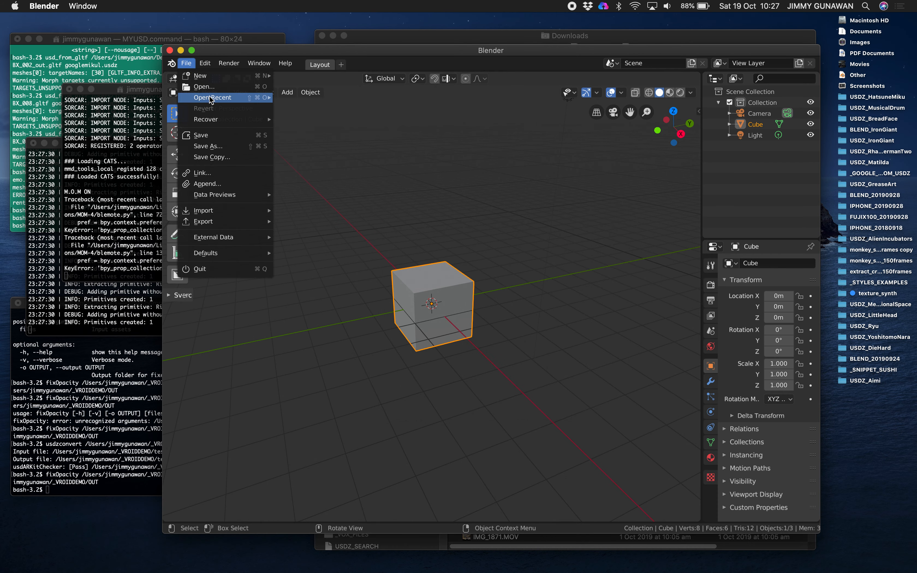
click(212, 97)
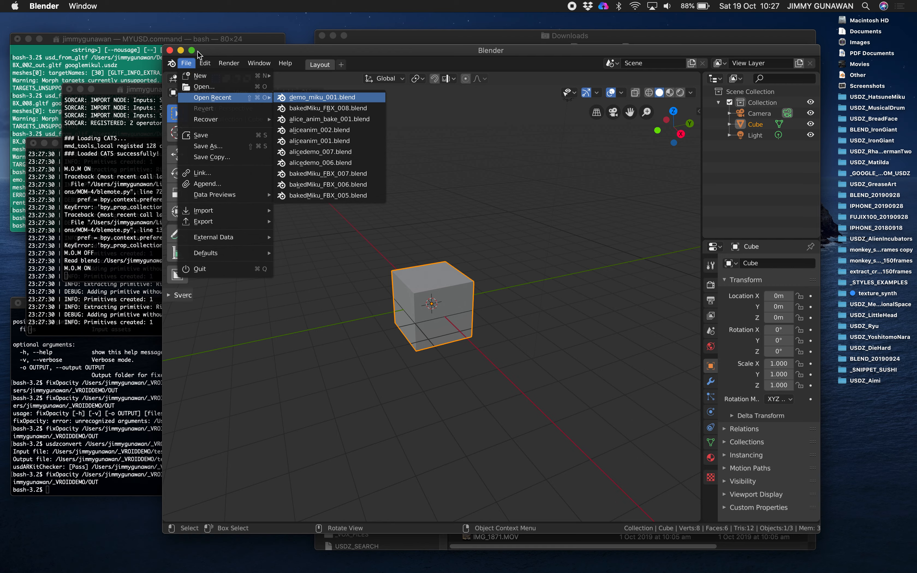
click(328, 98)
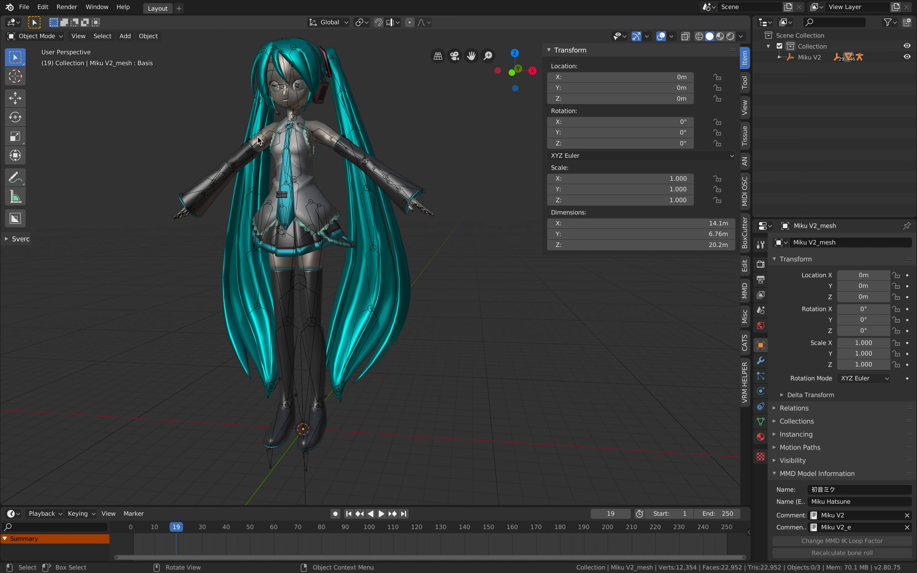
click(24, 7)
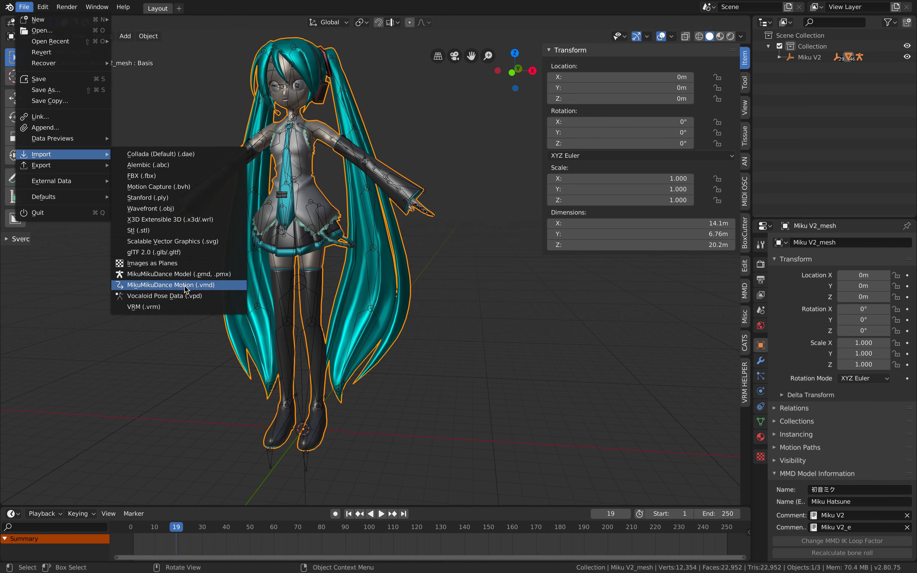
mouse_move(198, 288)
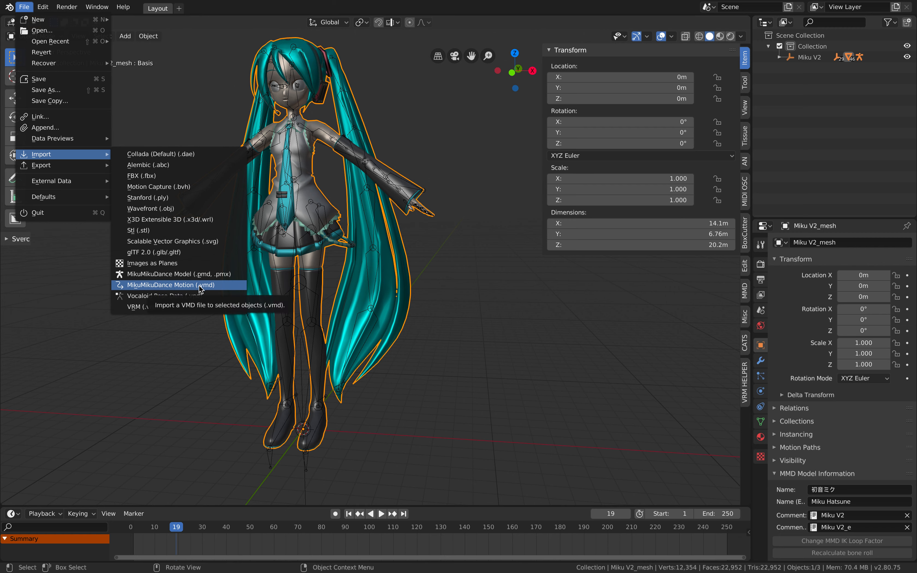
mouse_move(168, 295)
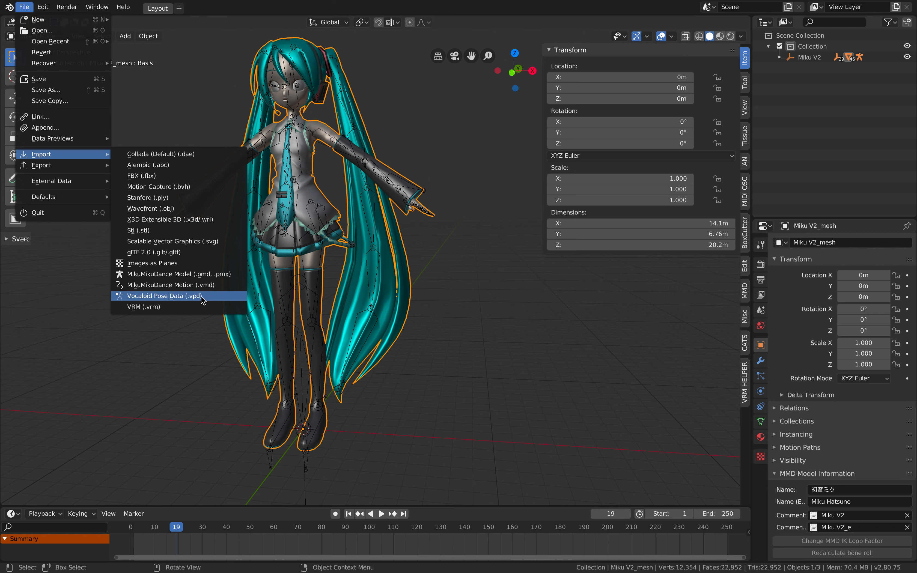
mouse_move(201, 287)
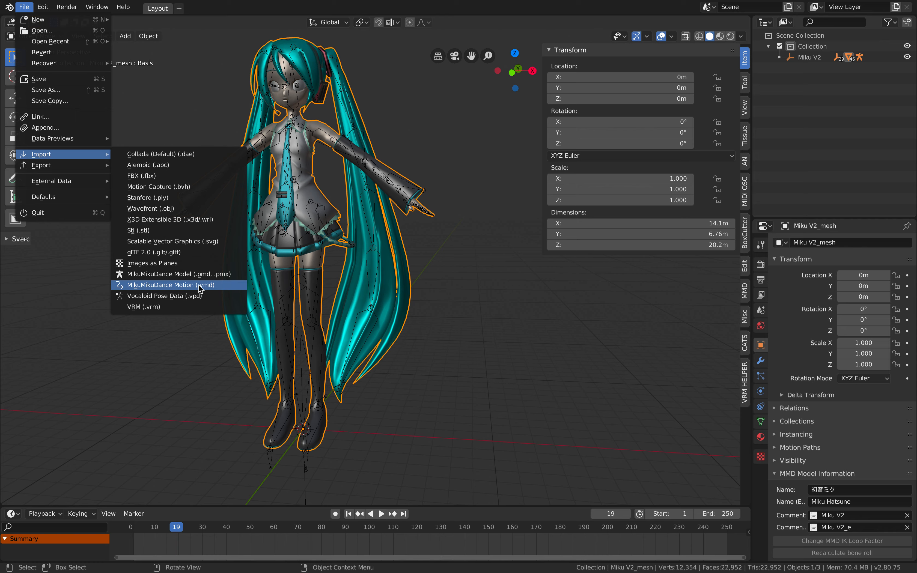
Step: Start a VMD motion import and browse into the three.js example mmd > vmds folder
click(167, 285)
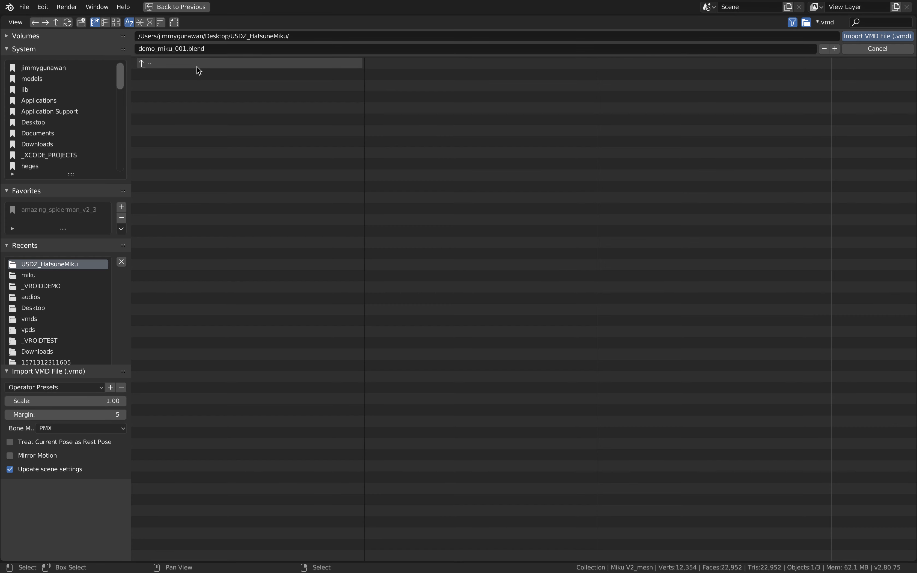
click(31, 79)
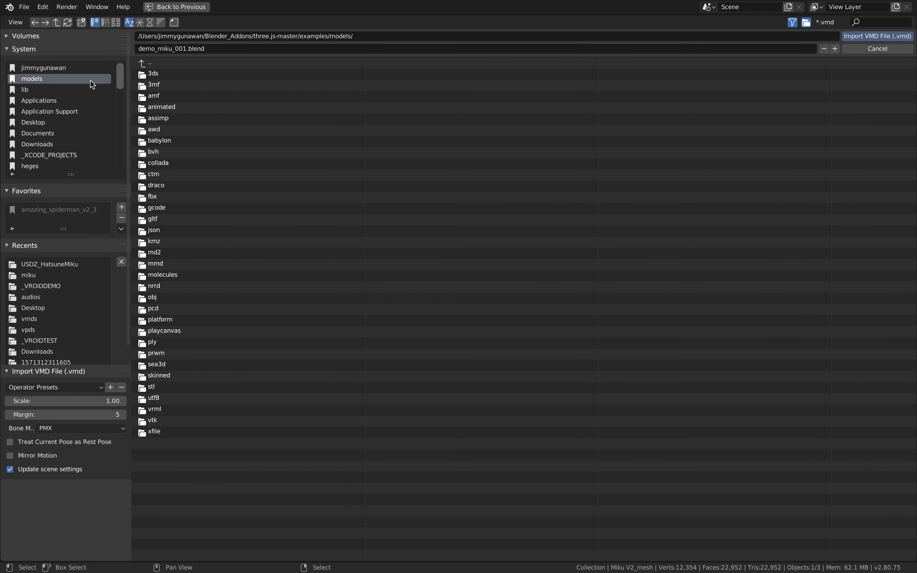
mouse_move(175, 252)
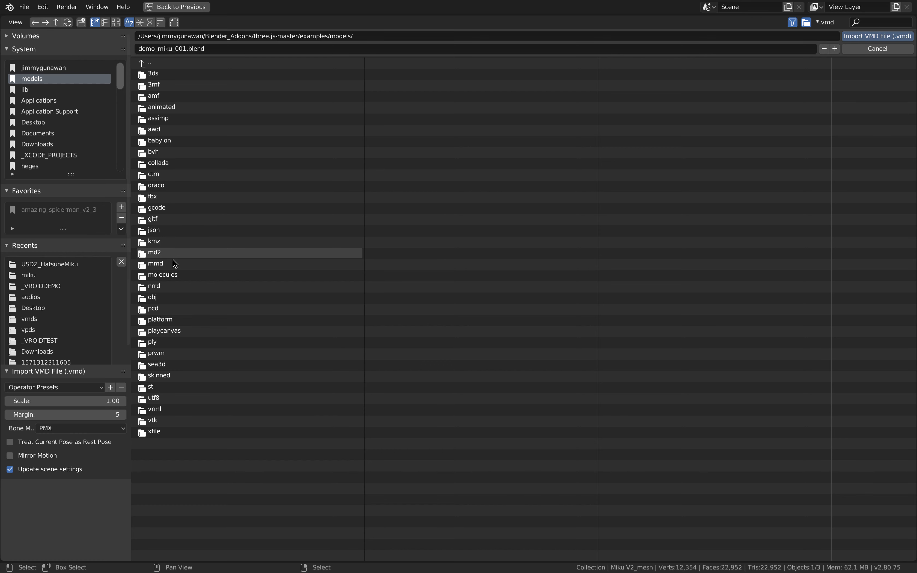
double_click(156, 263)
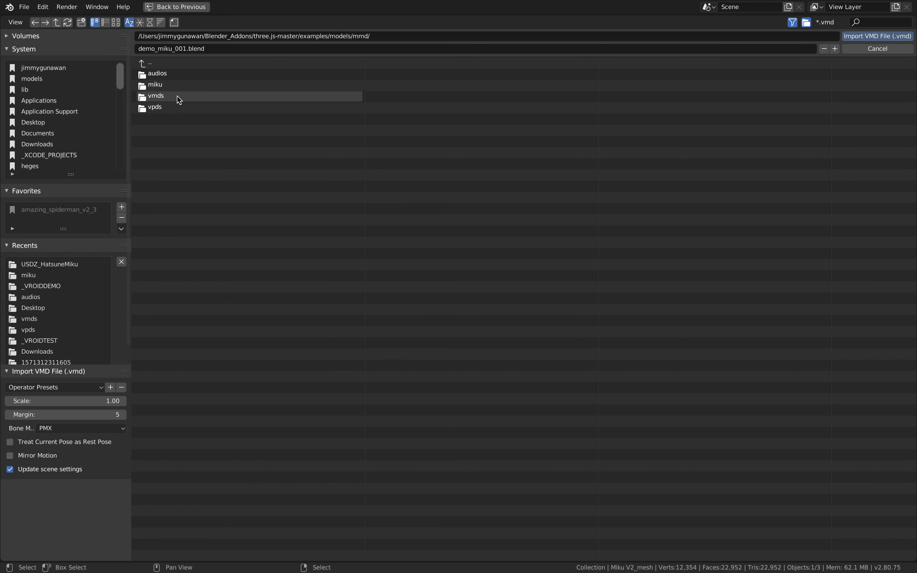
double_click(156, 96)
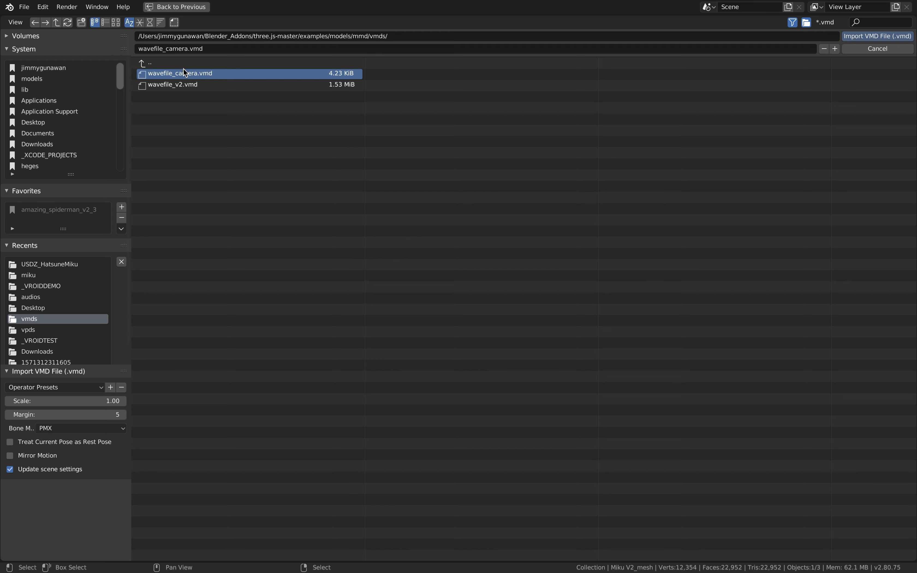
Step: Import the wavefile_v2.vmd motion file onto the Miku model
click(173, 84)
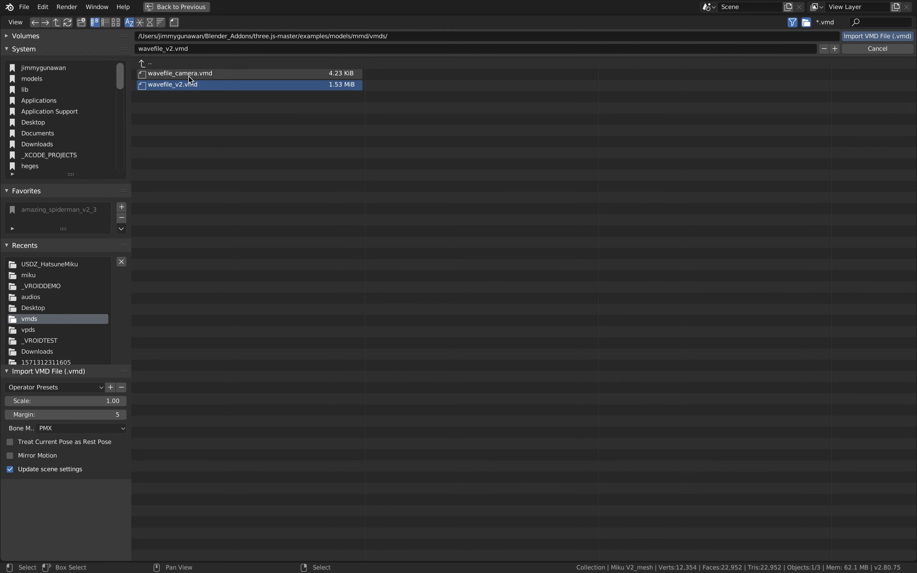
click(180, 74)
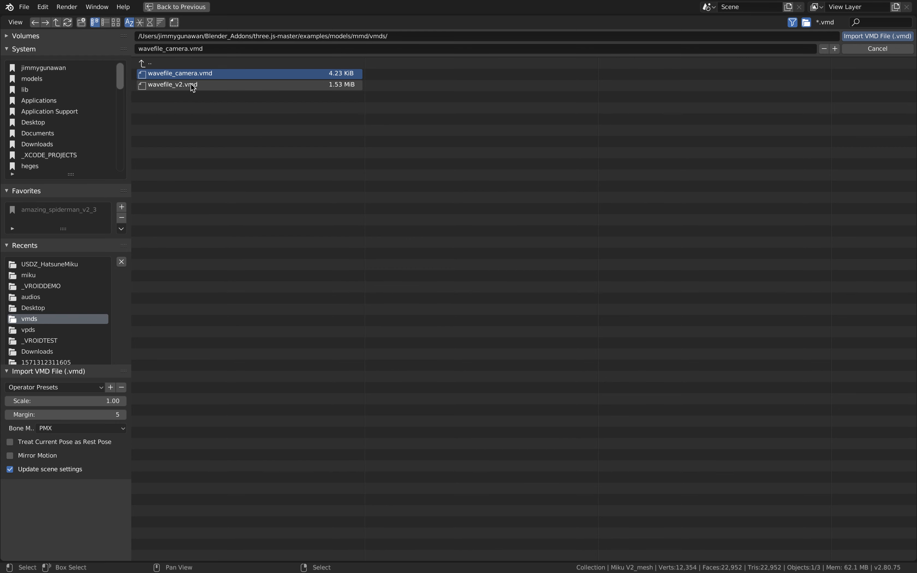
click(173, 84)
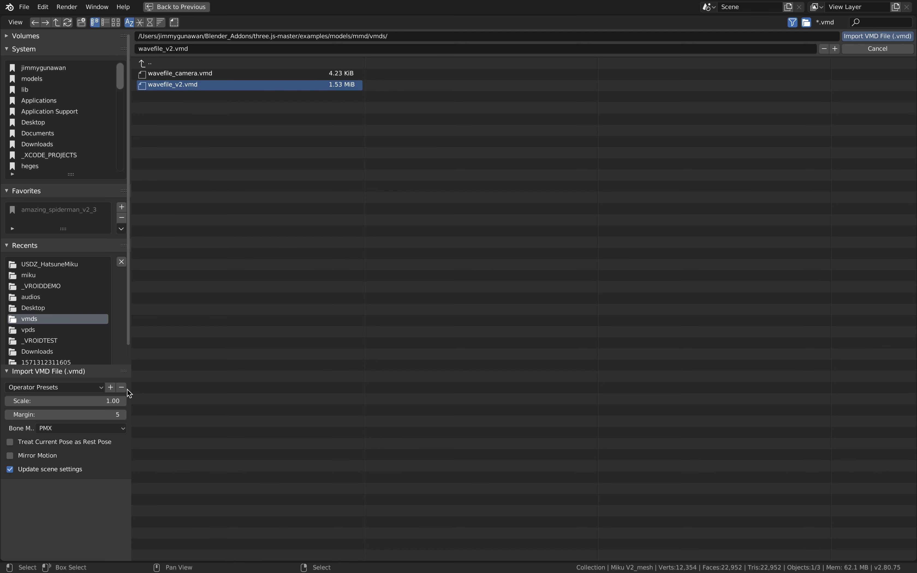
mouse_move(219, 421)
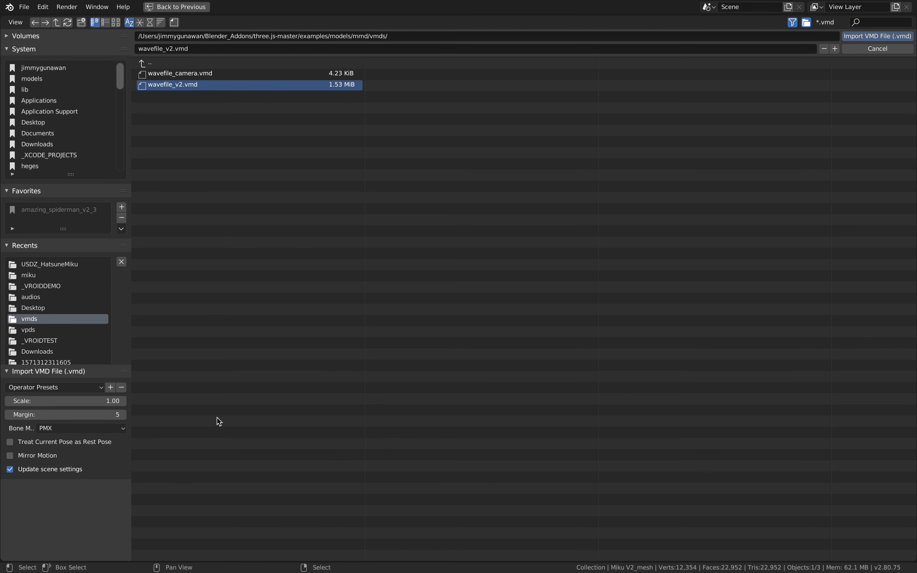
mouse_move(878, 36)
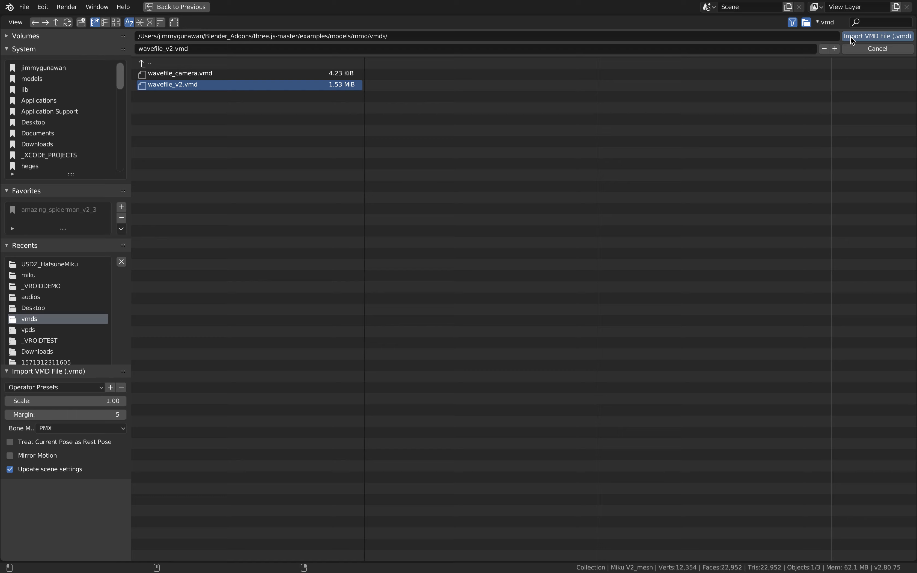
click(876, 35)
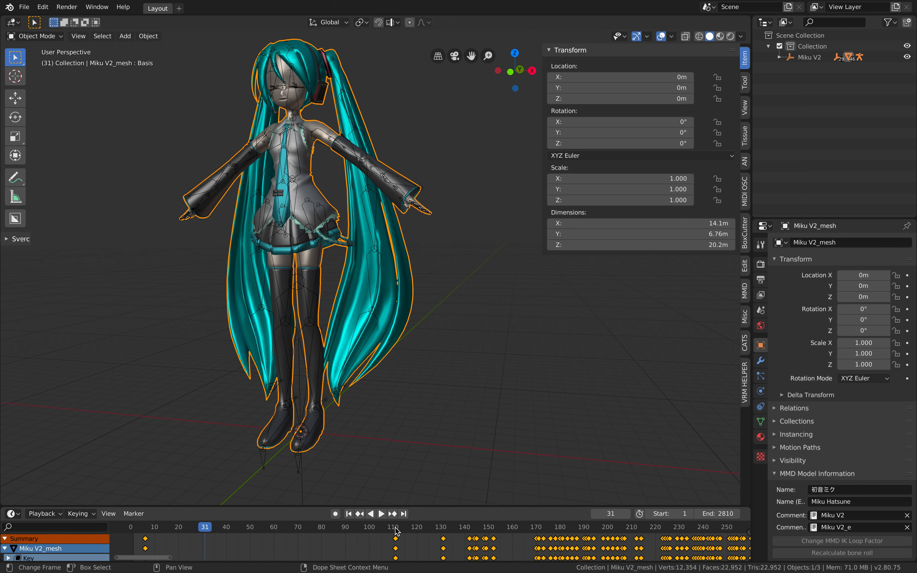
Step: Scrub to frame 140, deselect the mesh and preview the animation, where only Miku's face moves
click(381, 513)
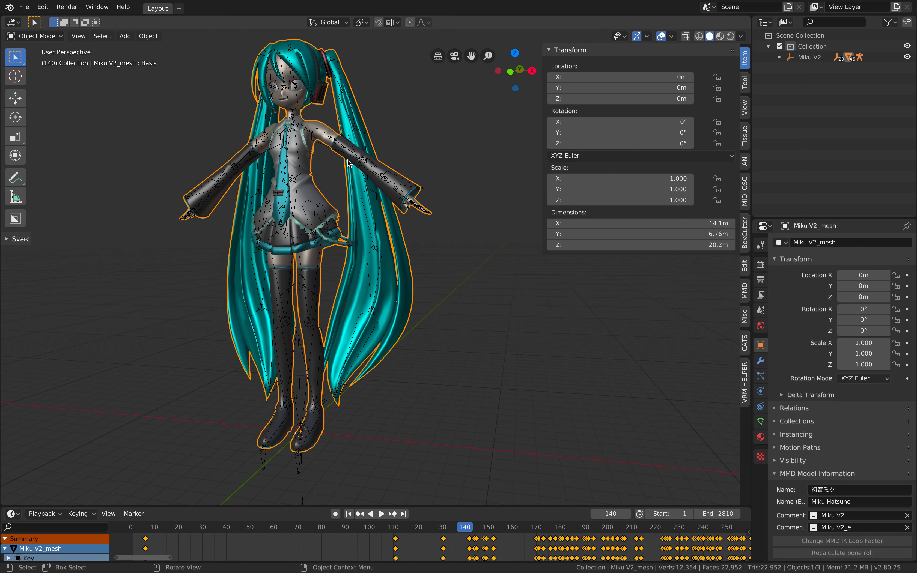
mouse_move(485, 508)
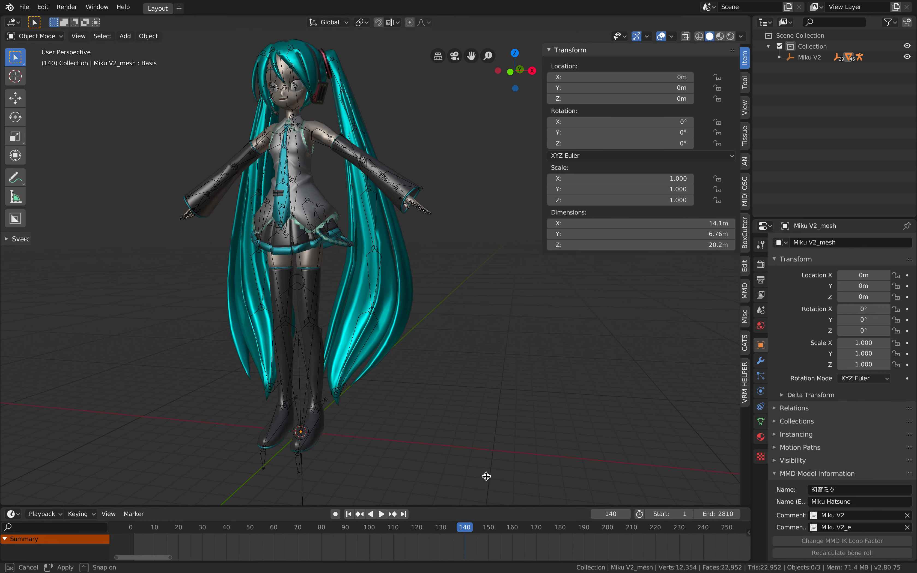
click(570, 498)
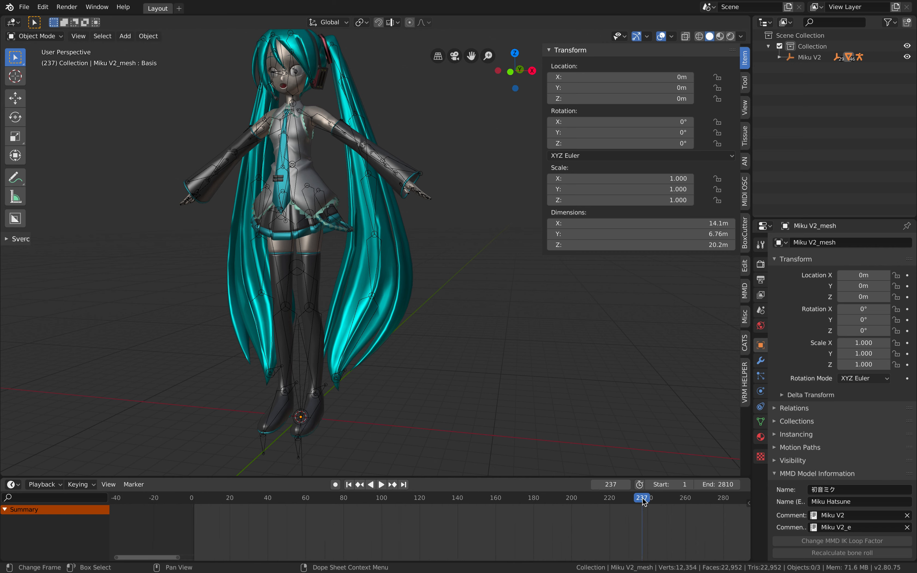
click(381, 485)
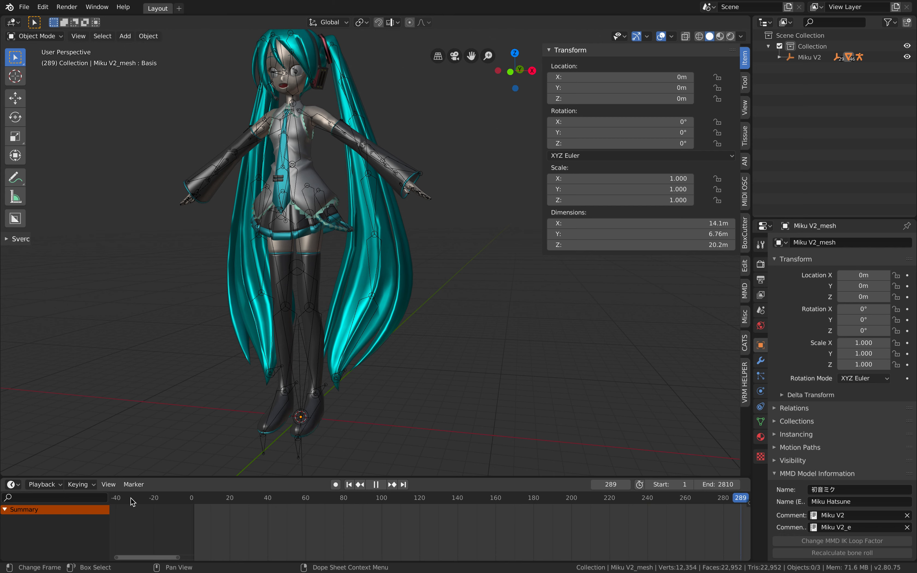
click(380, 485)
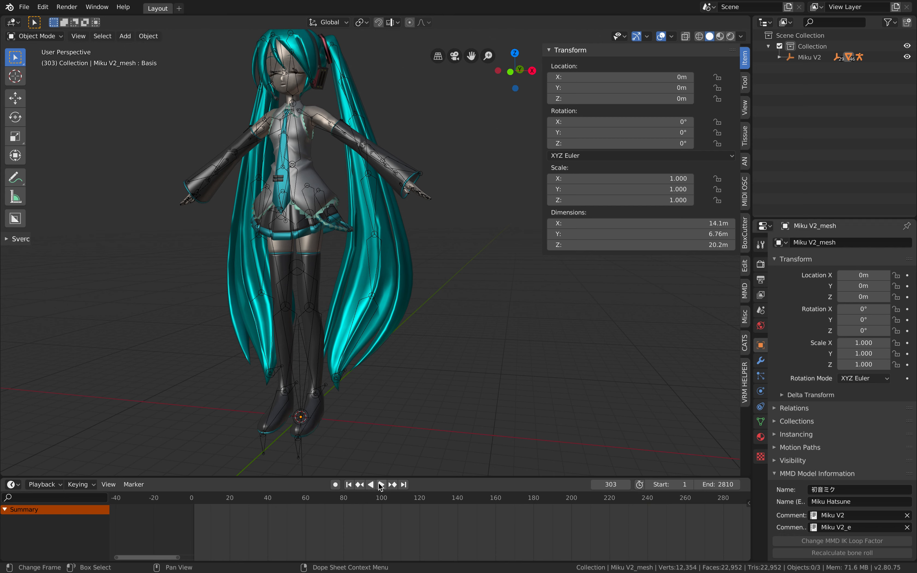
Step: Replay and stop the face-only animation, then select the Miku V2_arm armature
click(381, 484)
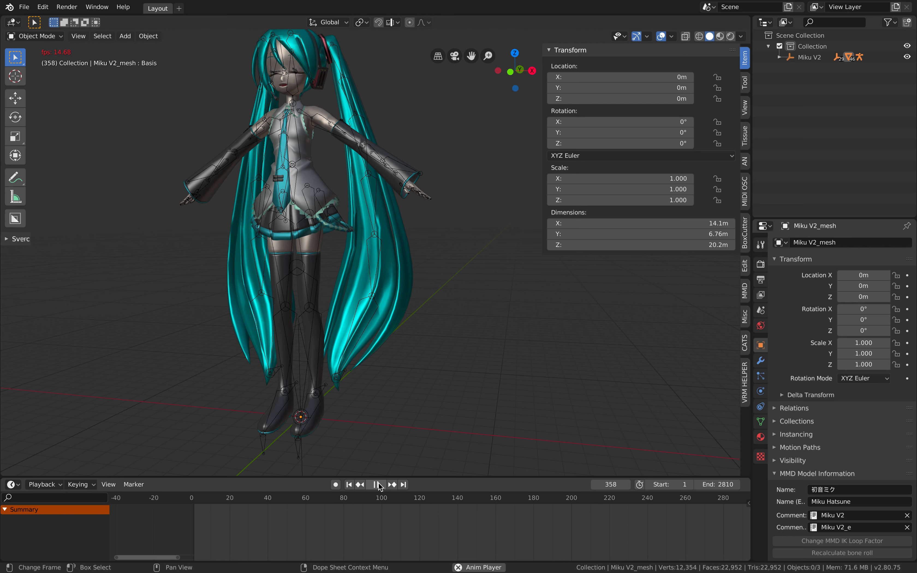
click(378, 485)
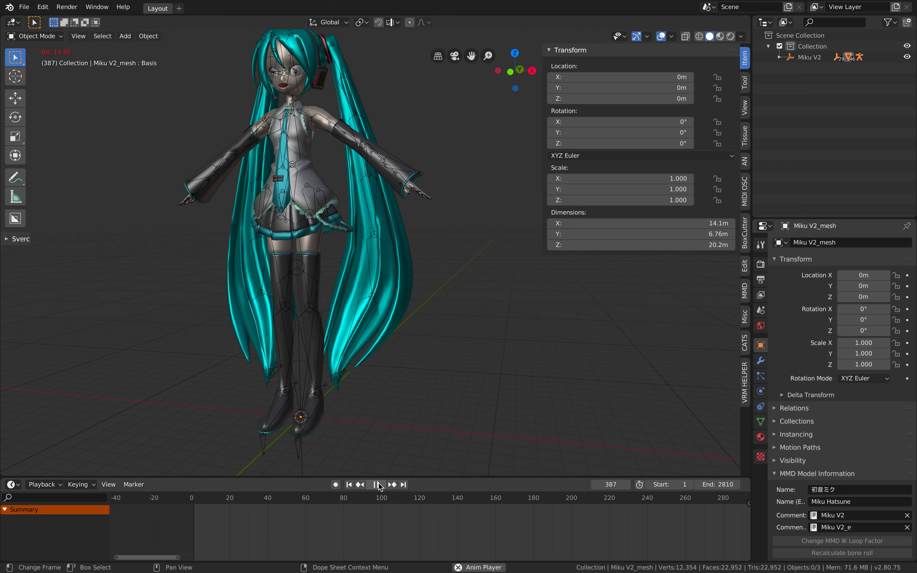
click(381, 485)
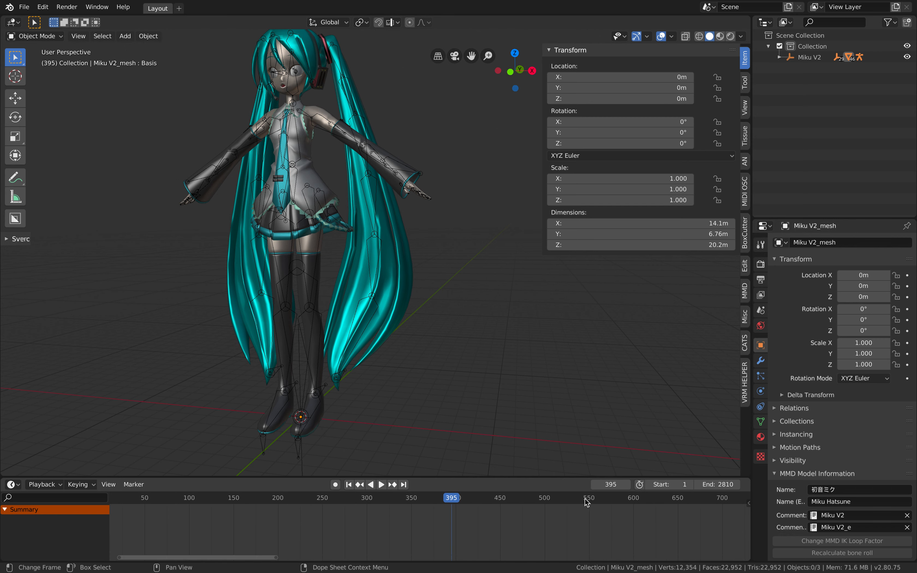
click(381, 484)
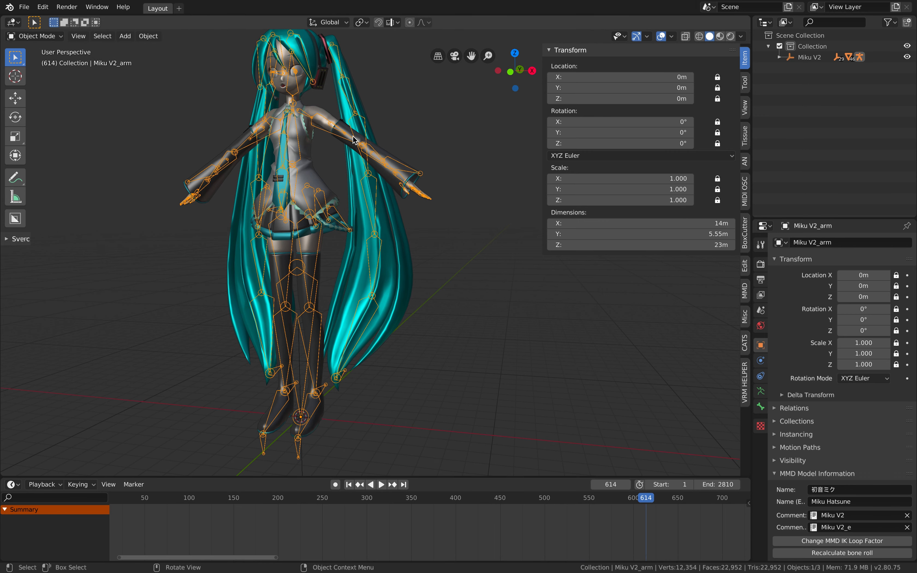
click(24, 8)
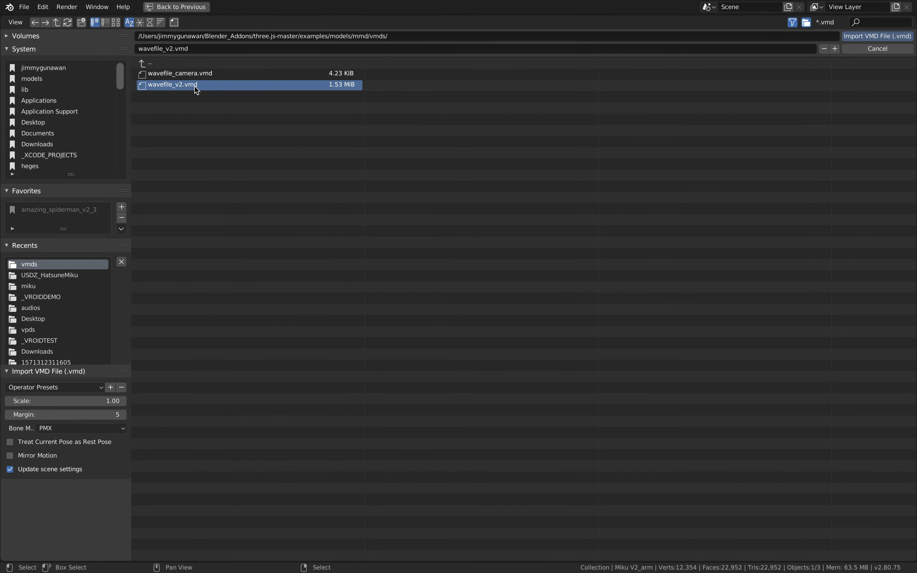
Step: Import wavefile_v2.vmd onto the armature and play back Miku's full-body dance
click(877, 36)
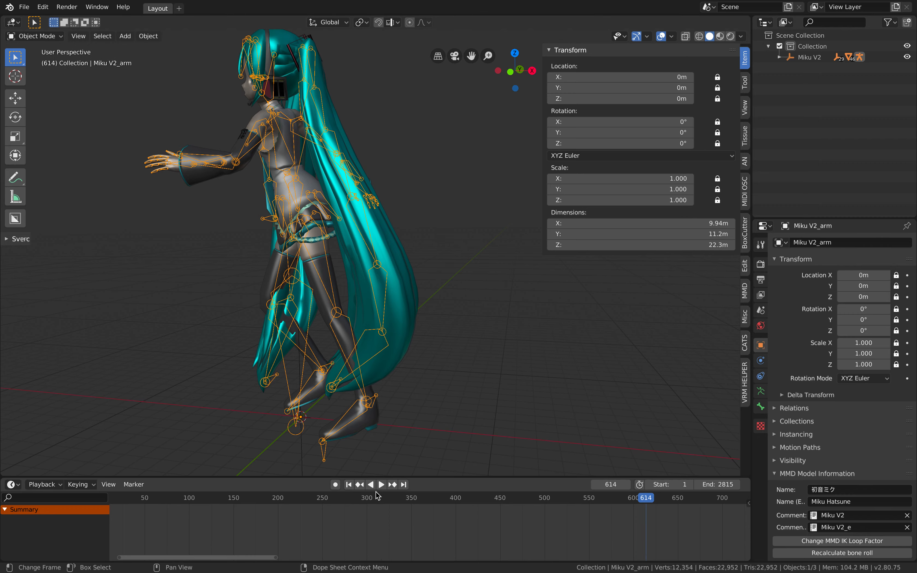
click(381, 484)
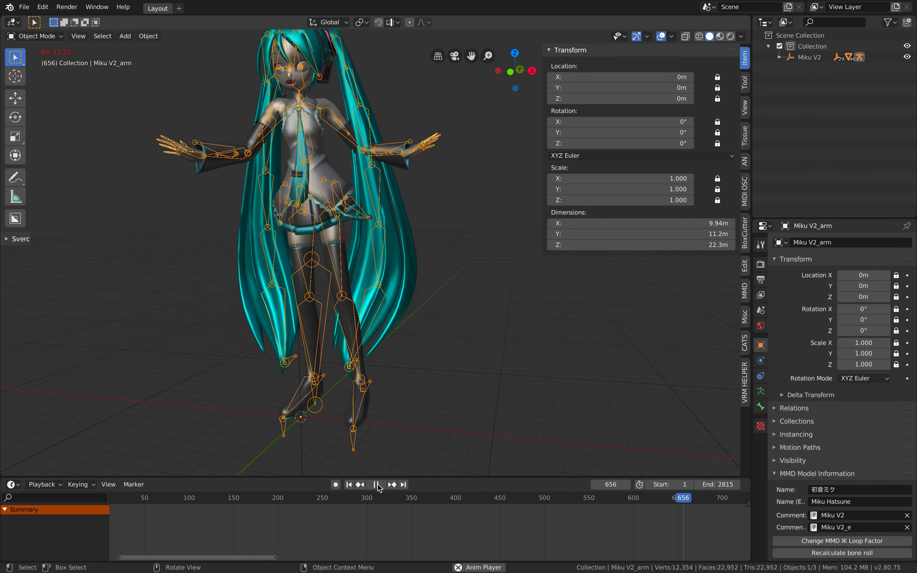
click(615, 498)
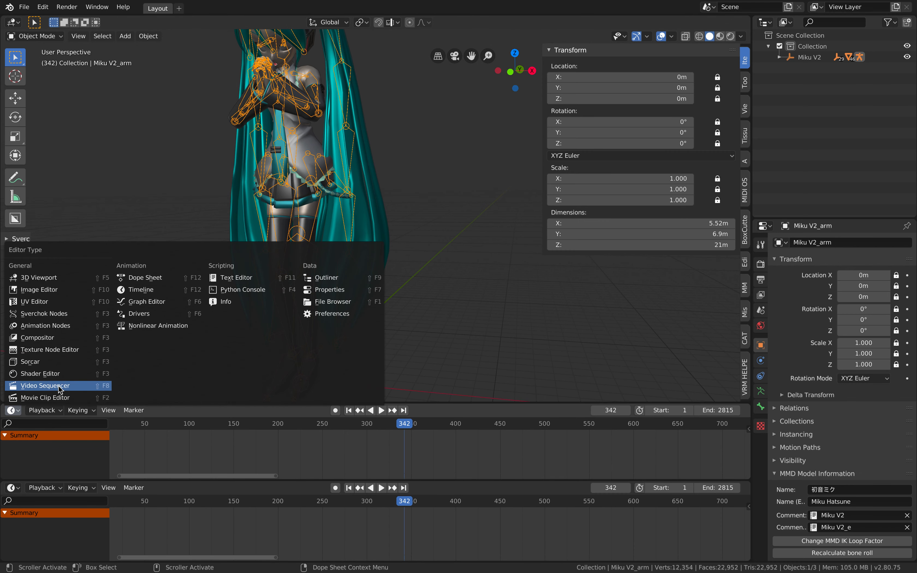
Step: Switch the lower panel to a Video Sequencer and add a Sound strip for the dance audio
click(44, 386)
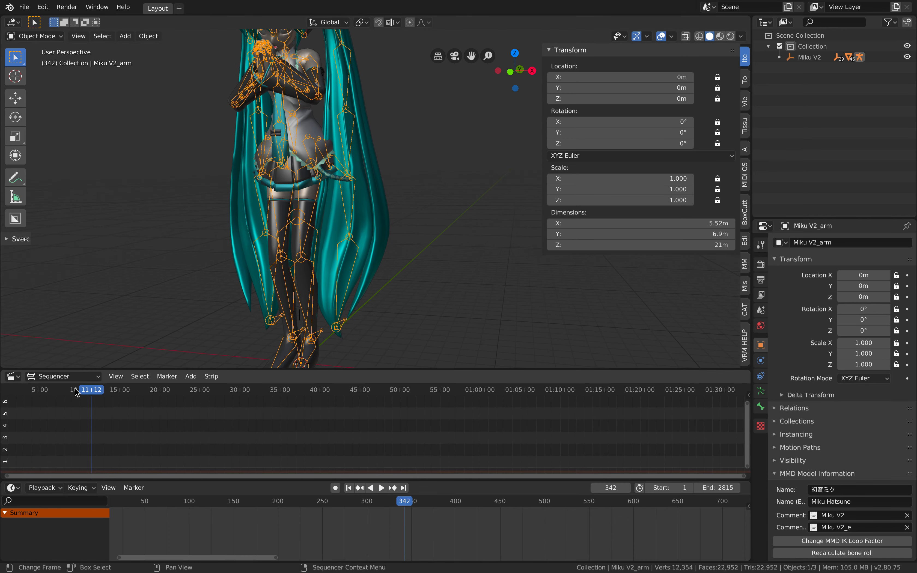
mouse_move(101, 429)
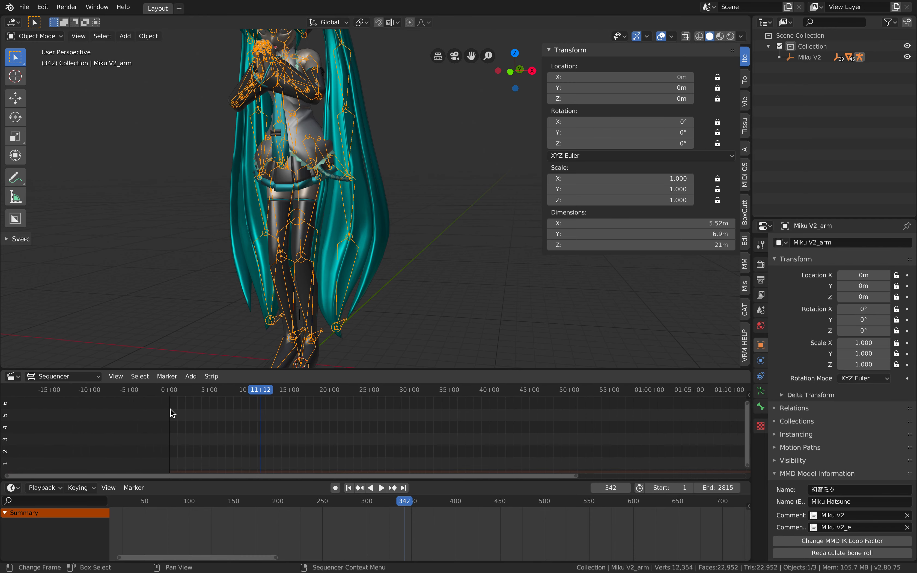
click(381, 487)
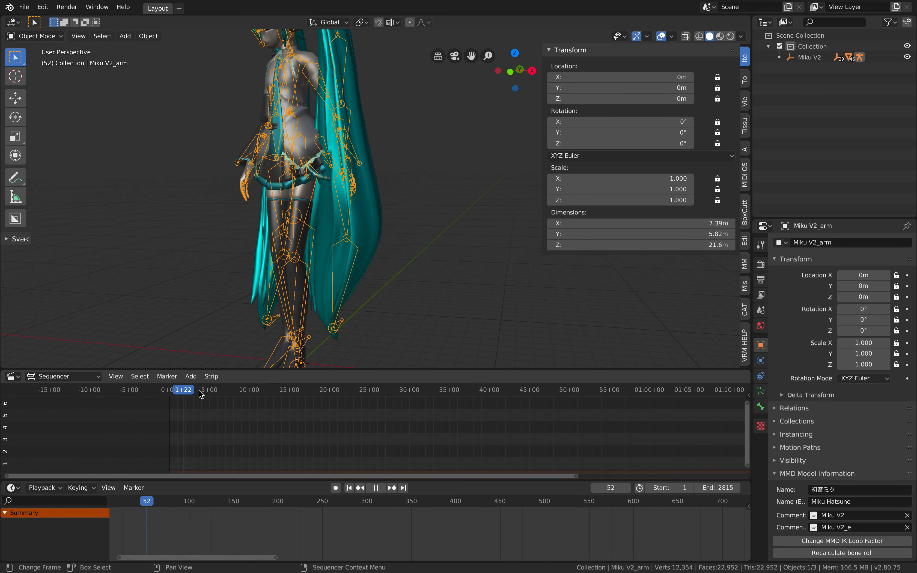
click(190, 376)
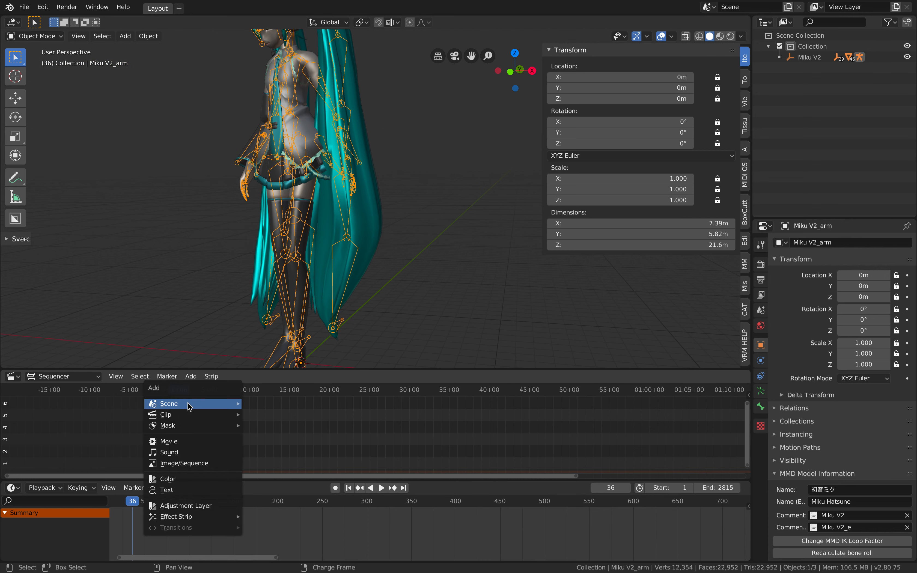
click(169, 452)
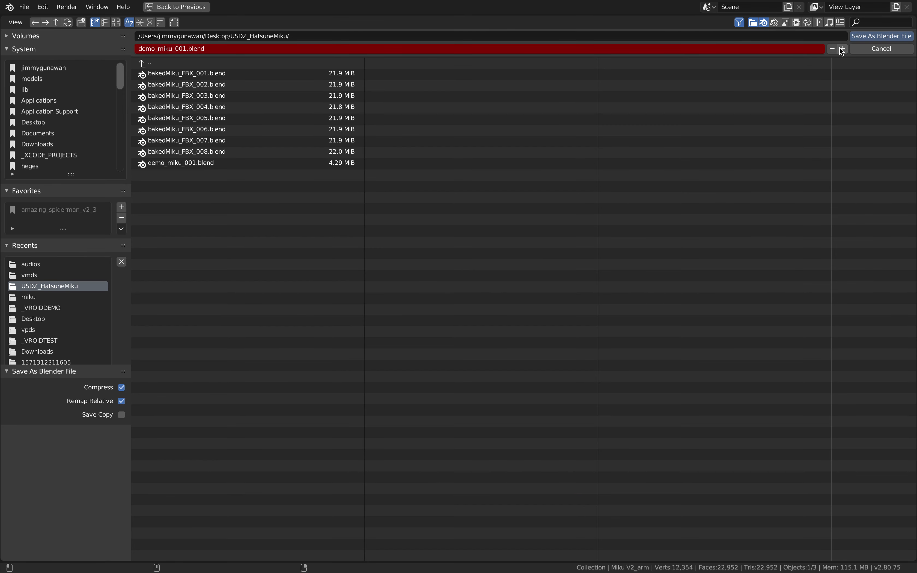
Step: Bump the demo_miku file name to the next numbered version in USDZ_HatsuneMiku
click(881, 36)
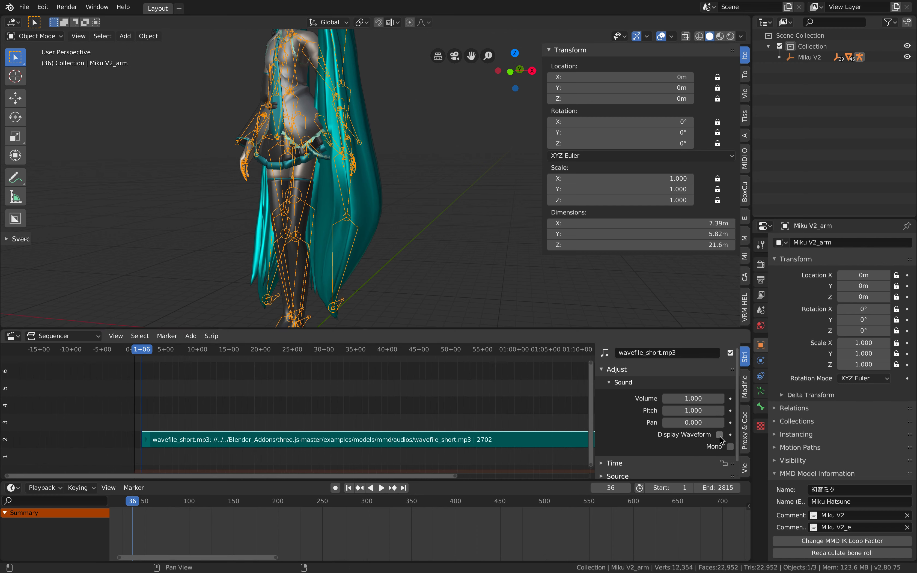
Step: Show the sound strip's waveform and review the Playback audio sync options
click(720, 434)
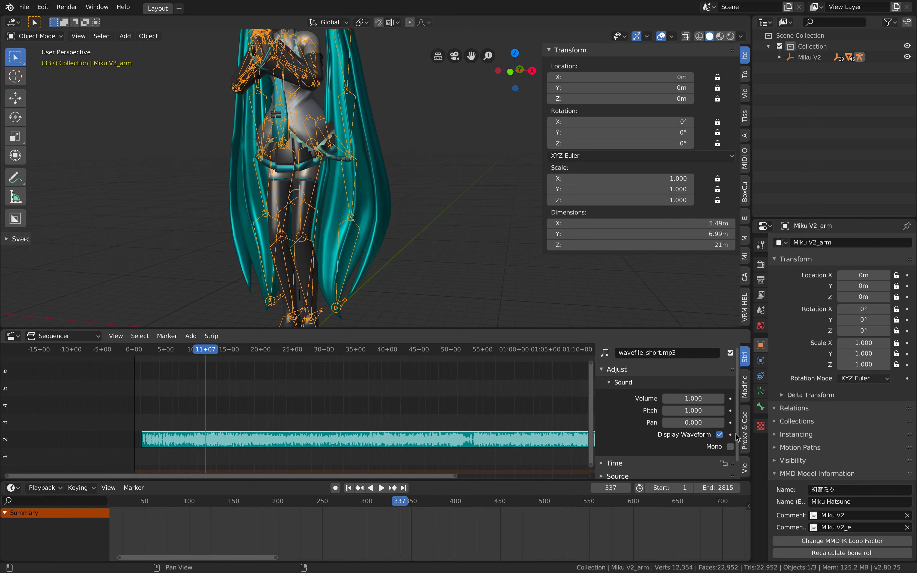
mouse_move(517, 448)
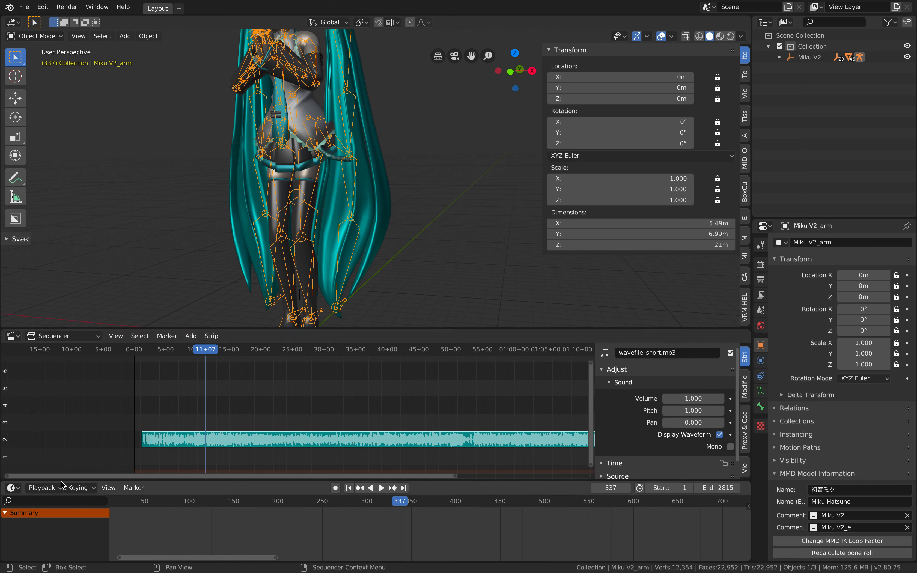
click(41, 487)
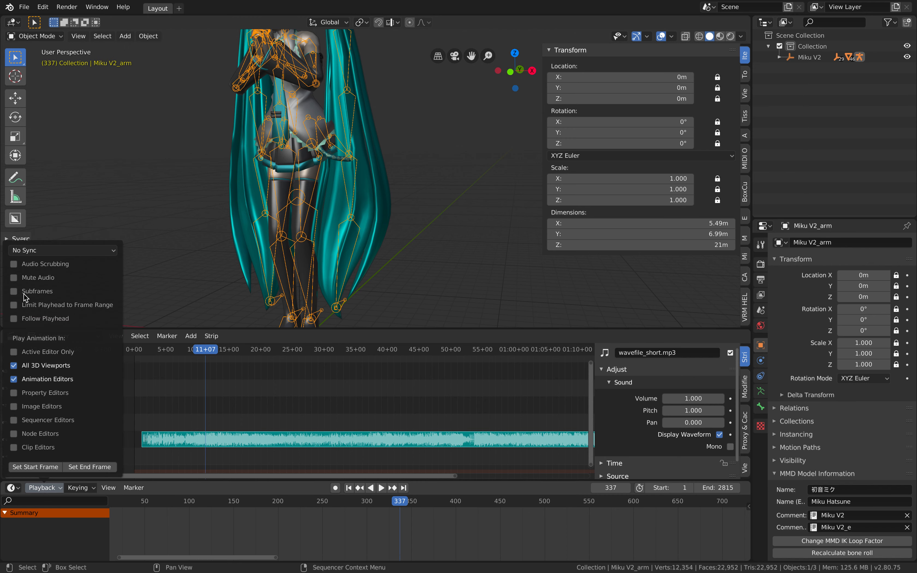
click(61, 250)
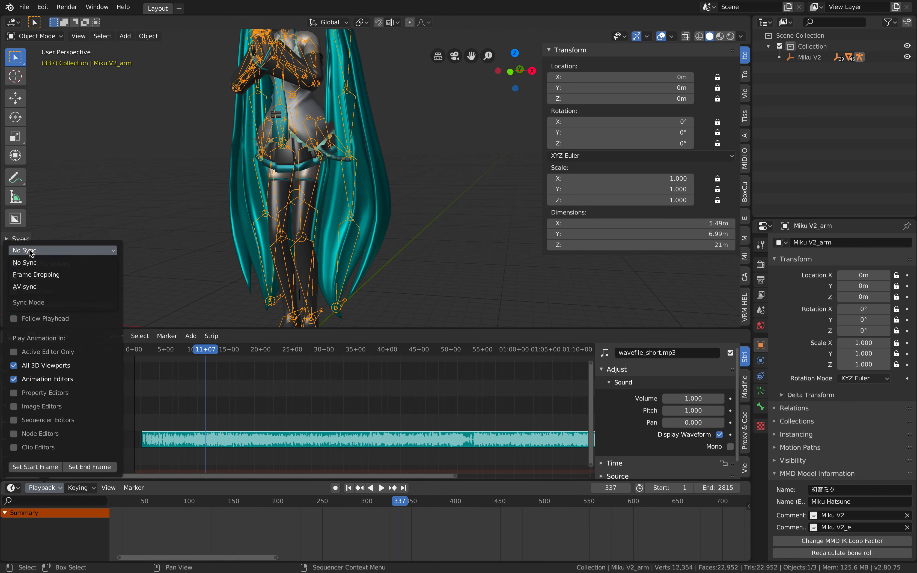
mouse_move(36, 287)
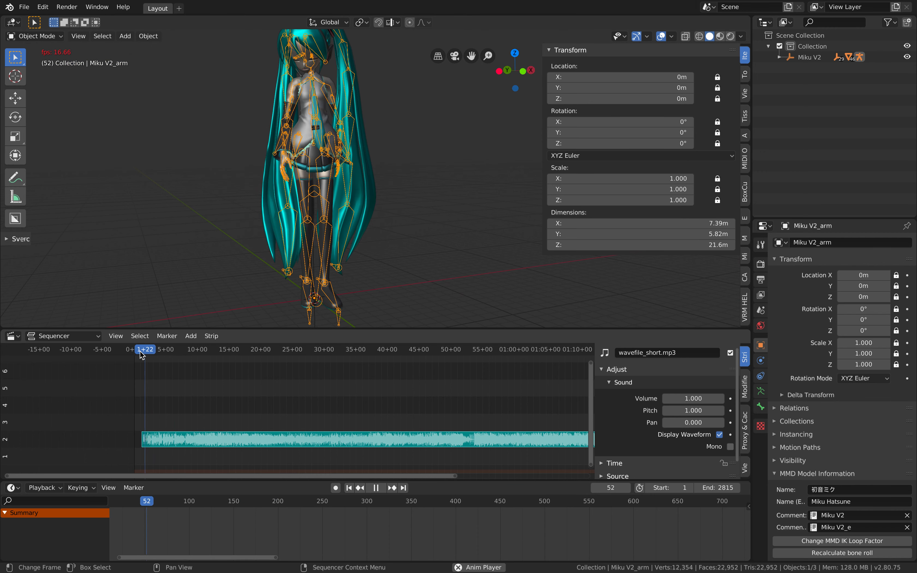
Step: Move the song strip to start at frame 160 and save the scene as demo_miku_002.blend
click(381, 487)
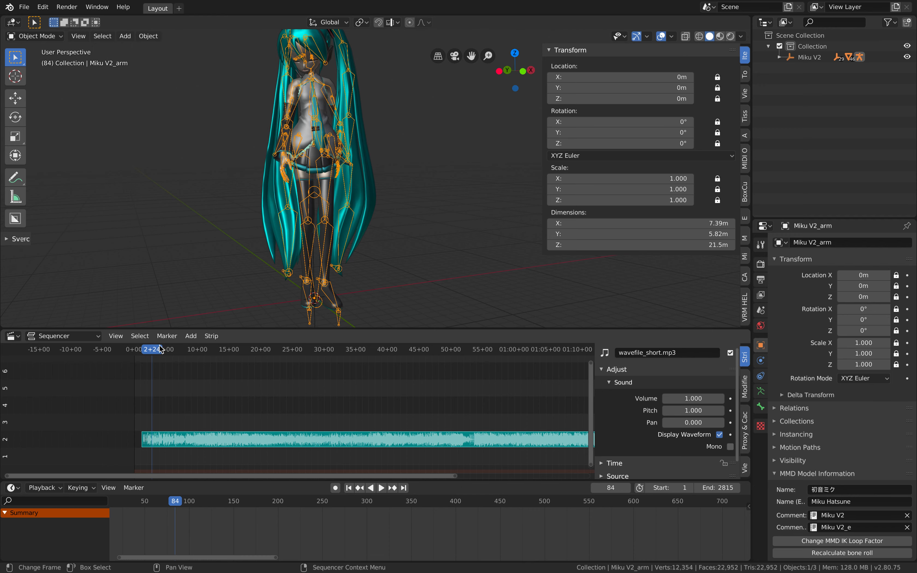
click(382, 487)
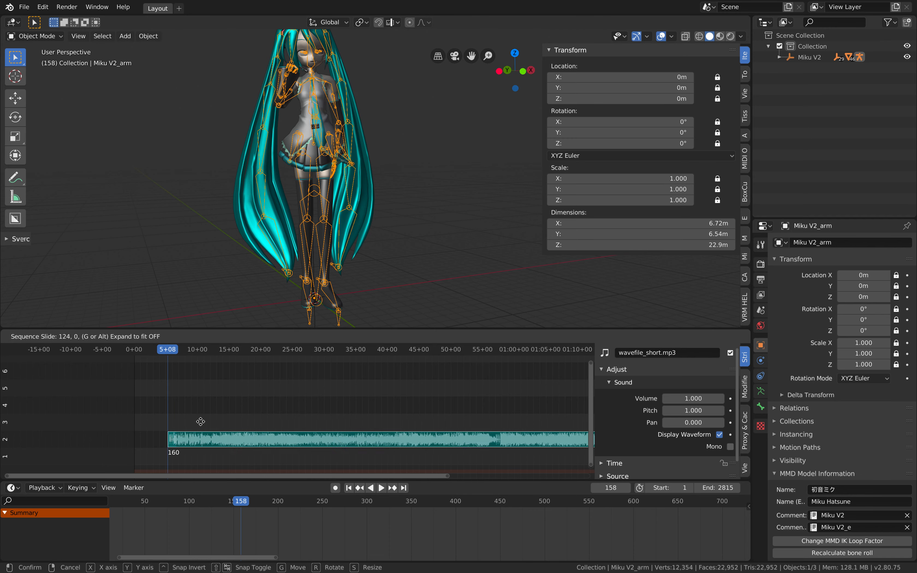
click(382, 488)
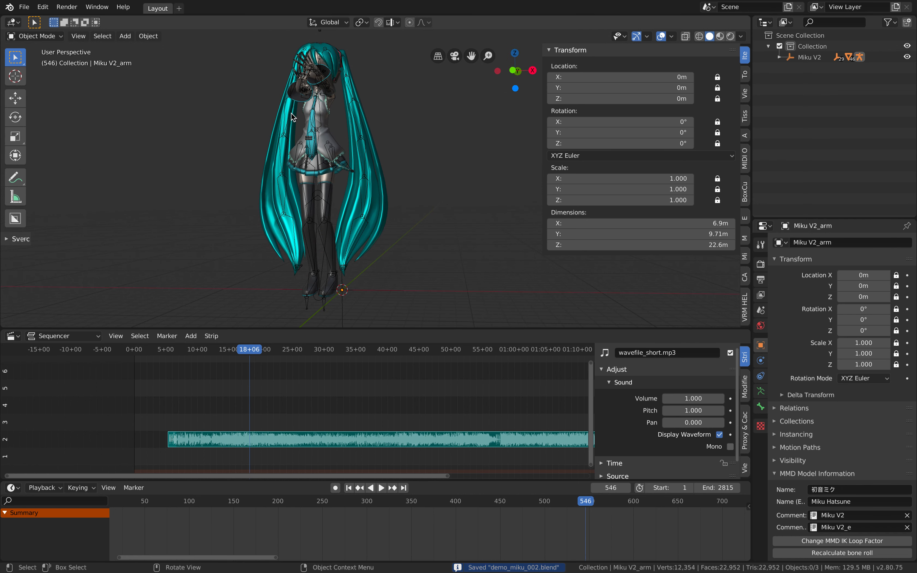
click(24, 7)
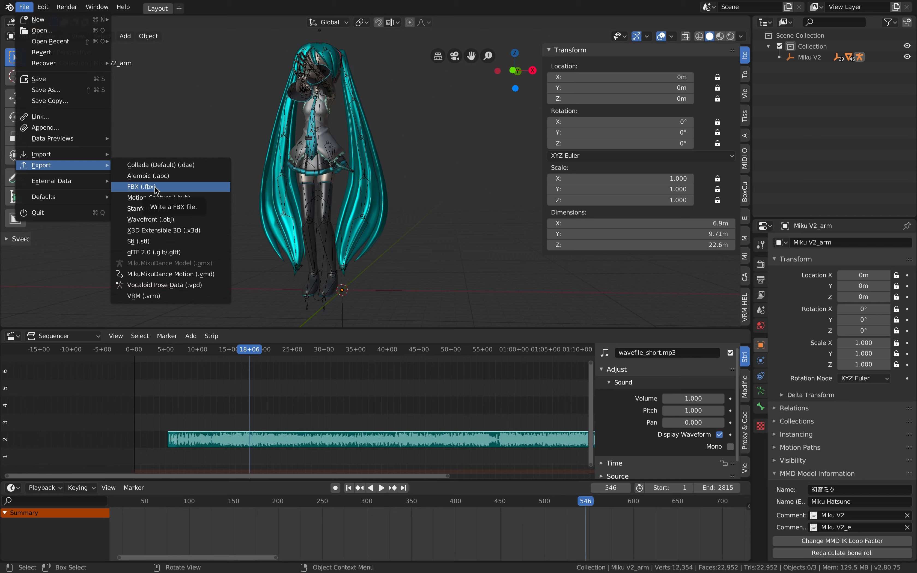
mouse_move(171, 251)
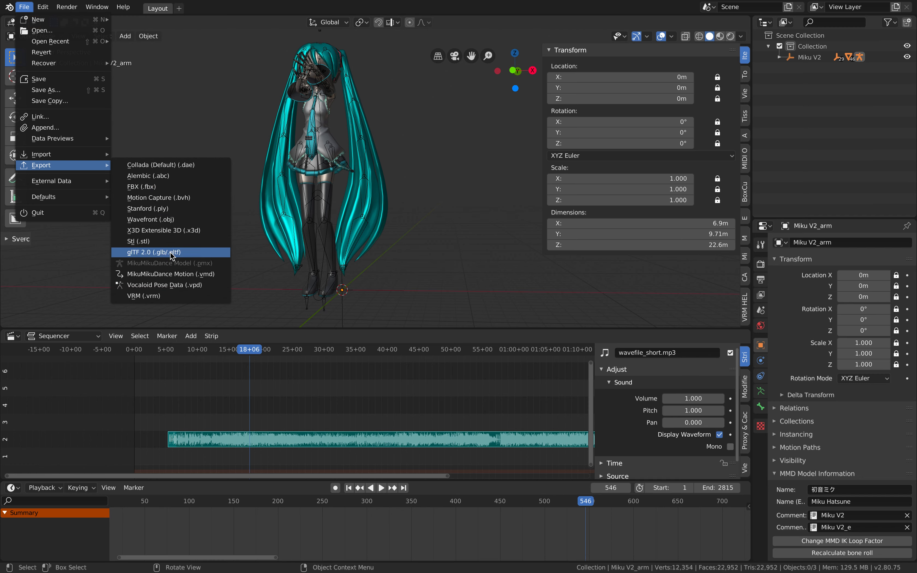
Step: Set up a glTF 2.0 export of demo_miku_002 as glTF Separate (.gltf + .bin + textures)
click(153, 252)
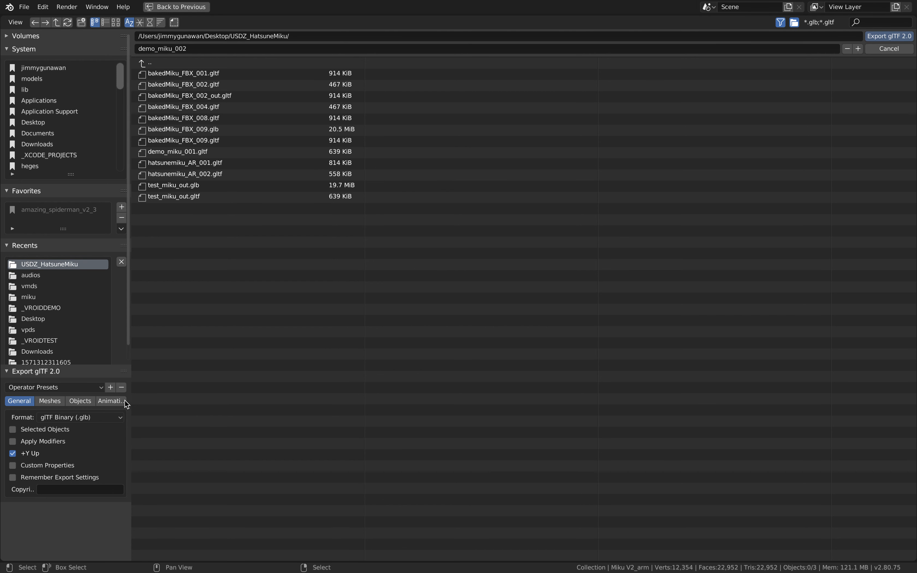
click(80, 418)
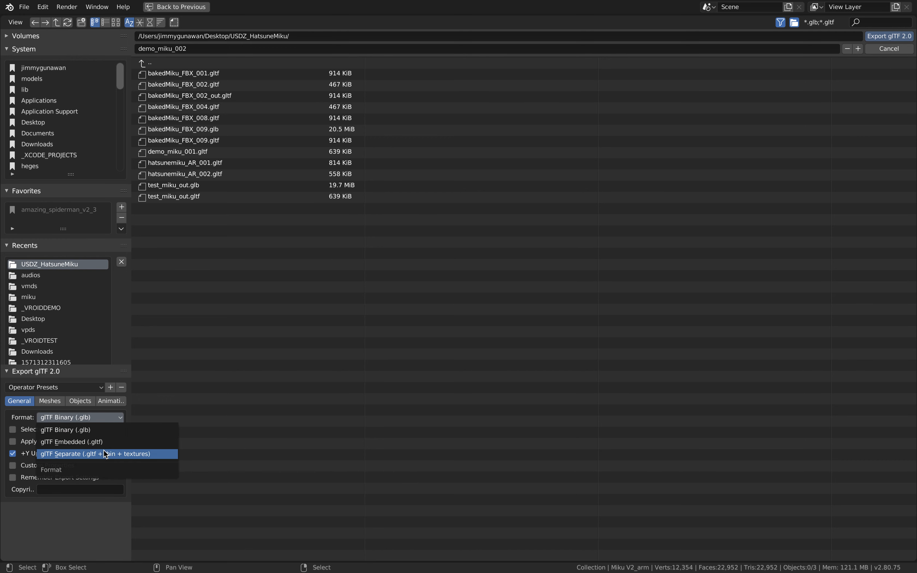
click(96, 454)
text(gltf from usd goo)
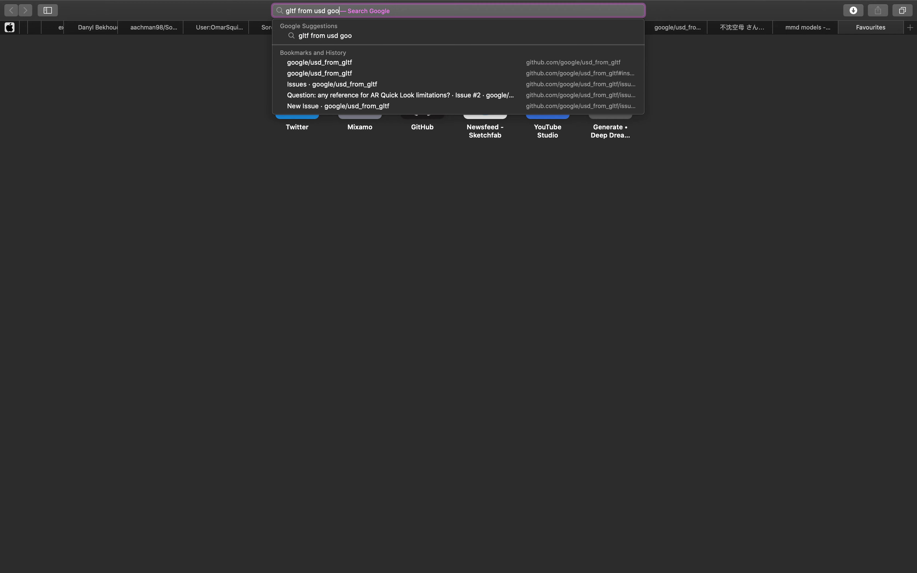
Step: Search Safari for Google's usd_from_gltf converter
key(Backspace)
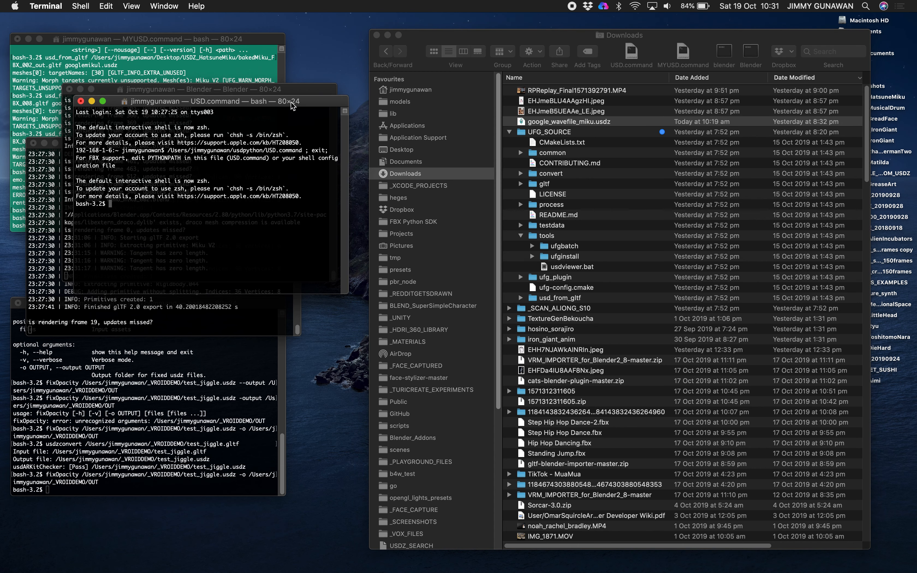
Step: Run usdzconvert on Desktop/USDZ_HatsuneMiku/demo_miku_001.gltf to produce demo_miku_001.usdz
text(usdzconvert)
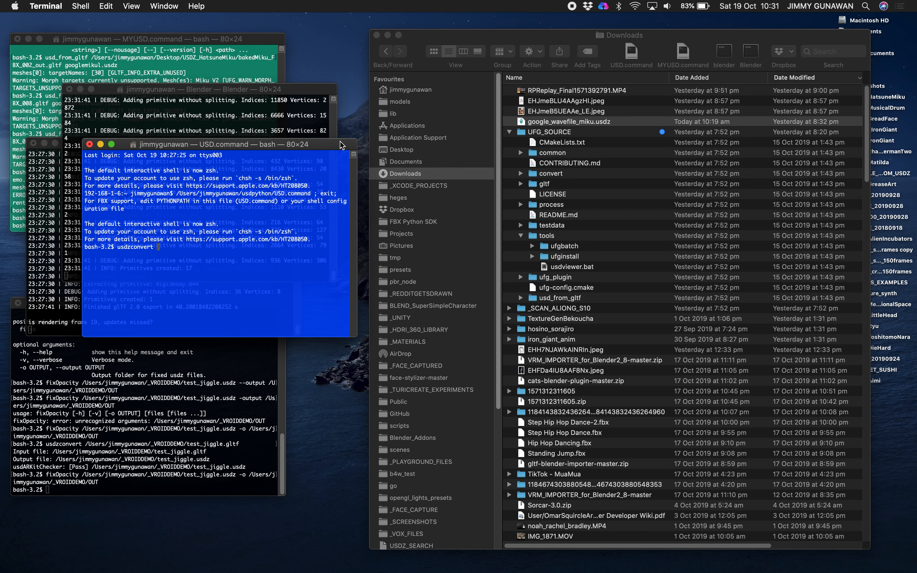
click(584, 121)
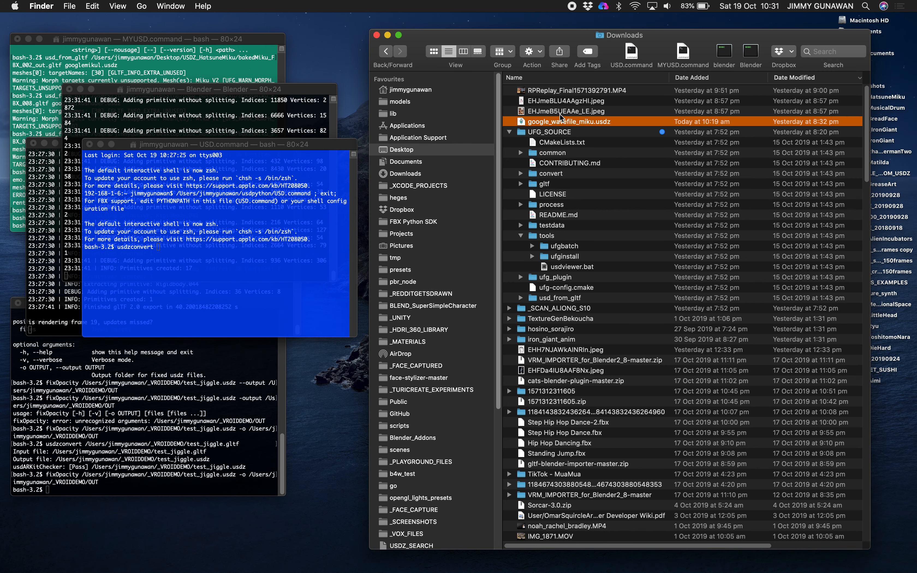
click(402, 150)
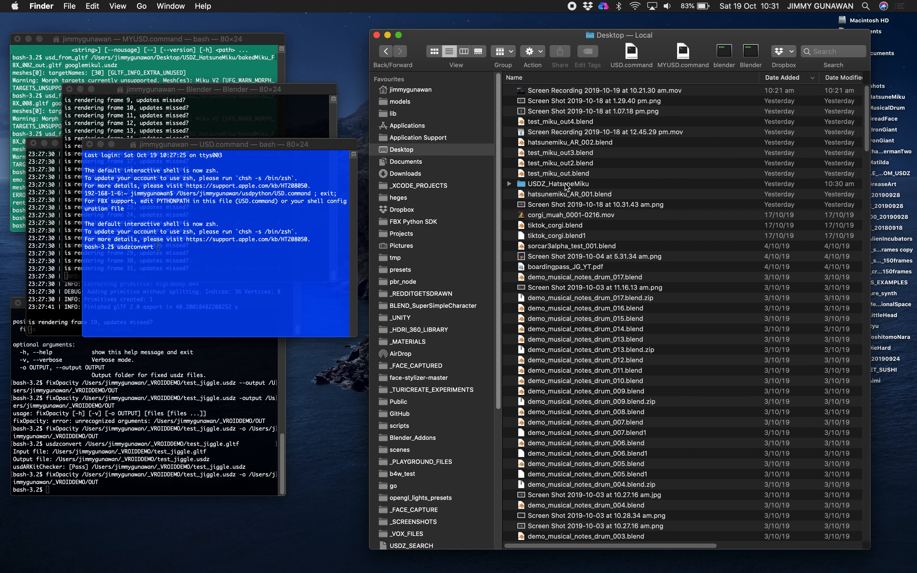
double_click(570, 184)
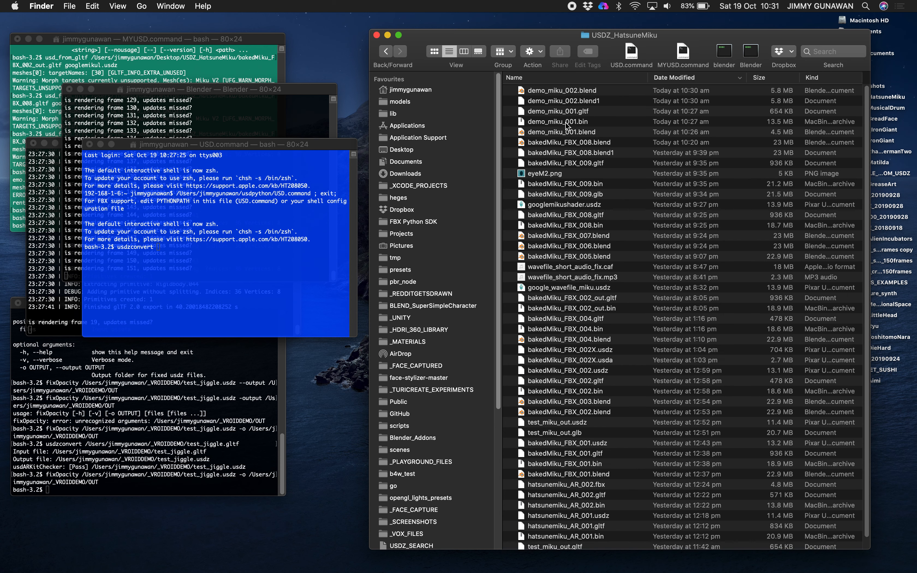
click(560, 111)
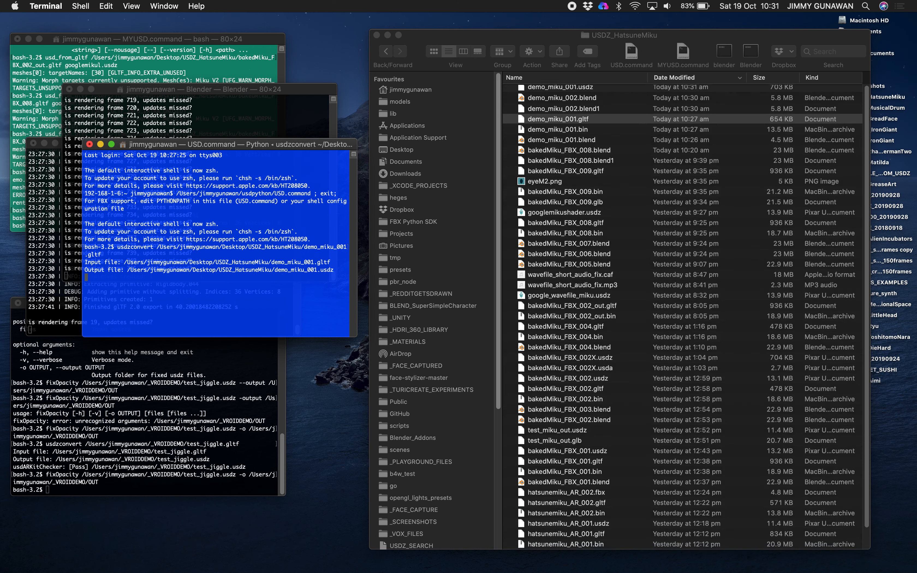
click(567, 122)
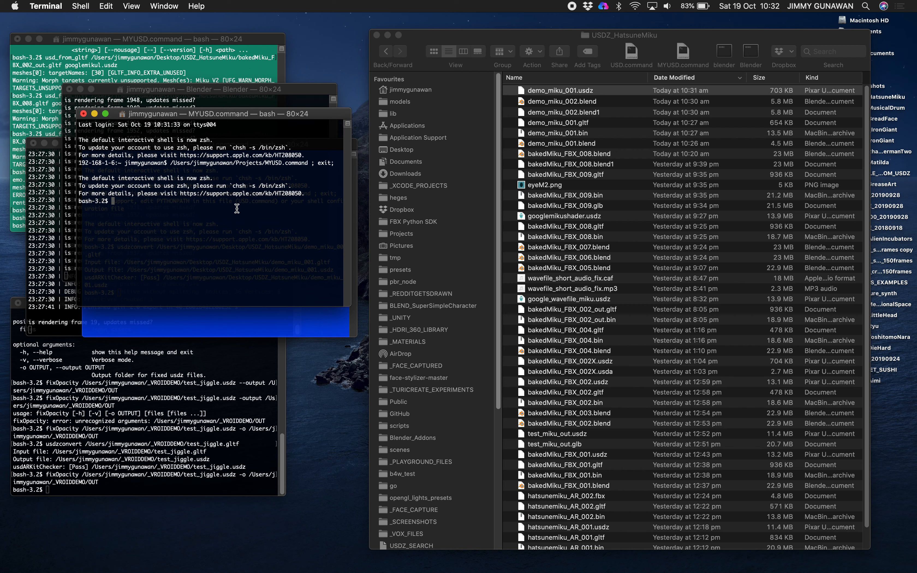
Step: Run usd_from_gltf on demo_miku_001.gltf to produce mikugoogle.usdz
text(gltf_from_)
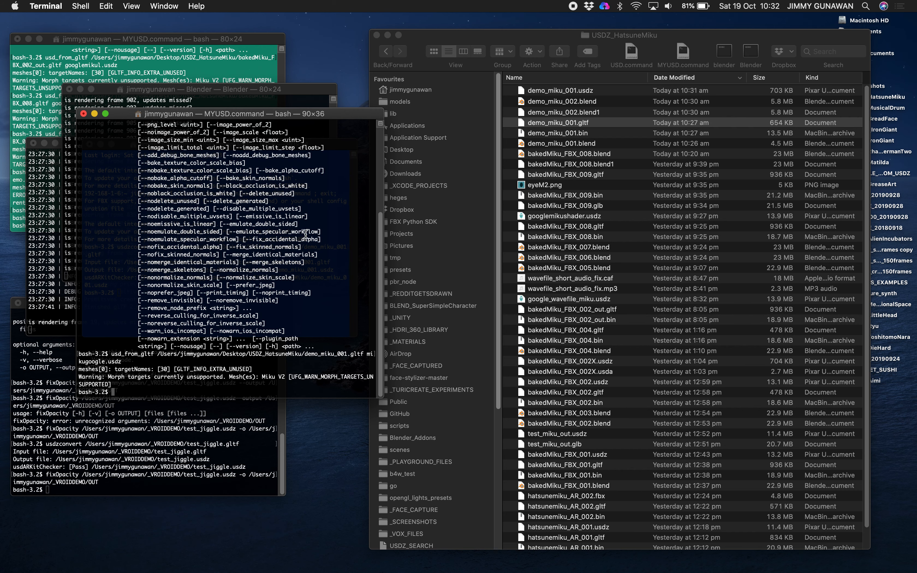
click(562, 123)
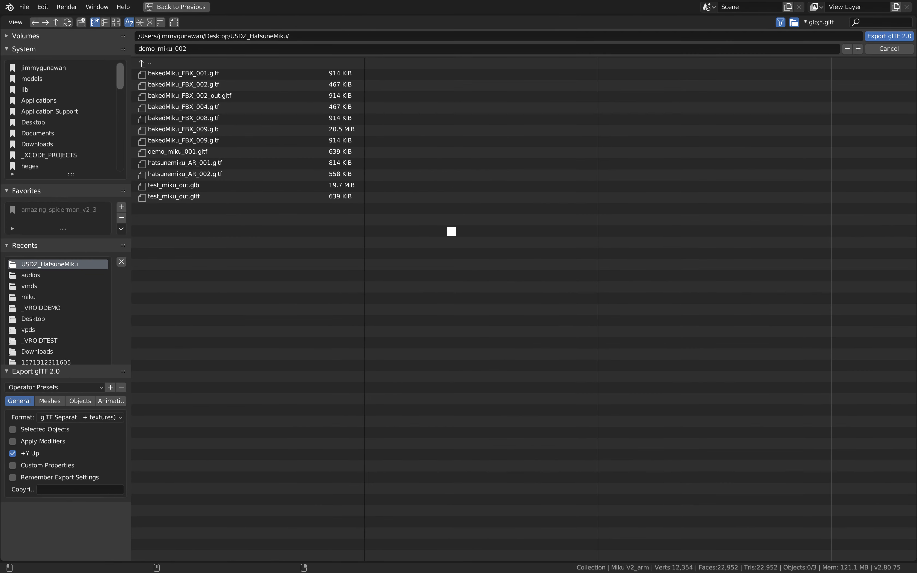
Step: Cancel the glTF export, select the Miku mesh with its armature, and start a new export
click(887, 48)
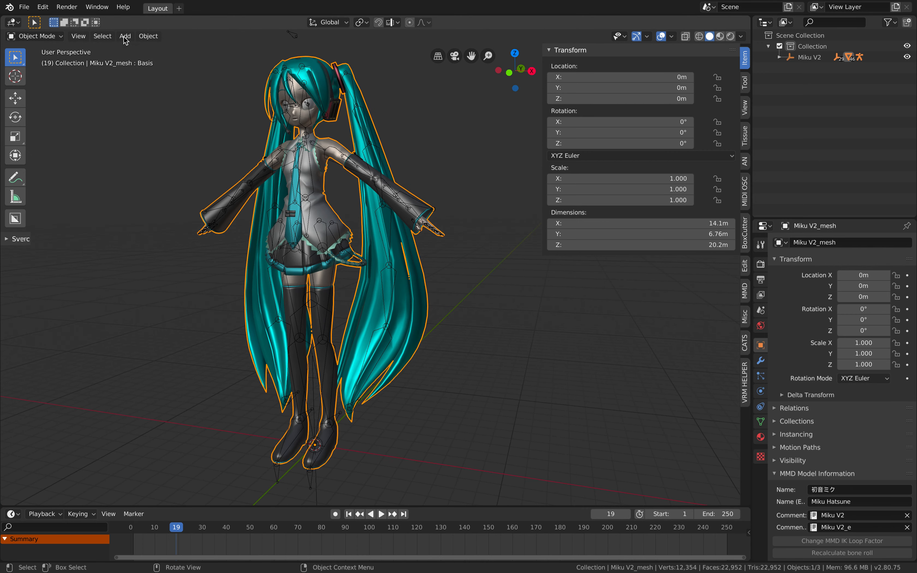
click(24, 6)
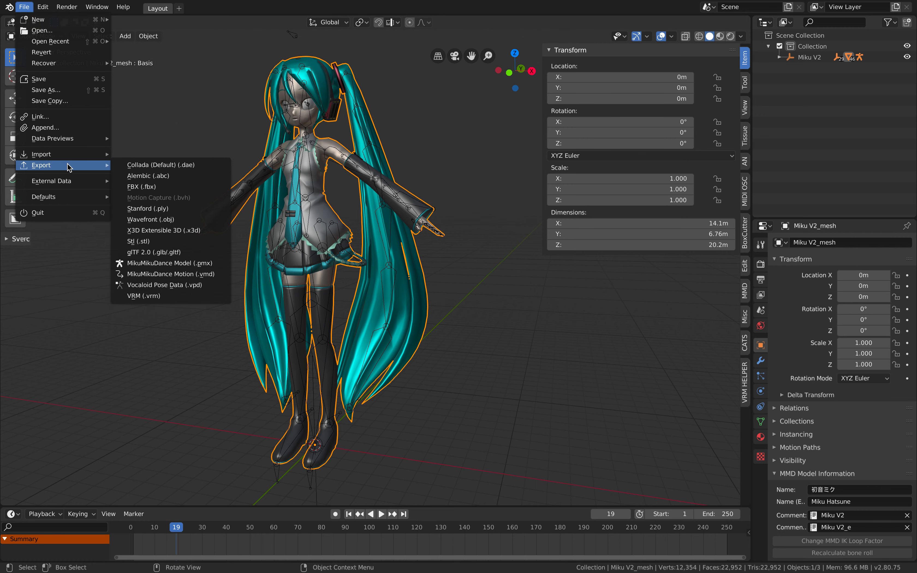
mouse_move(157, 187)
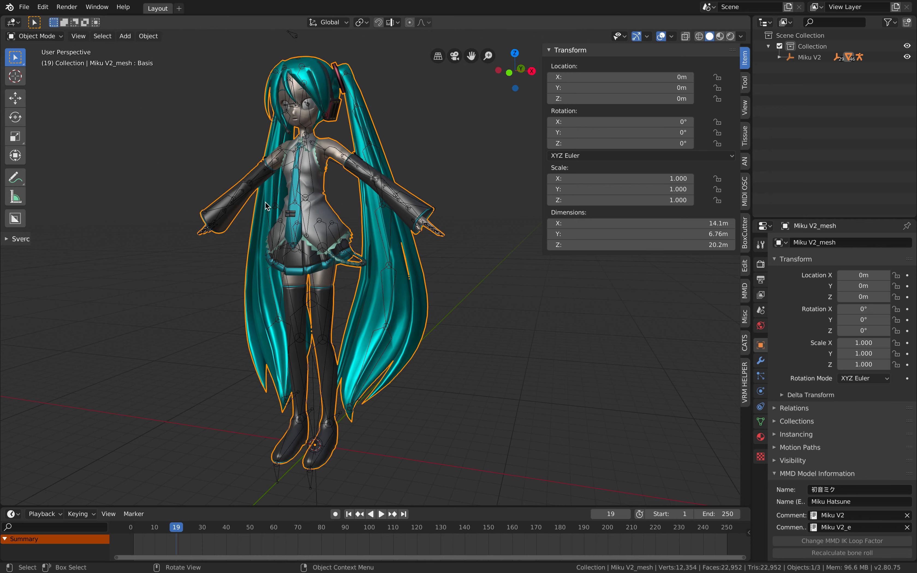
mouse_move(87, 89)
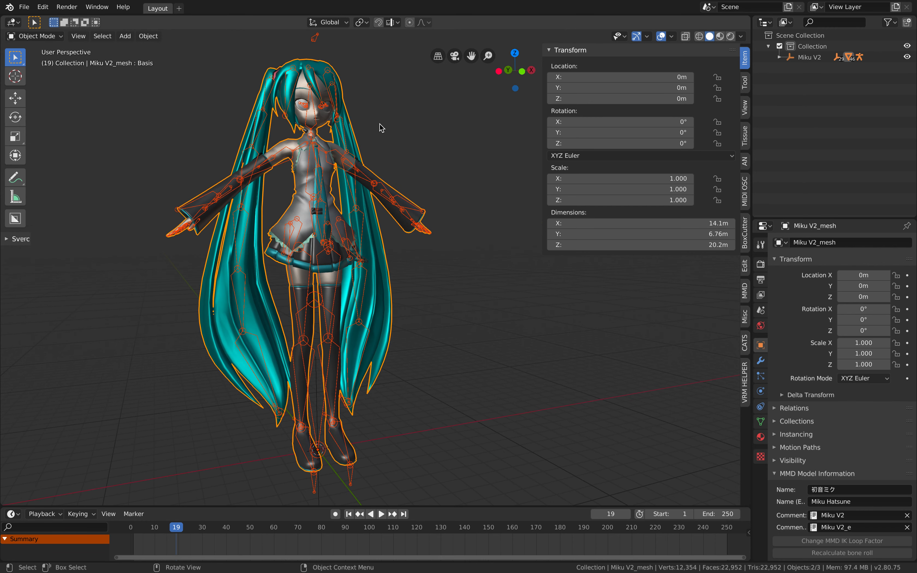
key(g)
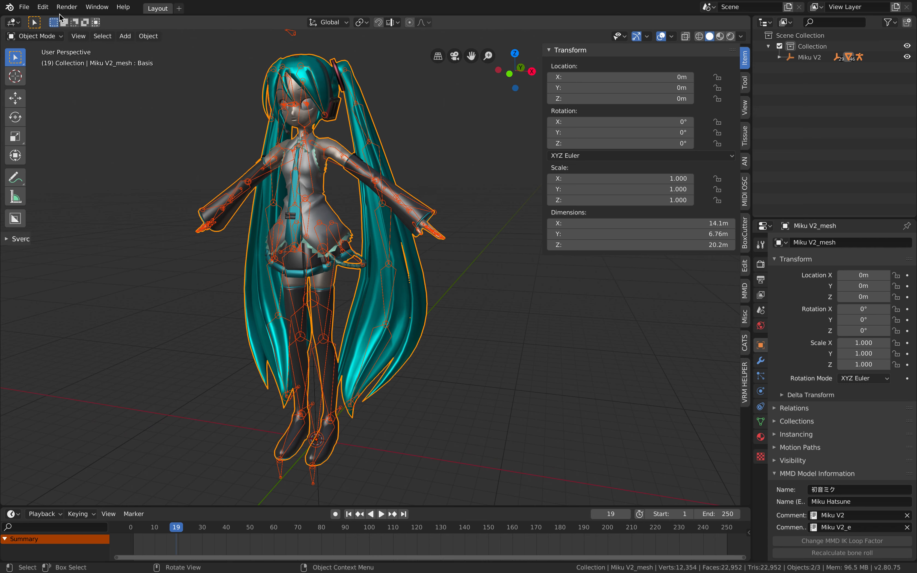
click(24, 6)
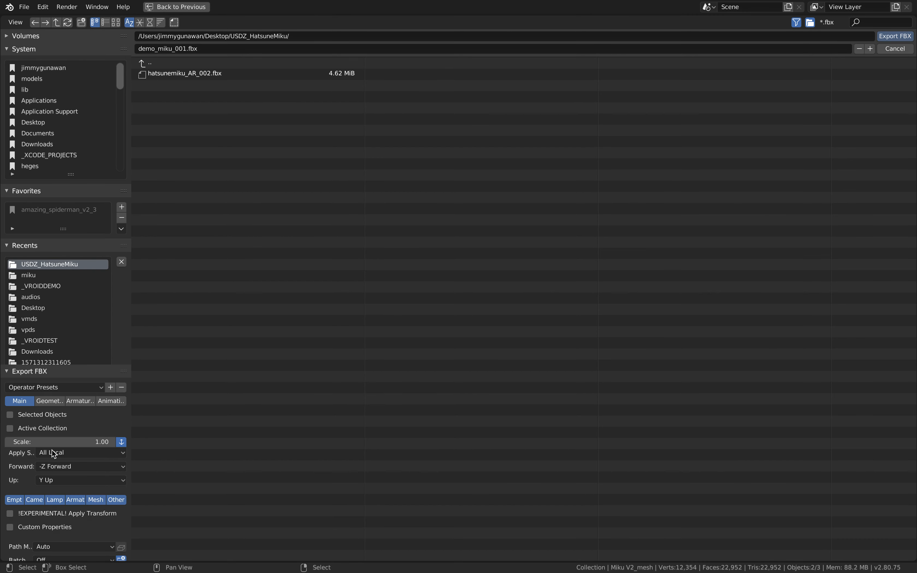
click(9, 415)
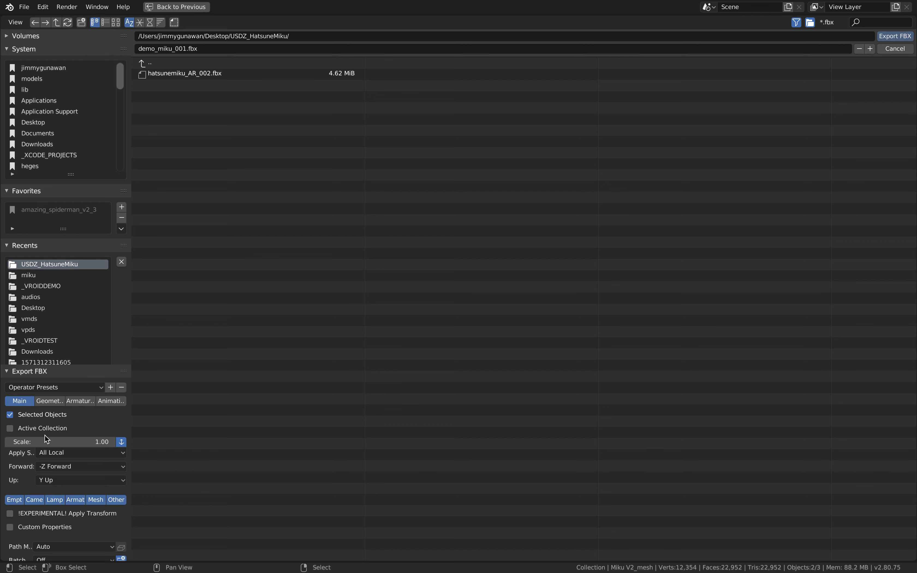
mouse_move(39, 433)
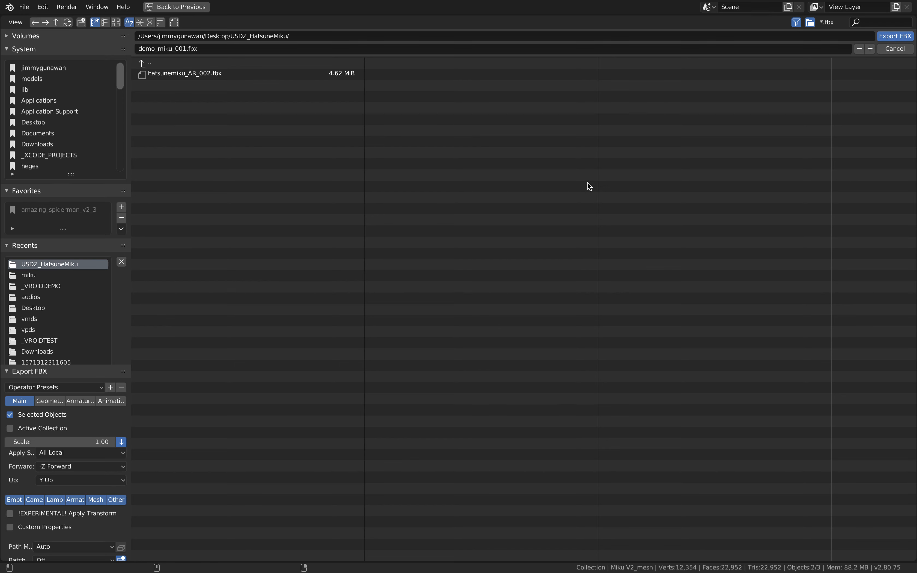
click(894, 36)
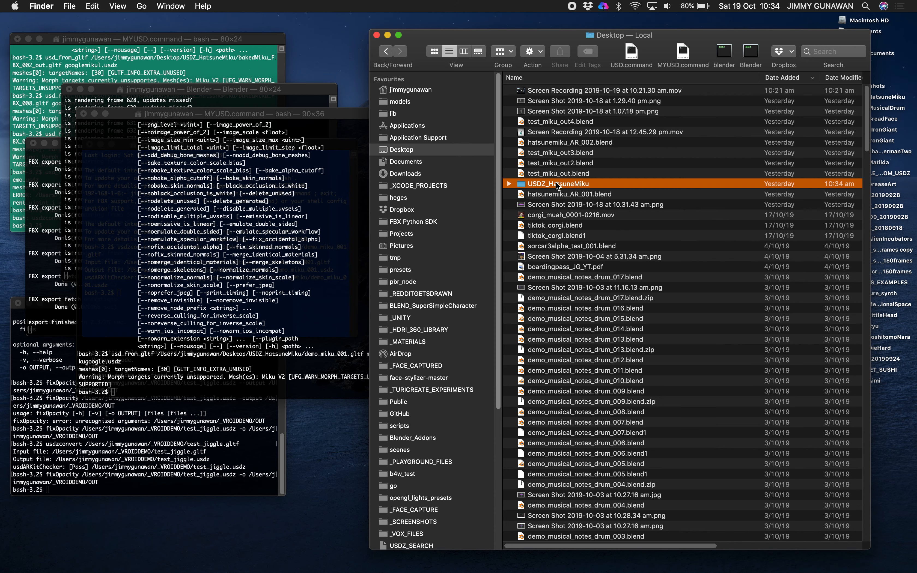
double_click(573, 183)
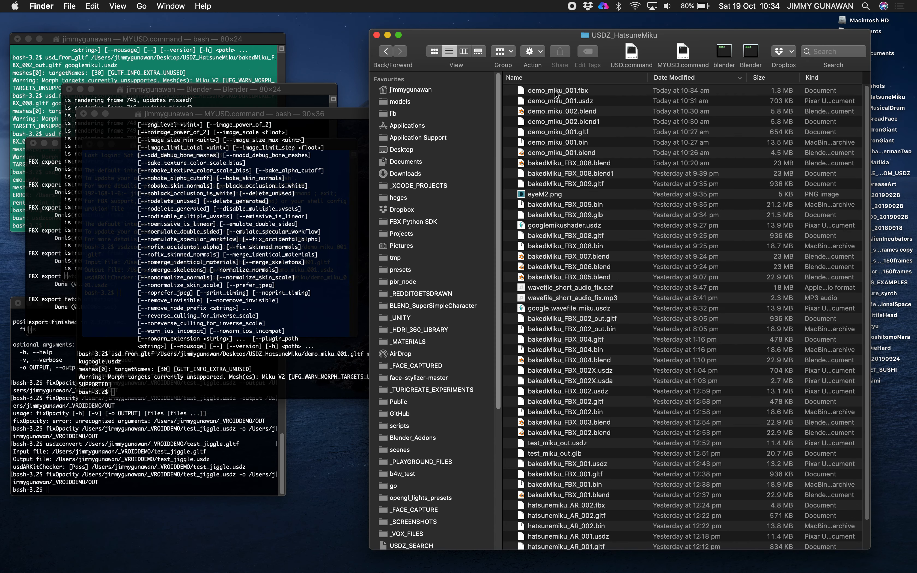
click(558, 90)
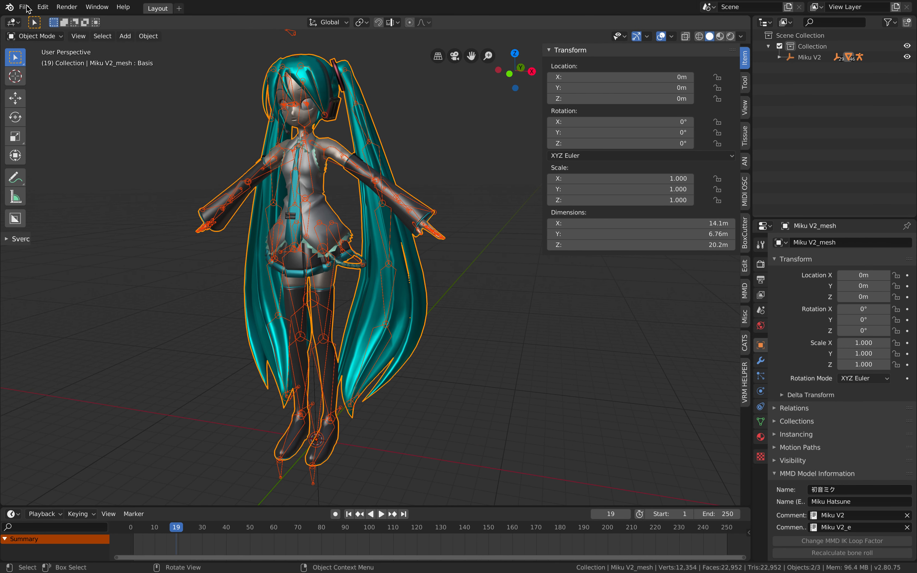
Step: Start a new General scene, discarding the unsaved Miku scene changes
click(24, 7)
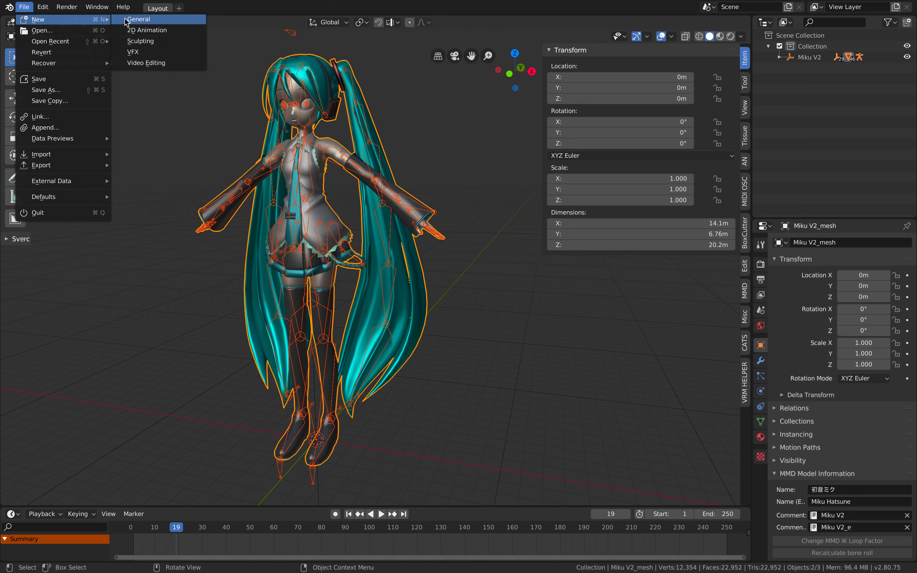
click(139, 19)
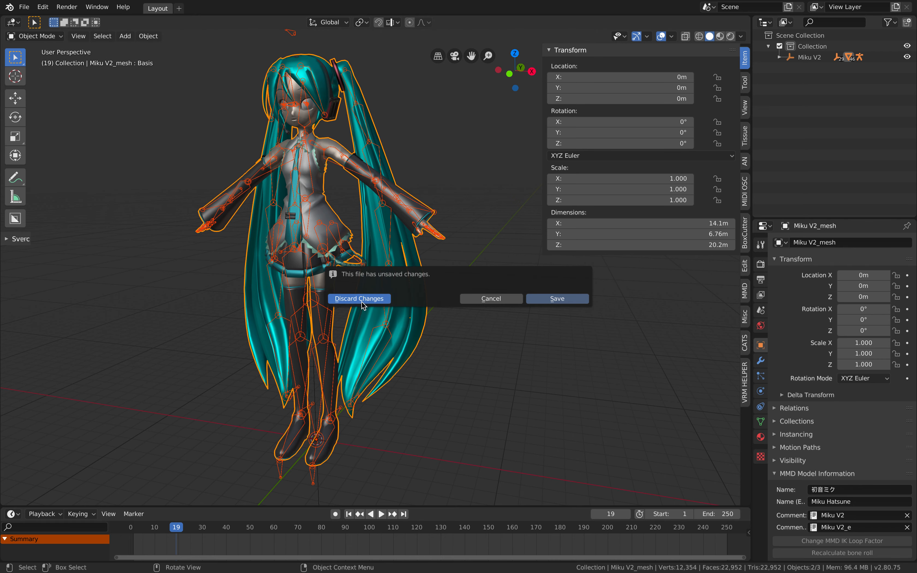
click(360, 298)
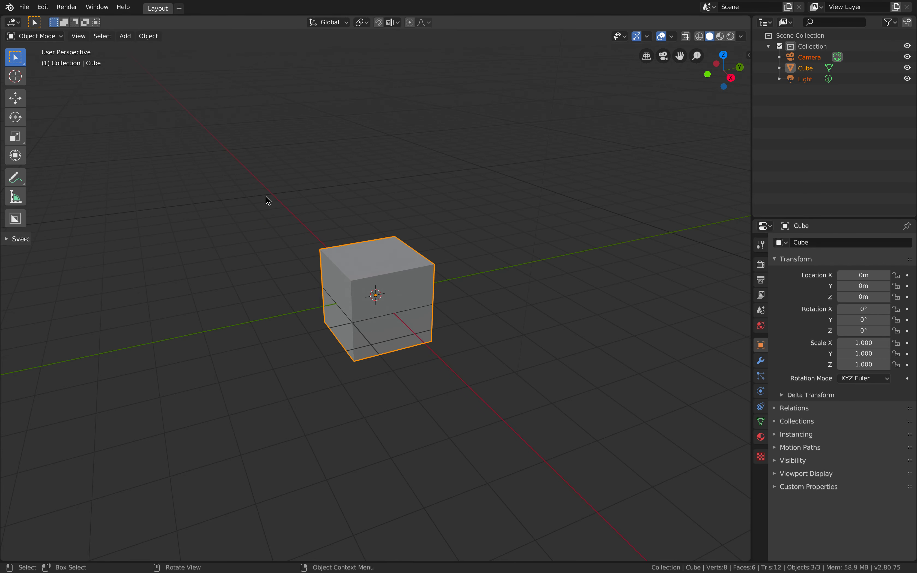
mouse_move(297, 243)
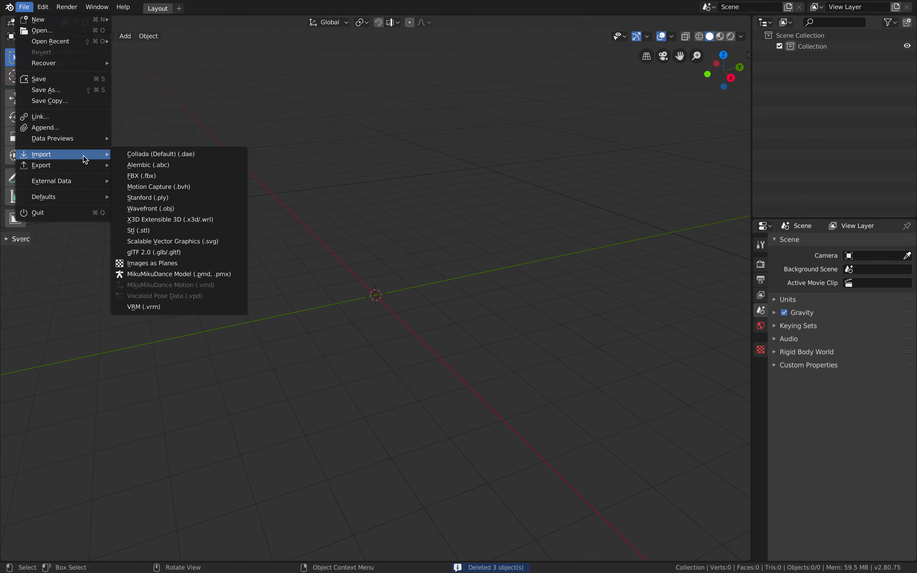
Step: Import demo_miku_001.fbx so Miku V2 stands in T-pose with her armature
click(141, 175)
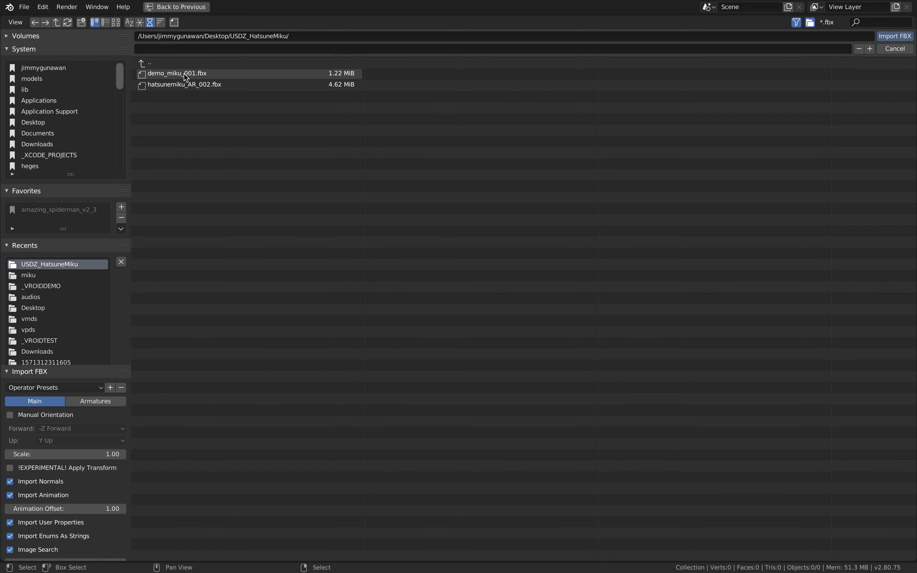
click(177, 73)
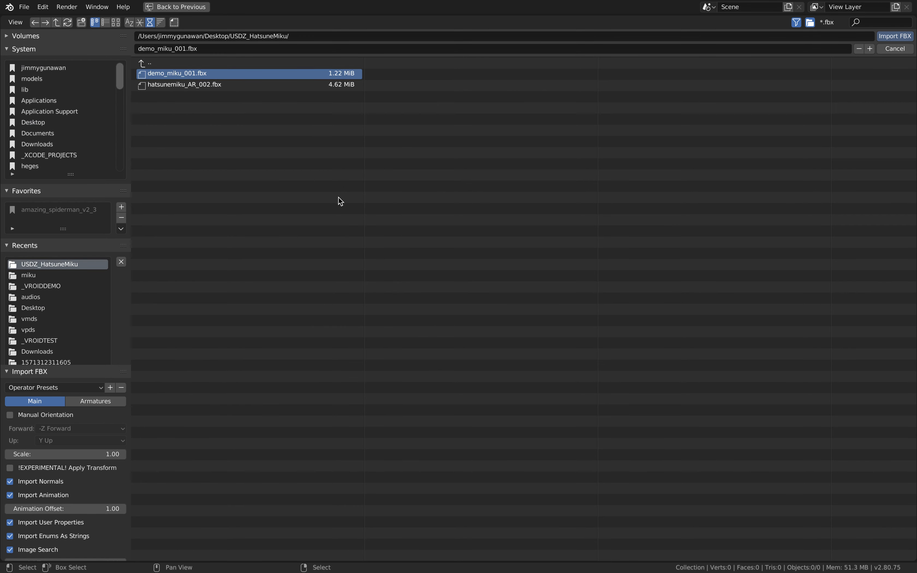
click(895, 35)
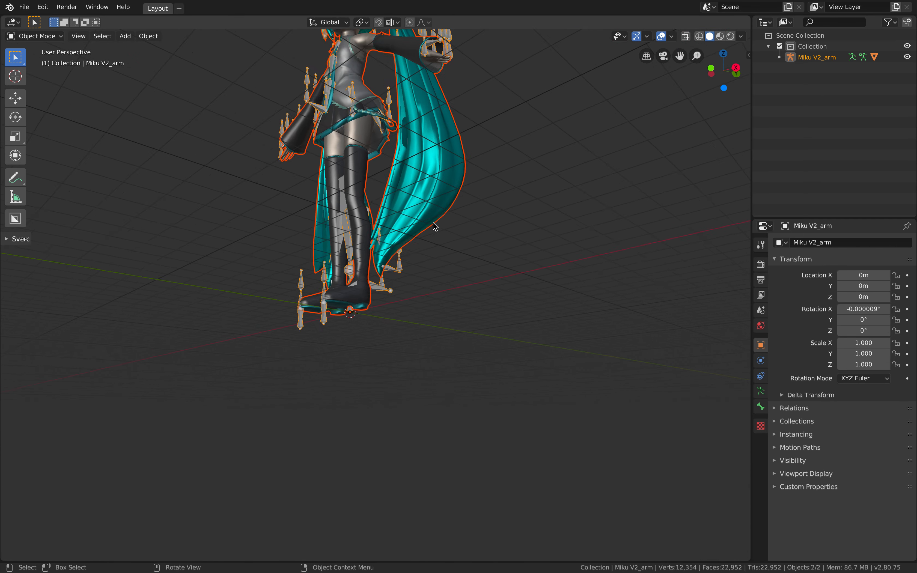
drag(433, 228, 401, 285)
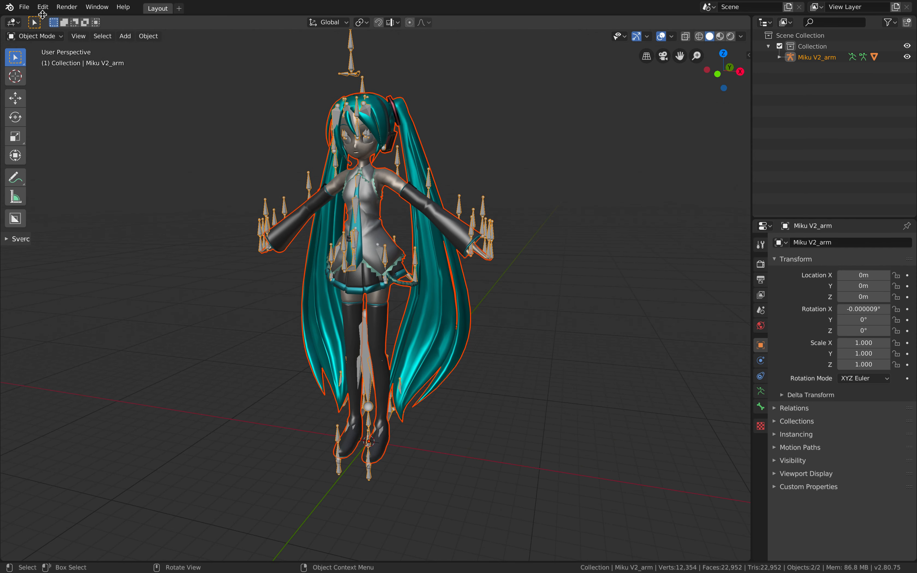
Step: Sort the USDZ_HatsuneMiku folder by Date Modified to confirm demo_miku_001.fbx is there
click(24, 7)
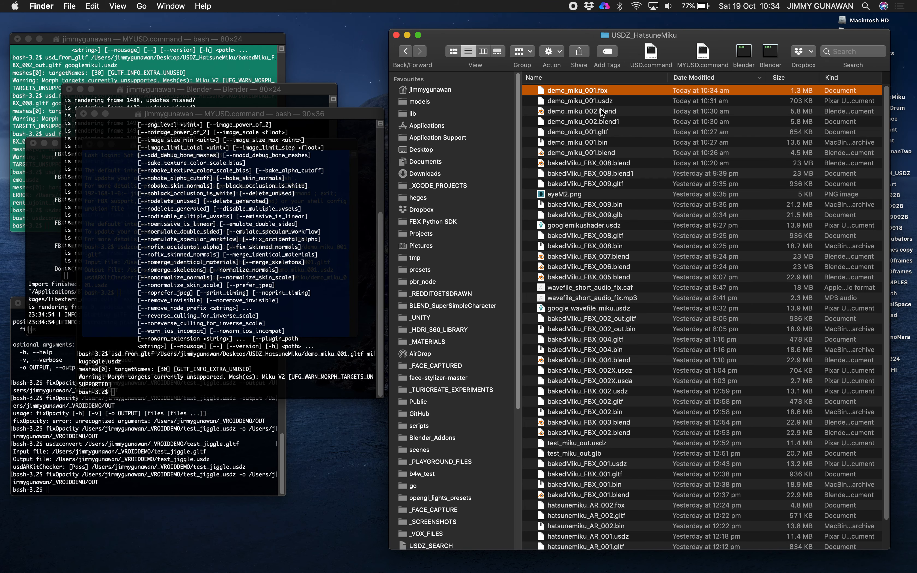
click(696, 77)
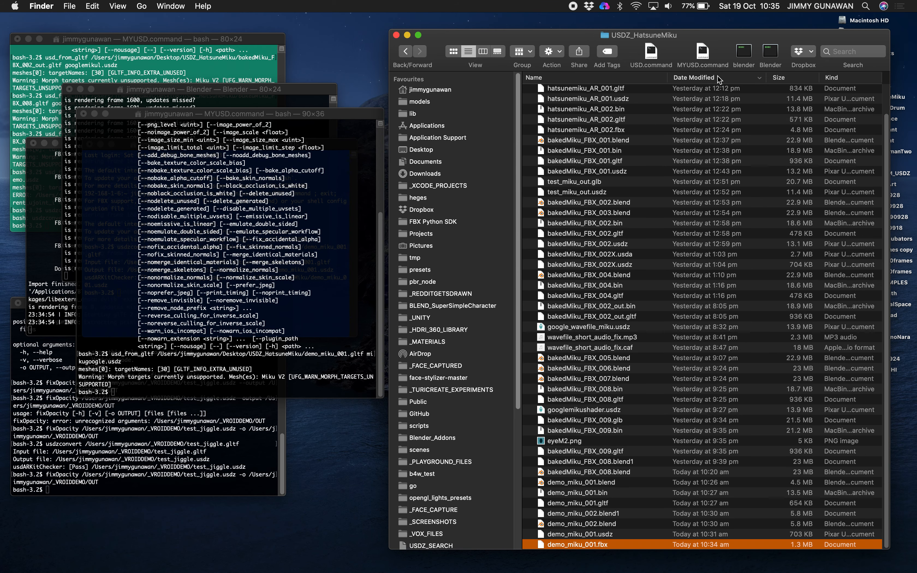
click(694, 77)
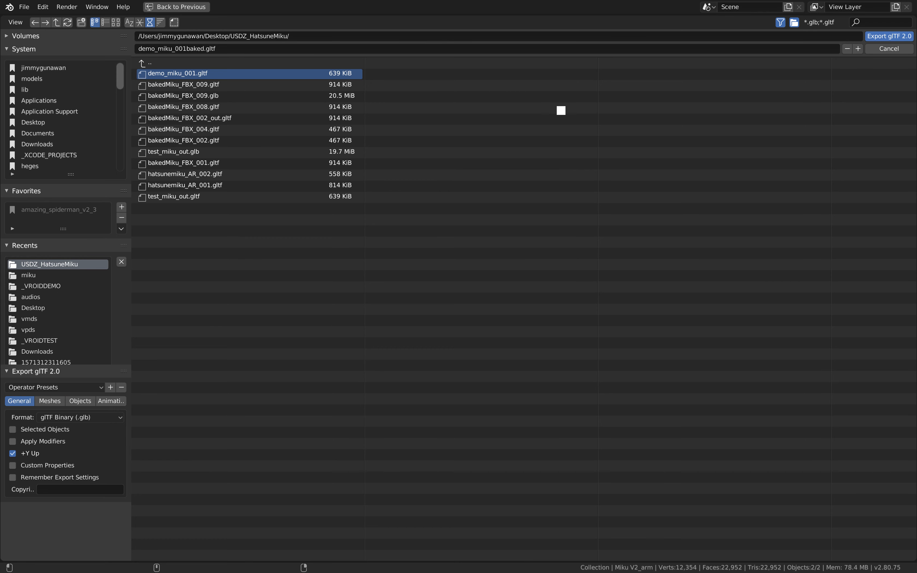
mouse_move(520, 164)
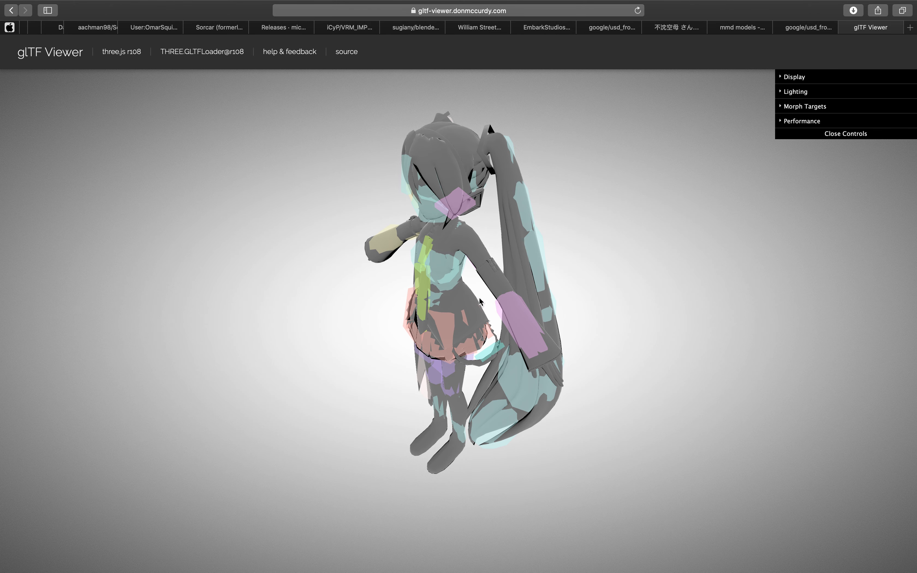
Step: Orbit the loaded Miku model and bring up its glTF validation report
drag(480, 301, 468, 240)
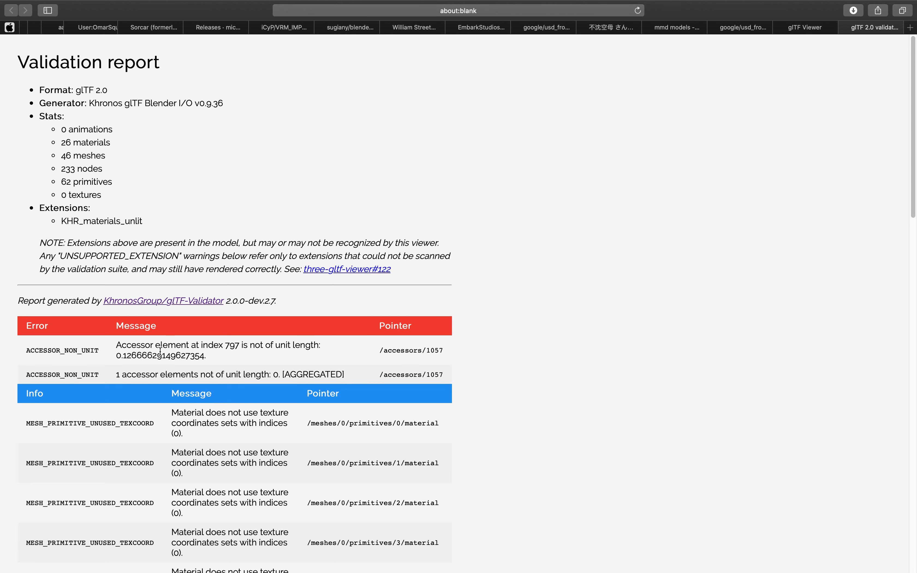
drag(115, 345, 224, 344)
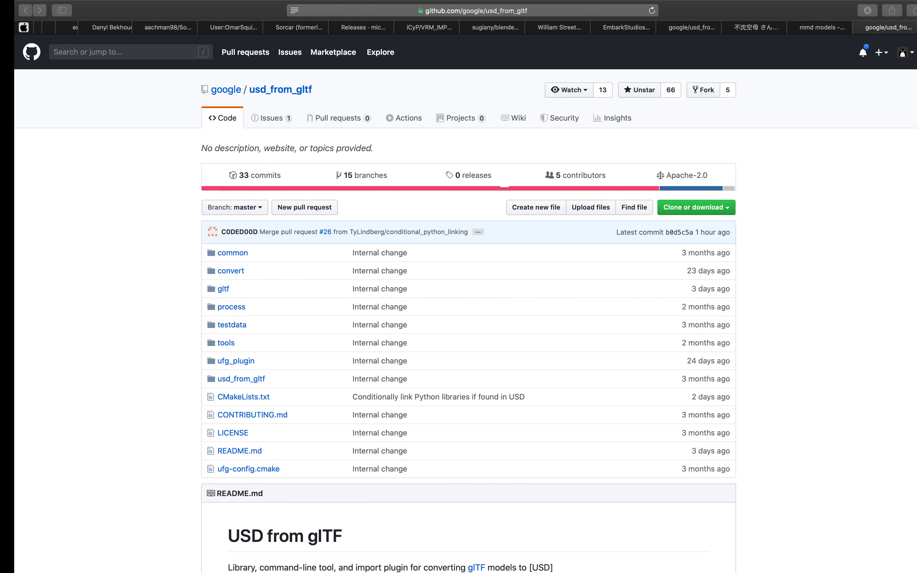
Step: Reach the niconico creator's gallery and open the シェーナ model's page
click(808, 27)
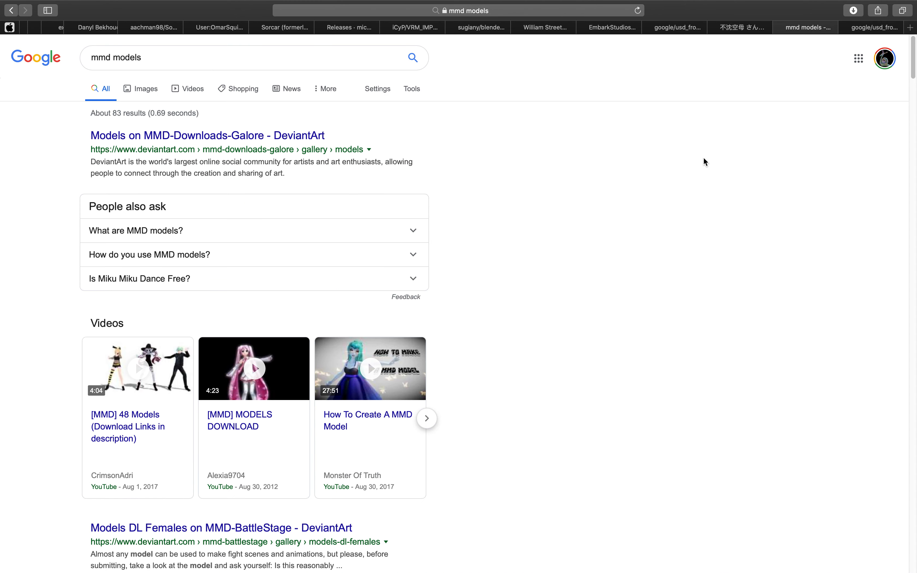
click(739, 26)
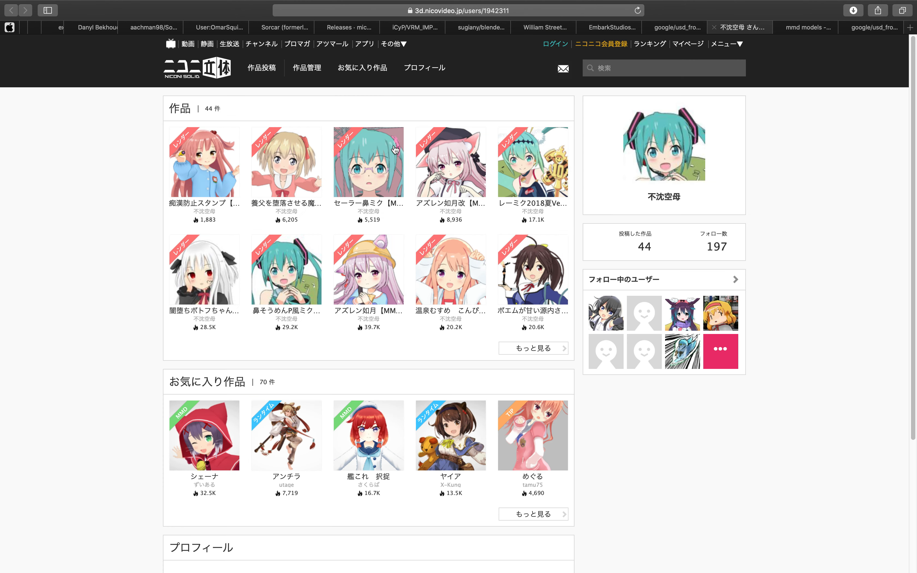
mouse_move(537, 281)
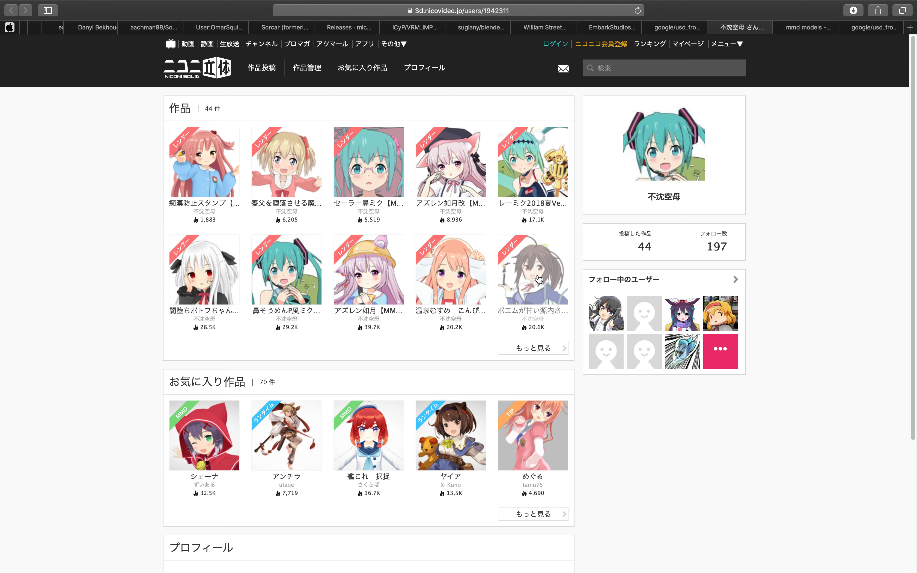
mouse_move(204, 436)
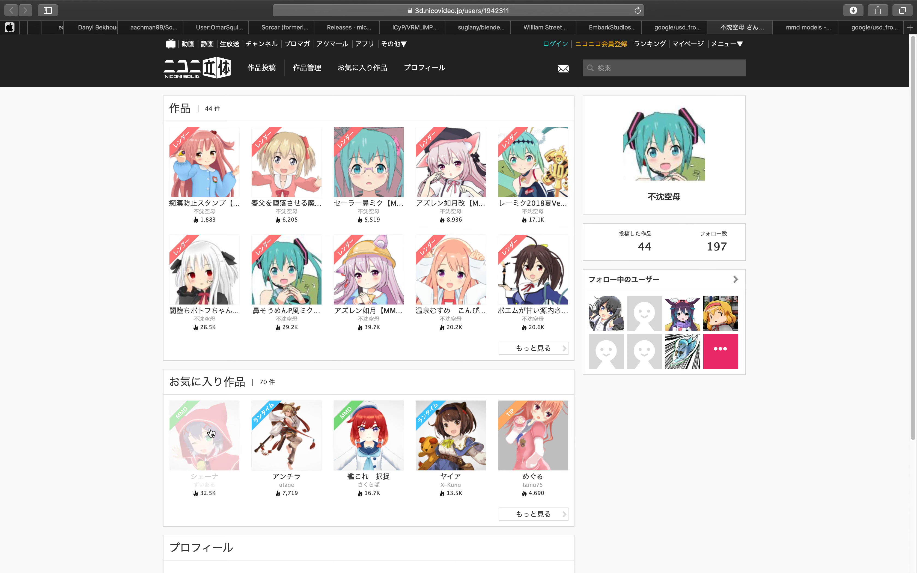
click(204, 436)
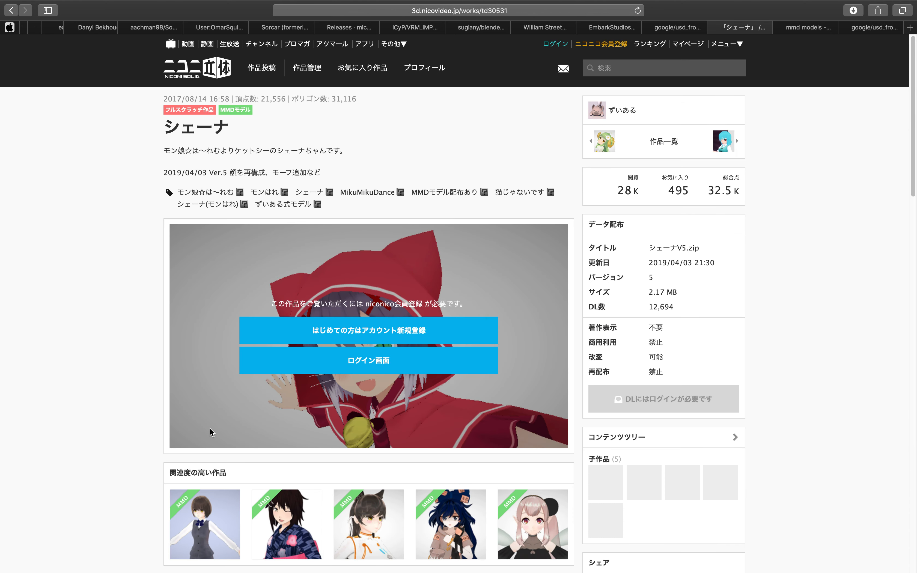
Step: Follow the download's login requirement to the email field, then go back
click(368, 360)
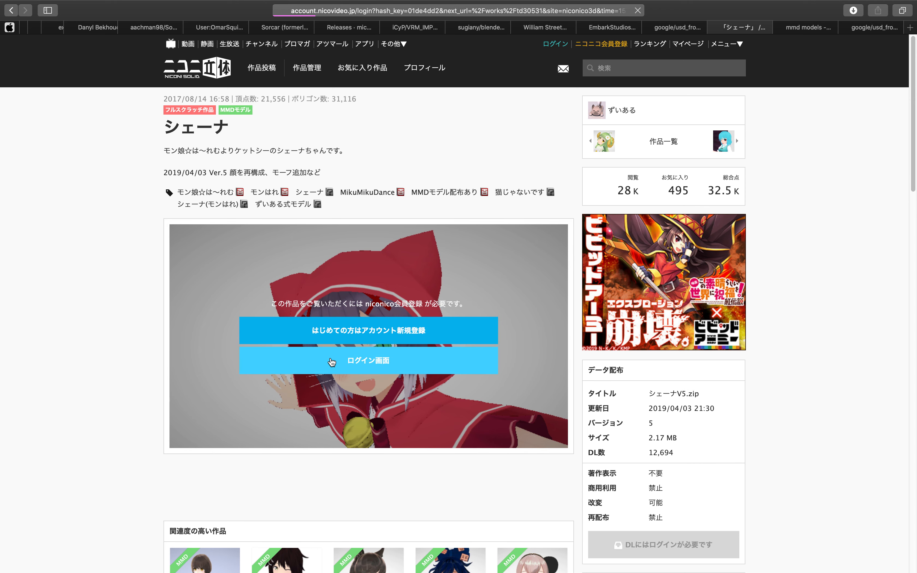
click(367, 360)
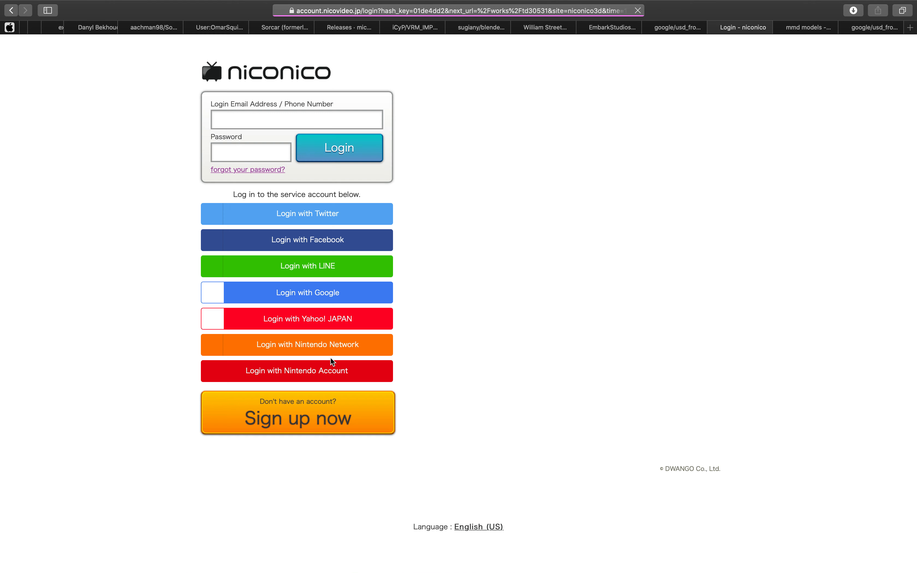
click(296, 120)
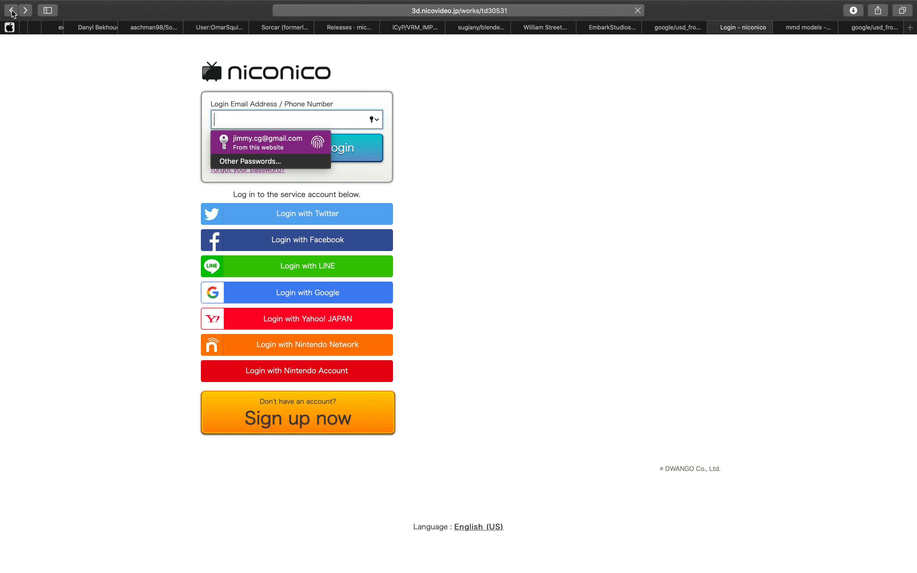
click(11, 10)
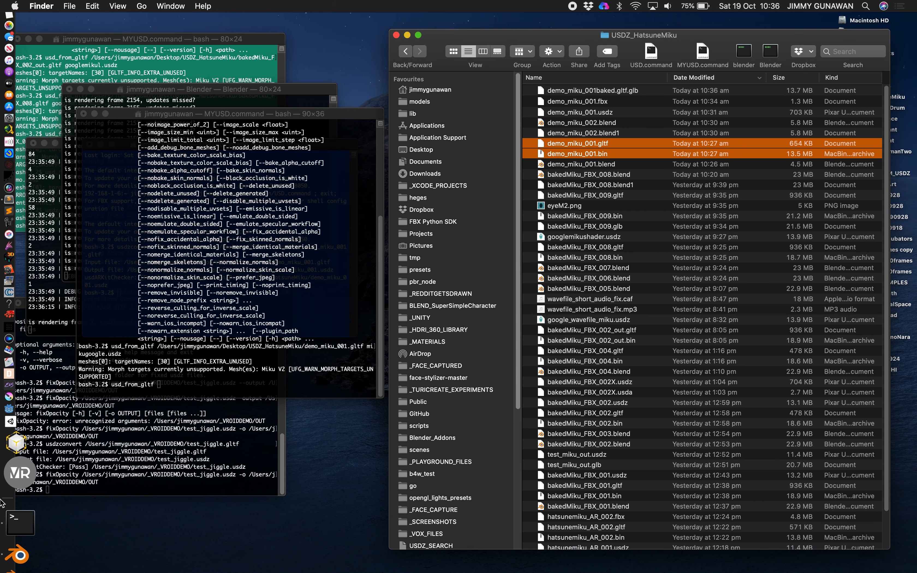
mouse_move(19, 487)
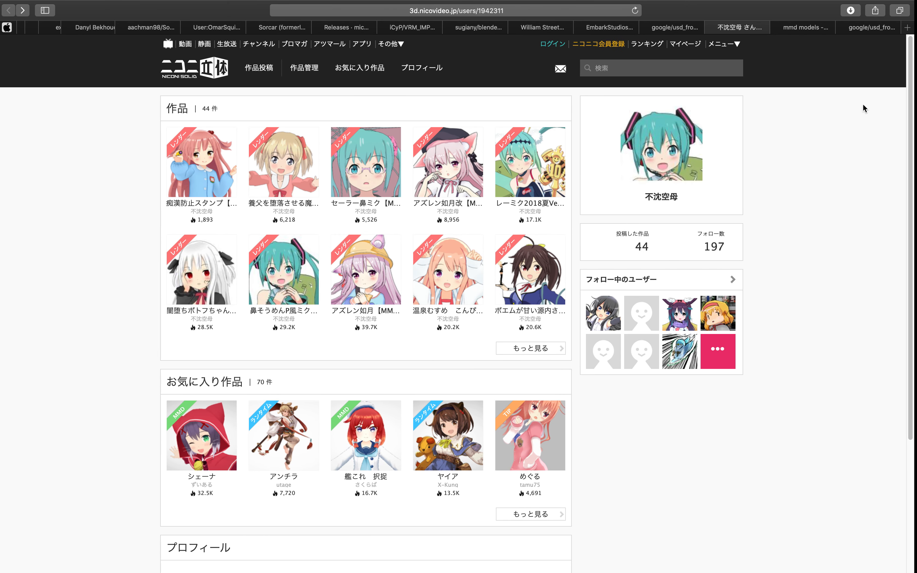
click(909, 27)
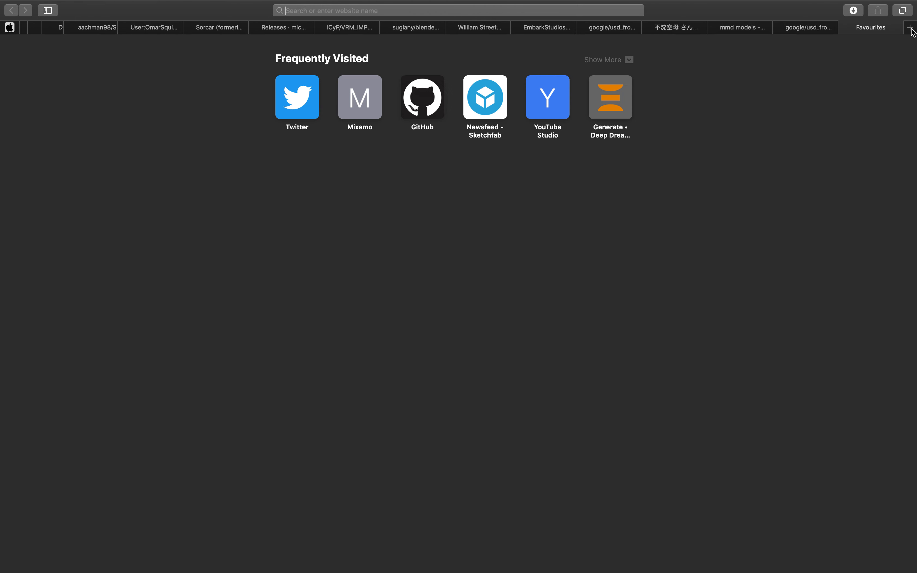
text(converting vroid)
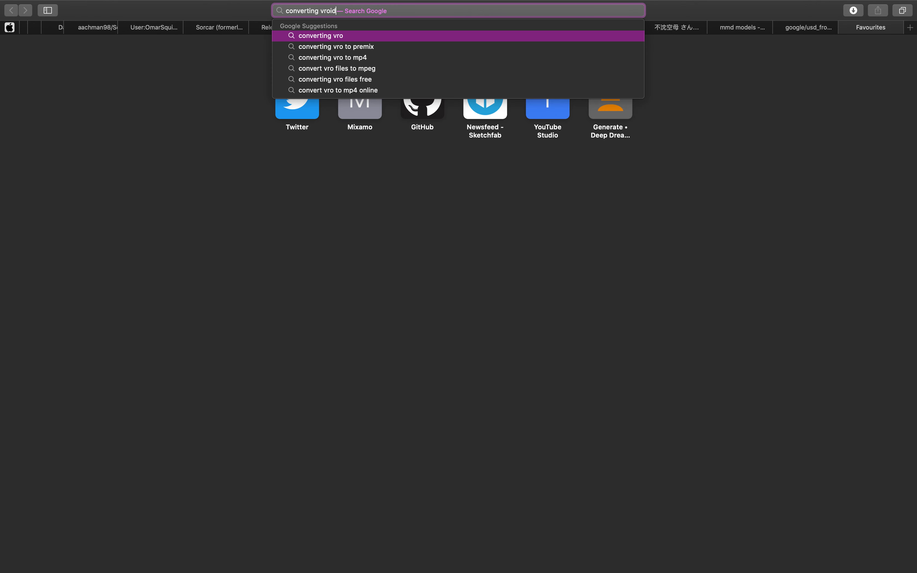
text(vmd into mmd)
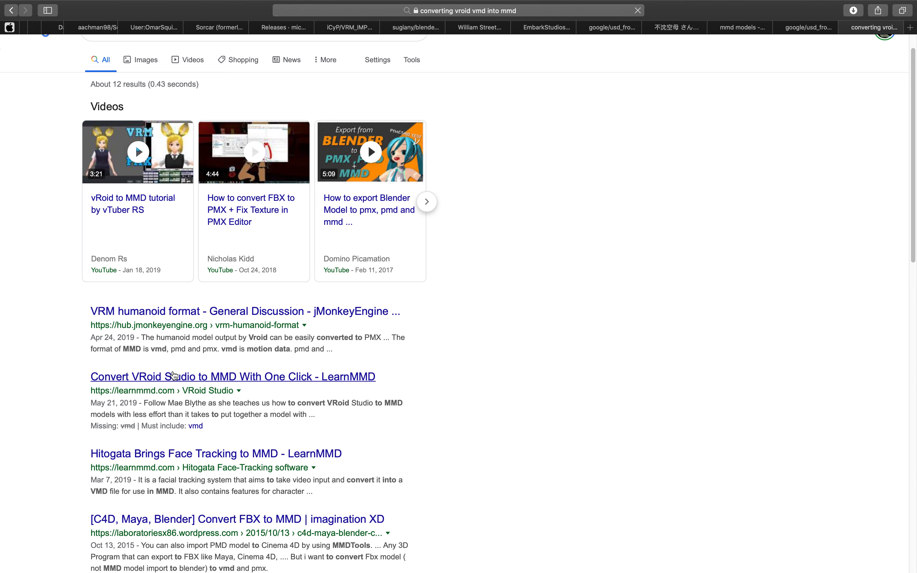
click(231, 377)
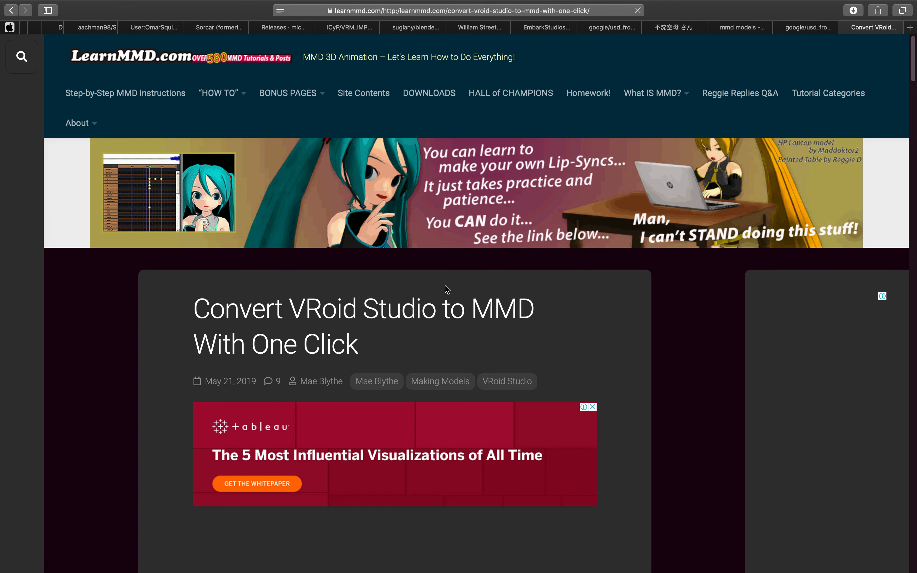
scroll(down, 3)
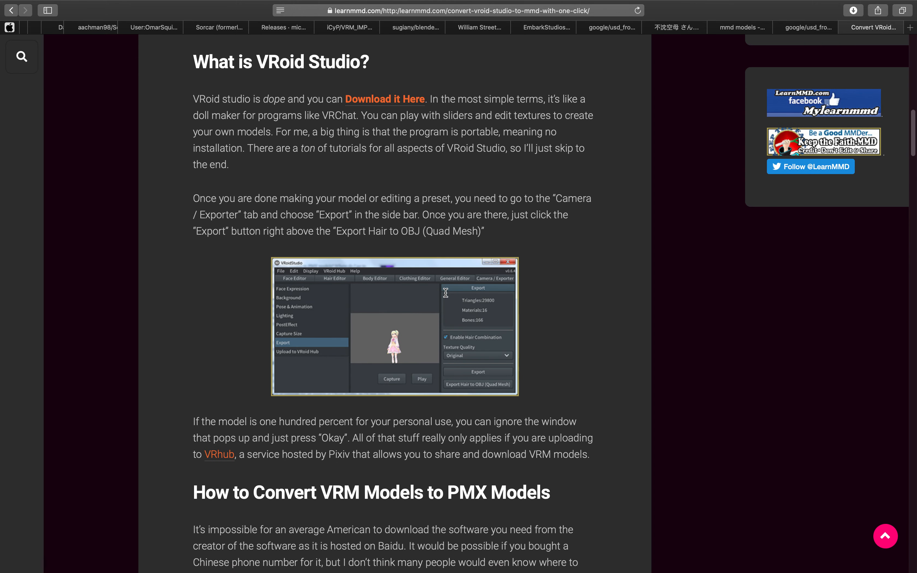
scroll(down, 3)
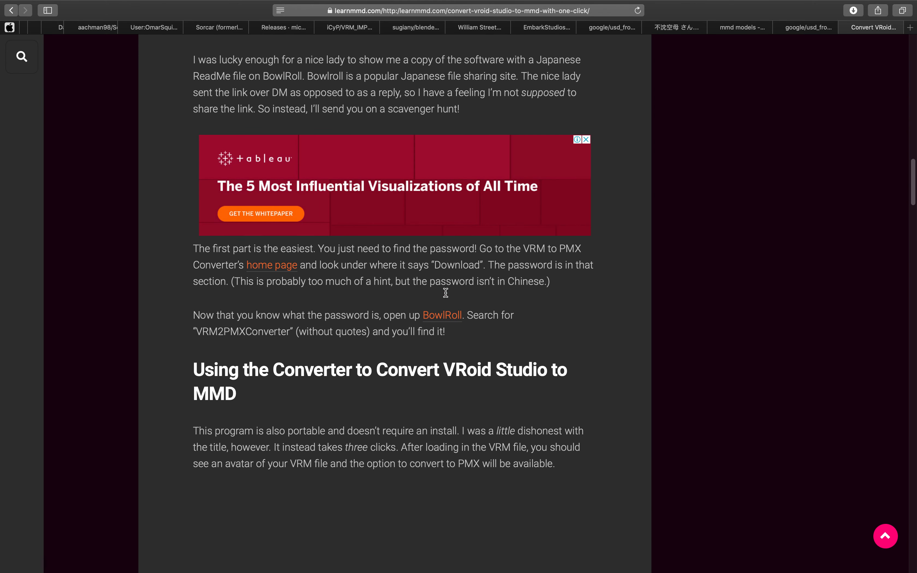
scroll(down, 3)
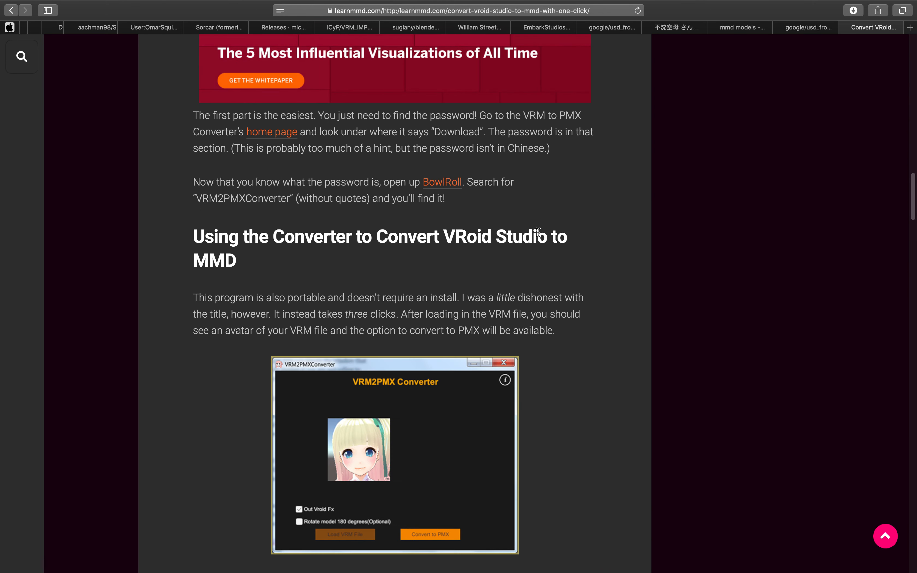
scroll(down, 3)
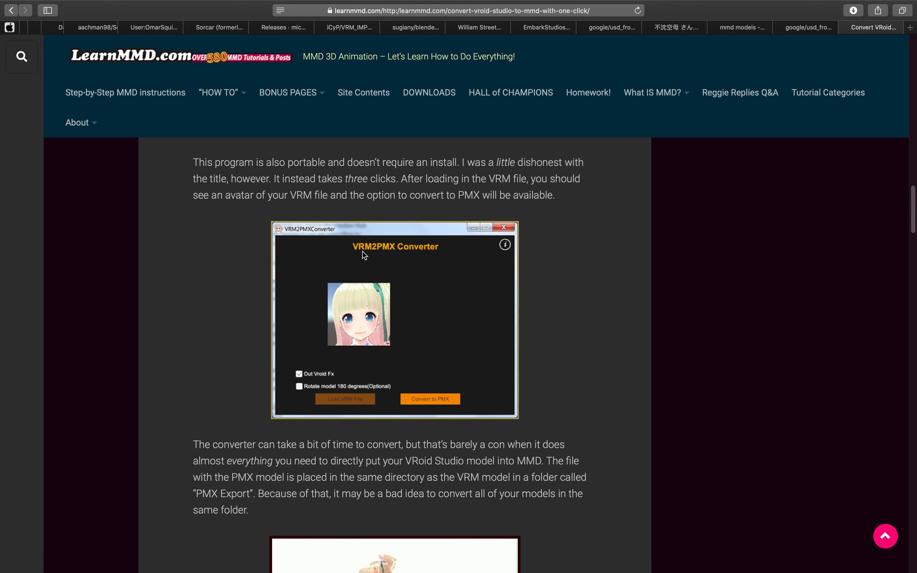
mouse_move(427, 243)
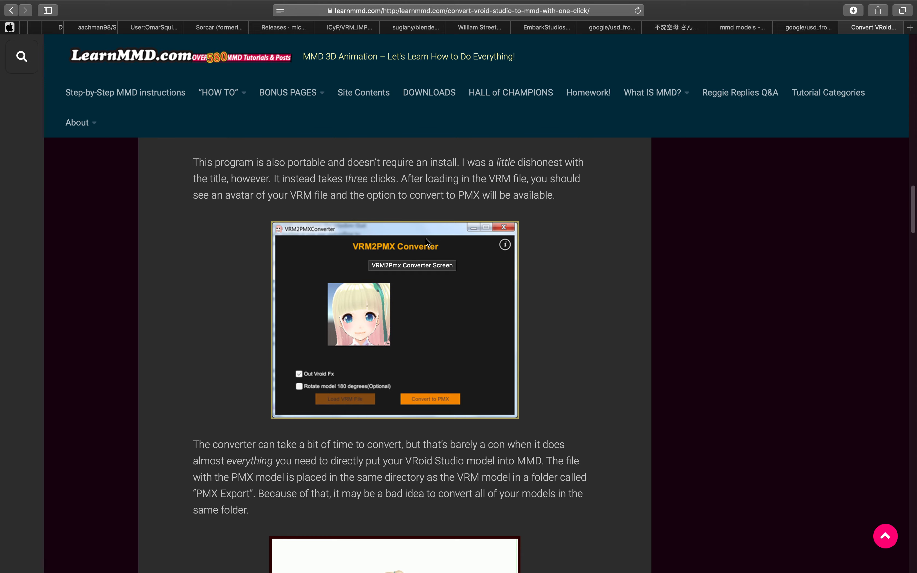
scroll(down, 3)
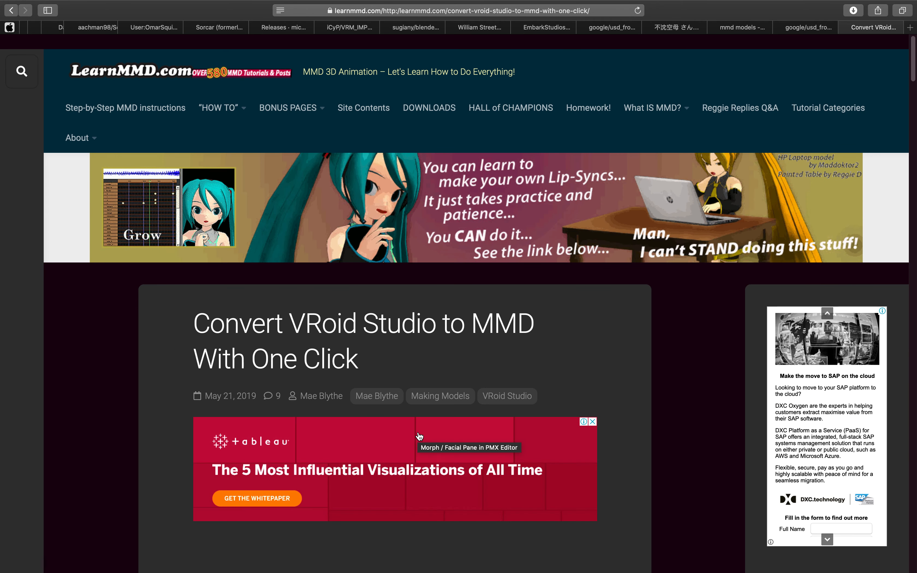
scroll(down, 3)
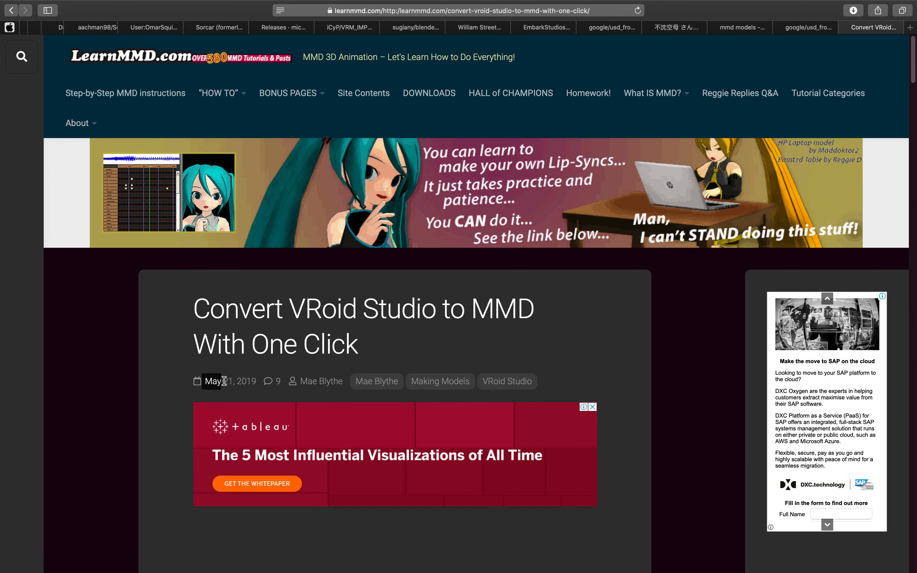
scroll(down, 3)
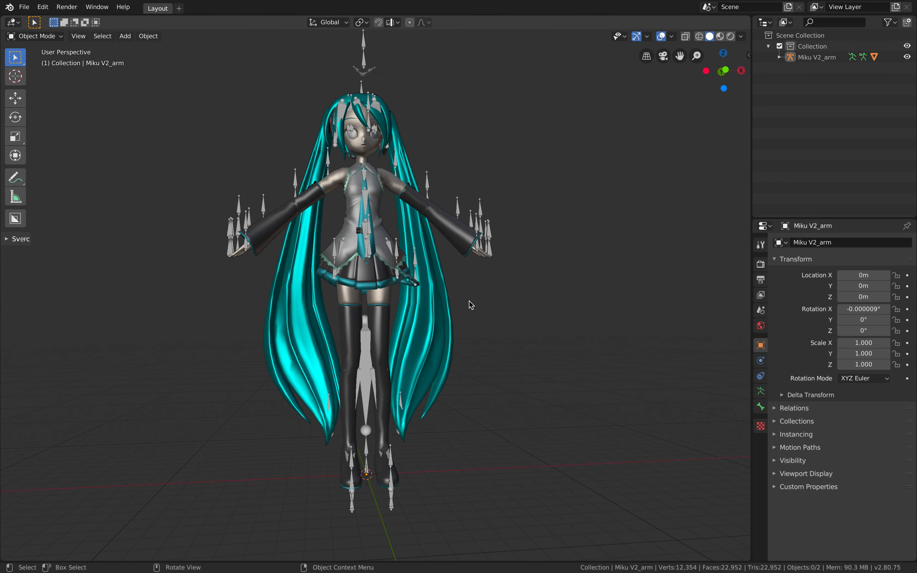
Step: Bring up the glTF 2.0 export for demo_miku_001baked and set its format to binary
click(24, 6)
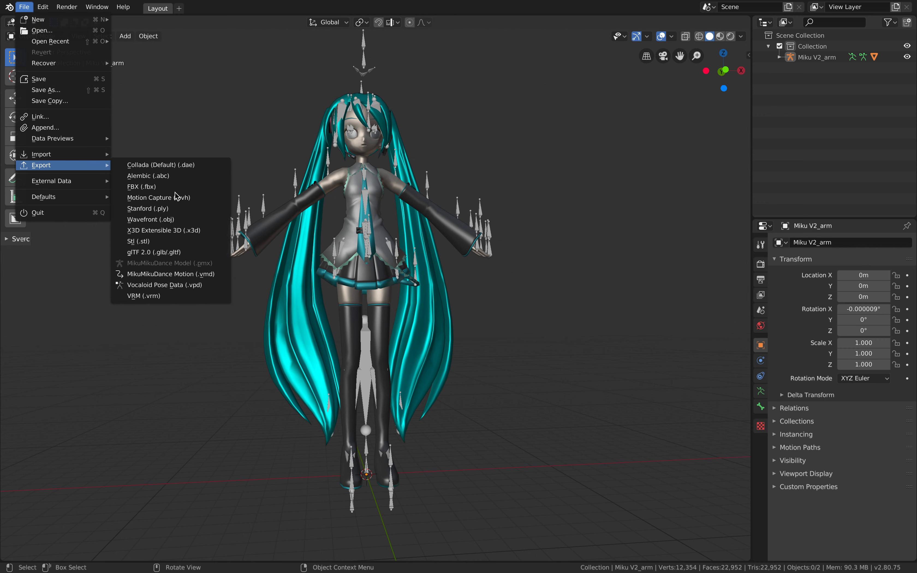
mouse_move(171, 230)
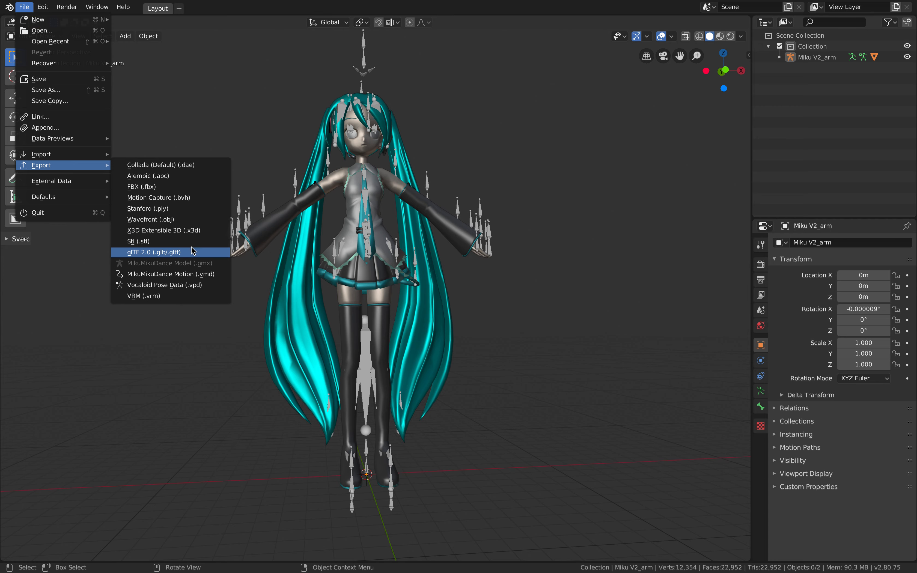
click(151, 252)
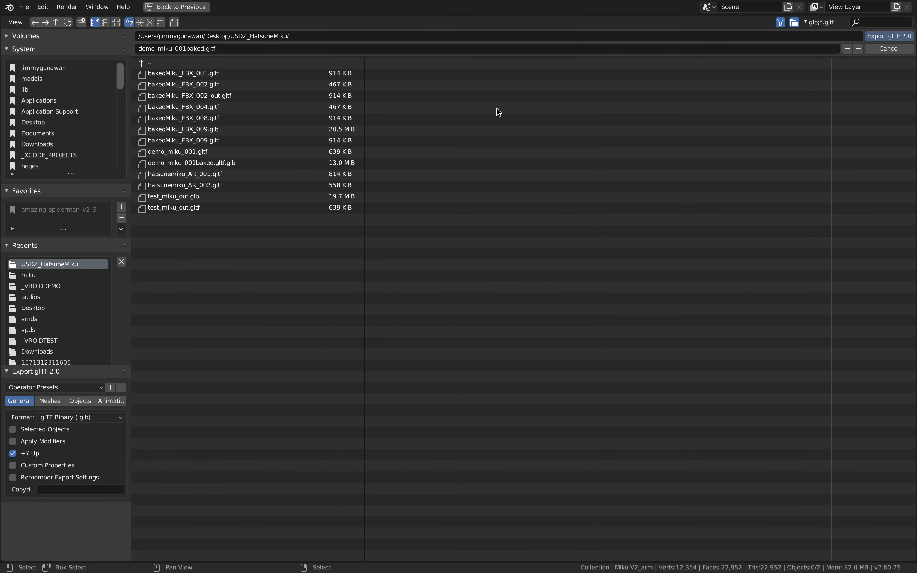
mouse_move(648, 110)
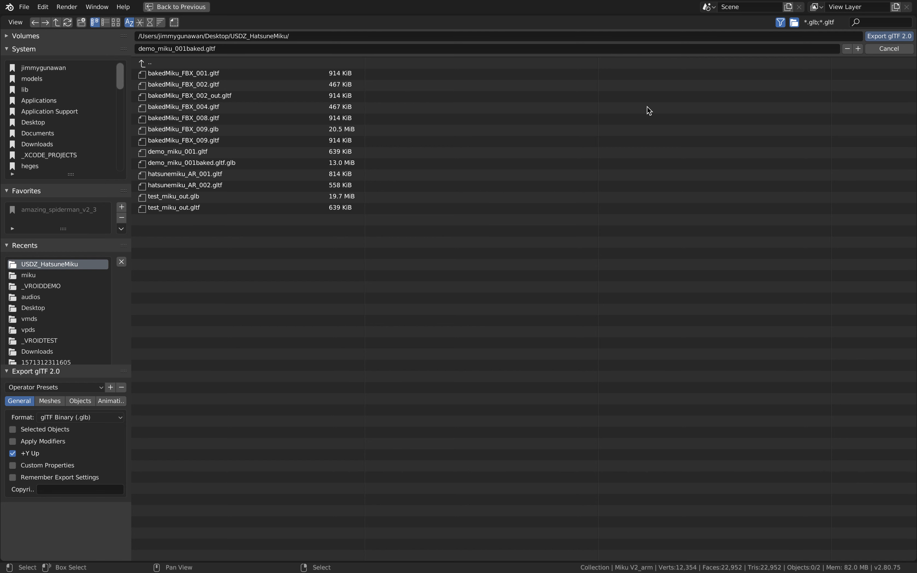
mouse_move(320, 72)
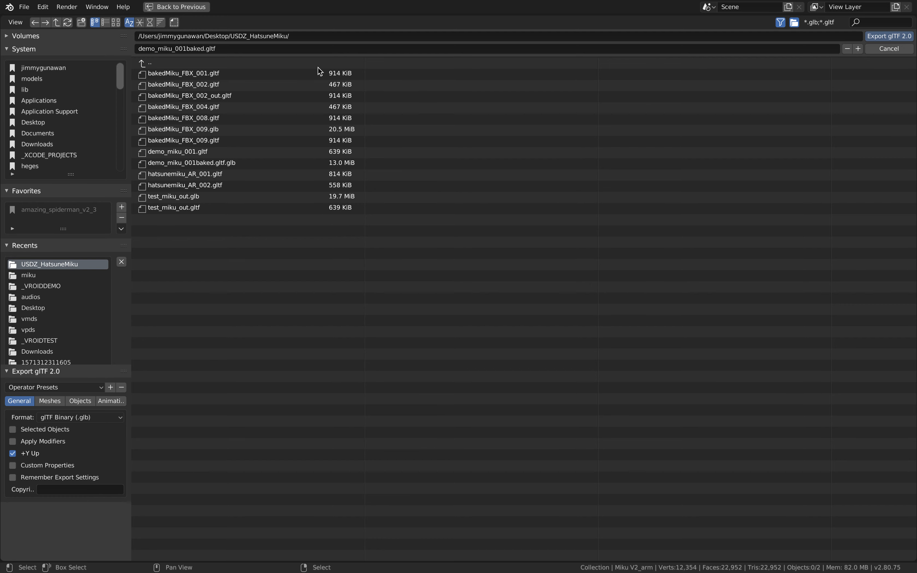
click(80, 417)
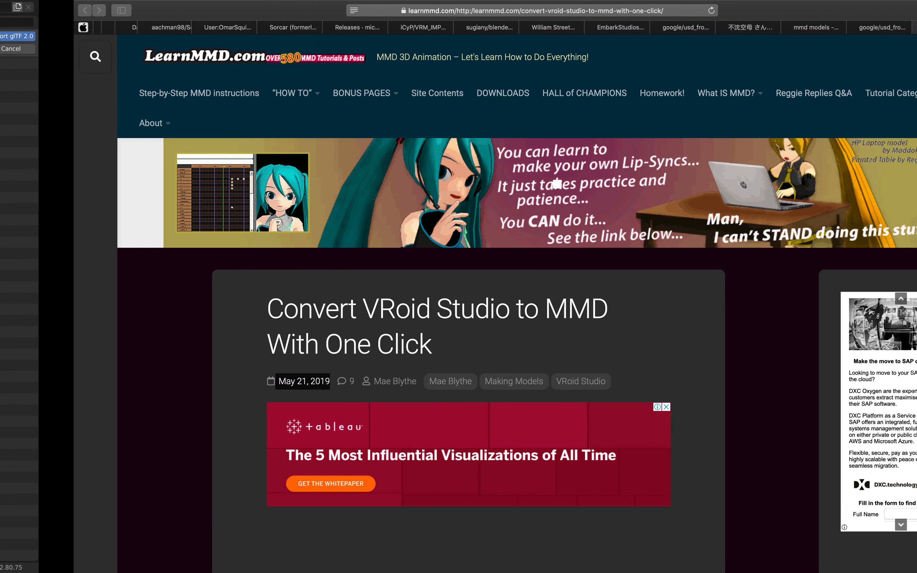
Step: Search 'apple arkit' and read the WWDC19 'Bringing People into AR' overview
text(body)
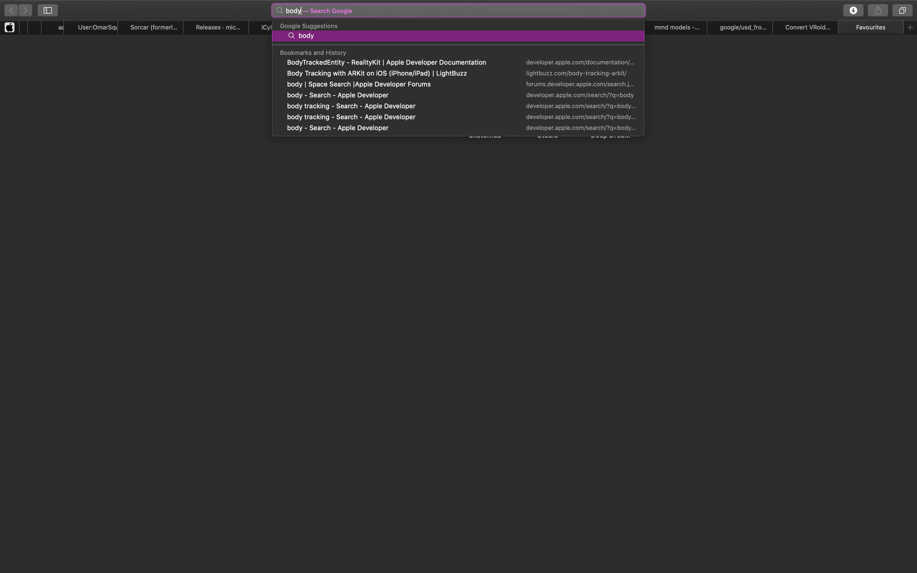
key(Backspace)
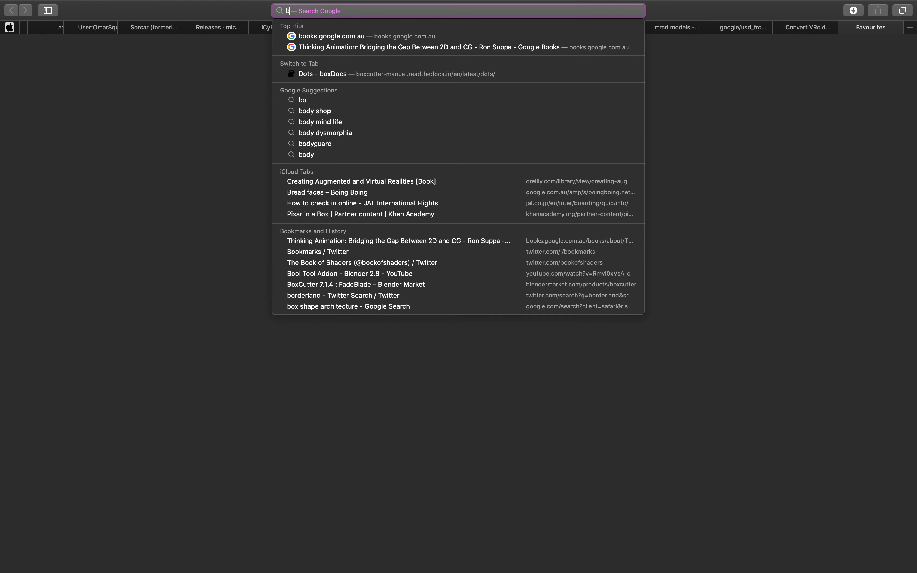
text(apple arkit)
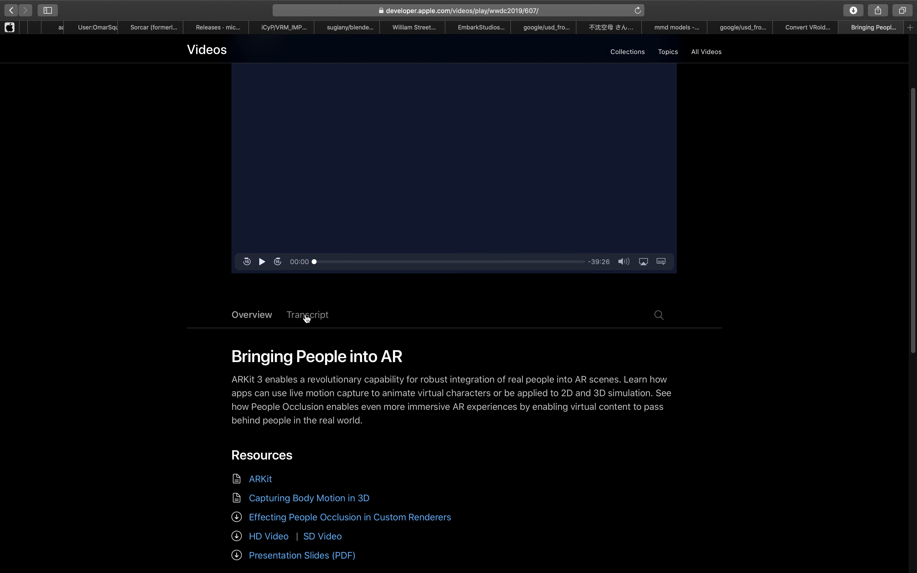
scroll(down, 3)
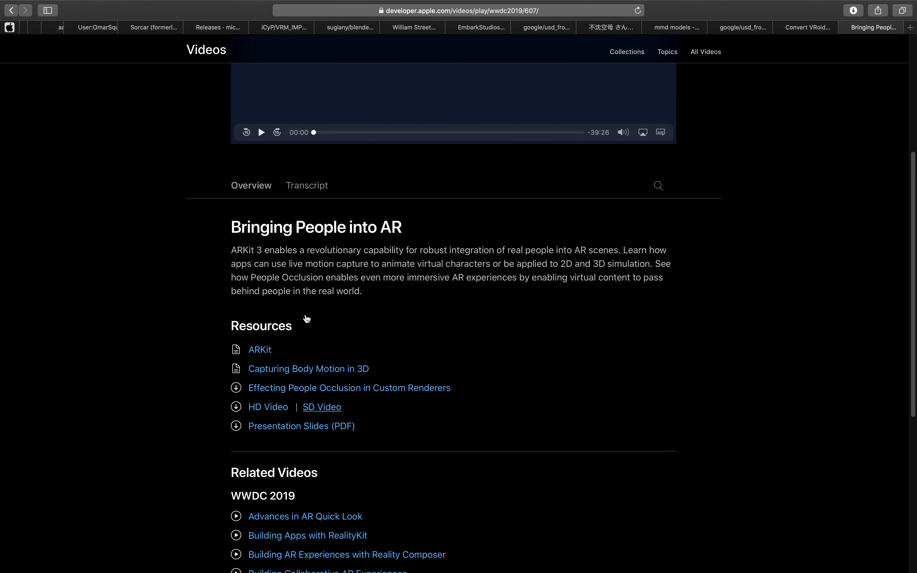
scroll(down, 3)
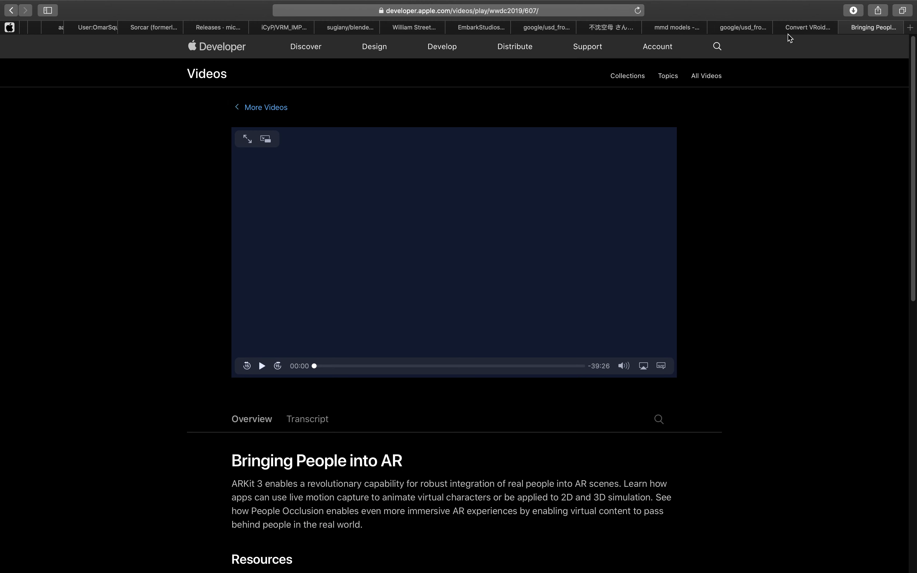
Step: Scroll through LearnMMD's 'Convert VRoid Studio to MMD With One Click' article again
click(805, 27)
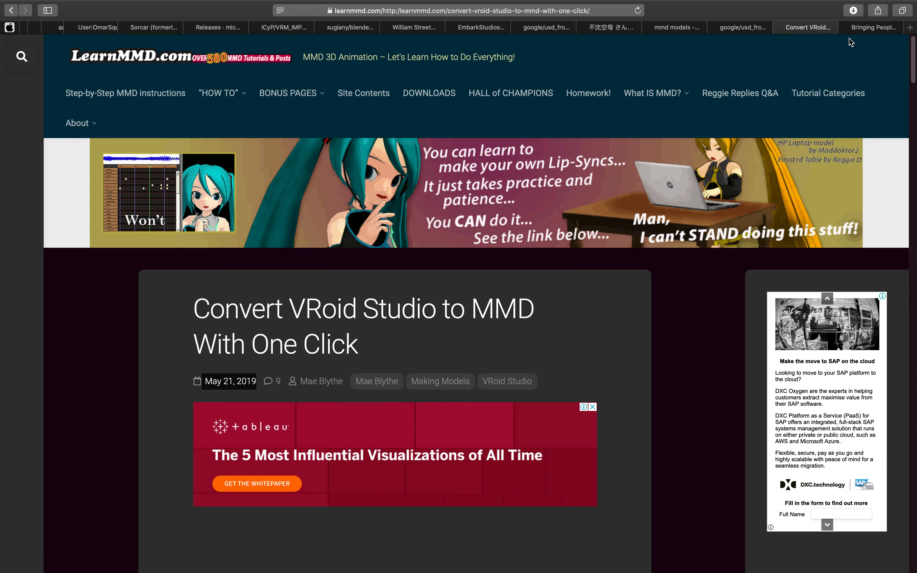
scroll(down, 3)
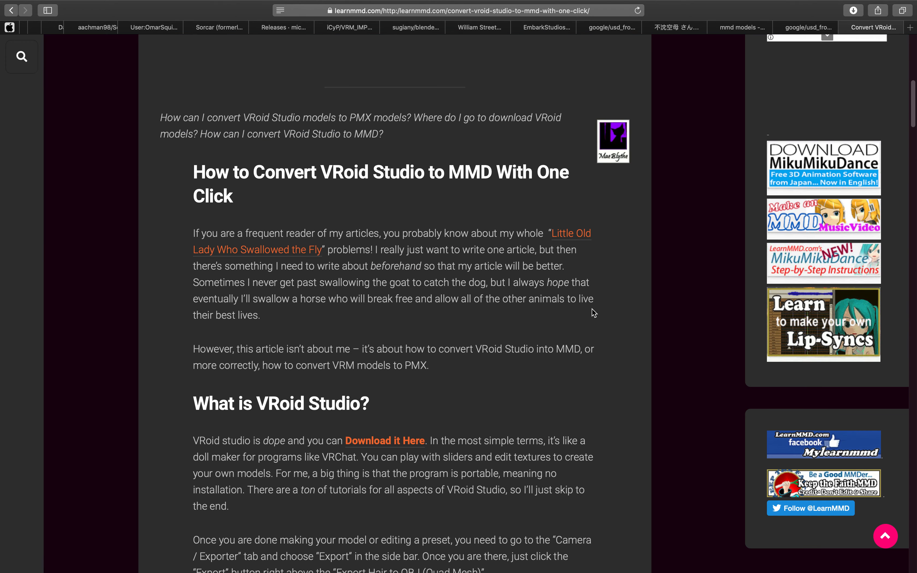
scroll(down, 3)
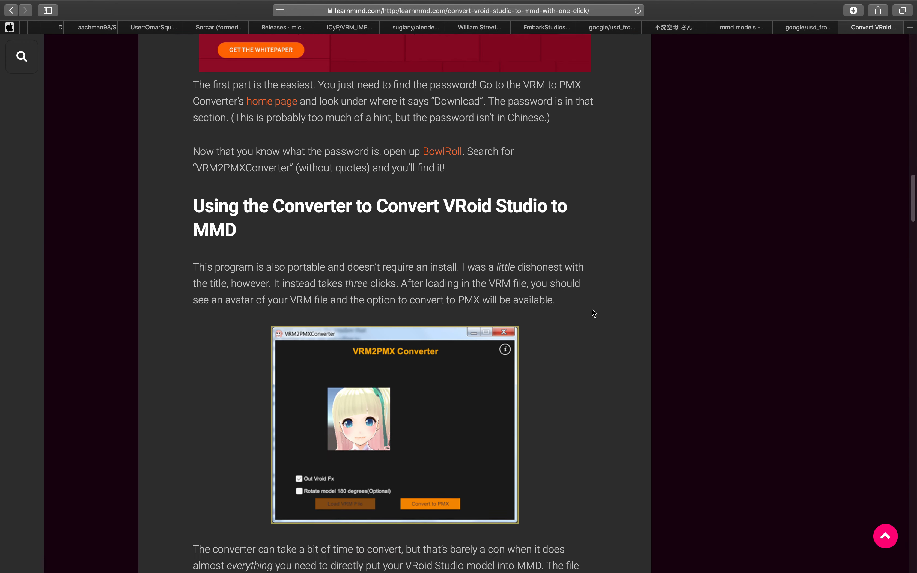
scroll(down, 3)
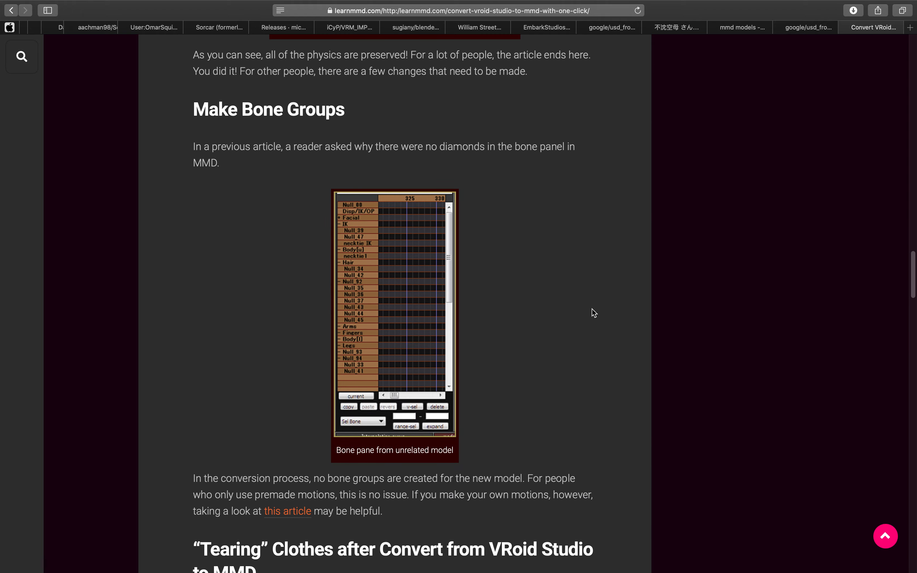
scroll(down, 3)
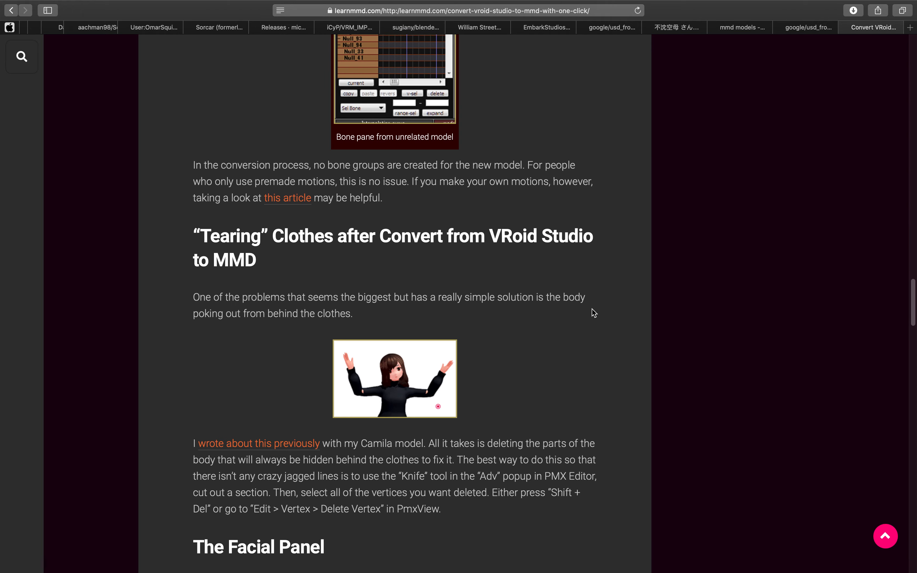
scroll(up, 3)
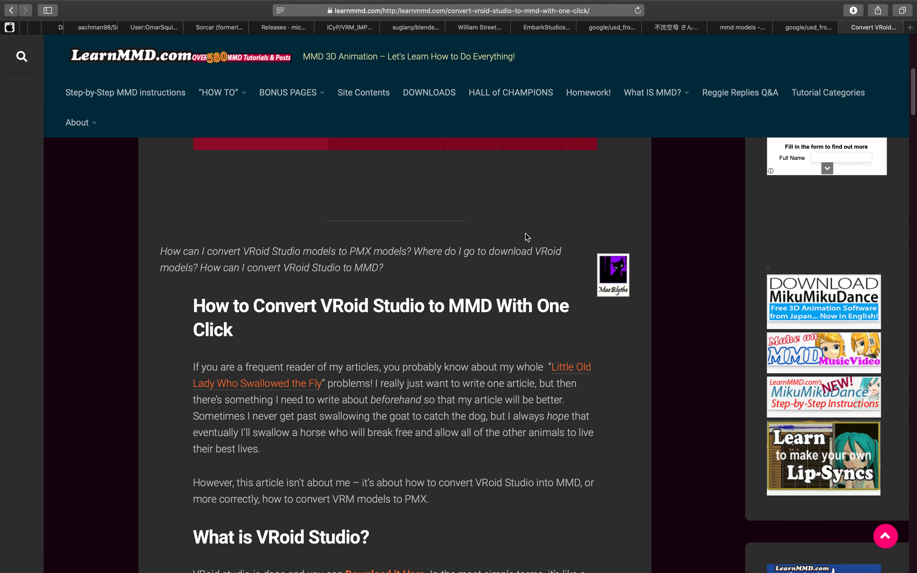
scroll(up, 3)
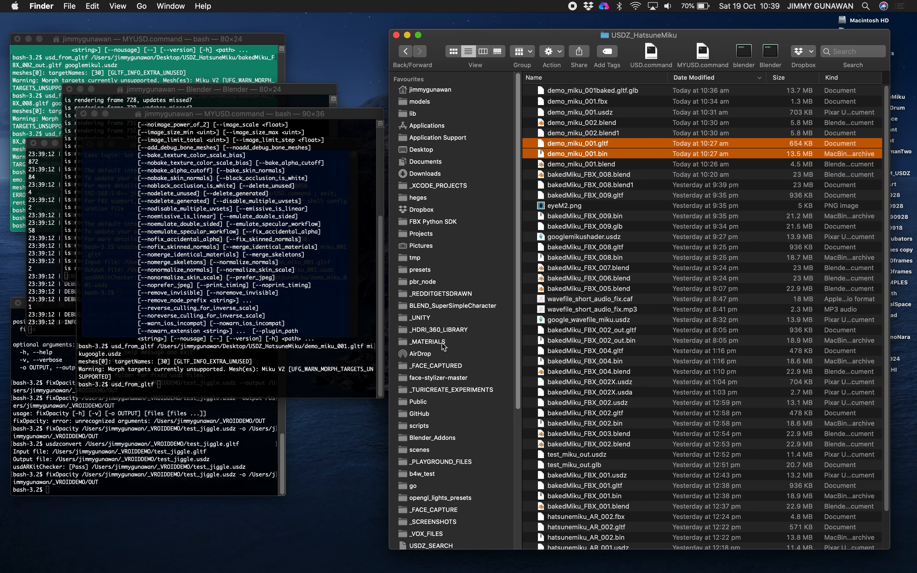
Step: Move the old demo_miku_001baked.gltf.glb to Trash and preview googlemikushader.usdz
click(592, 90)
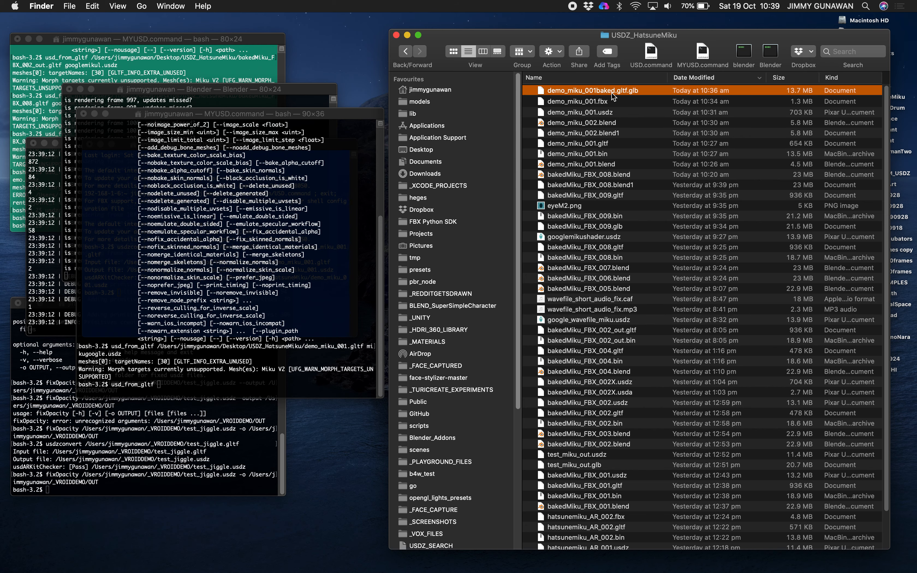
right_click(595, 90)
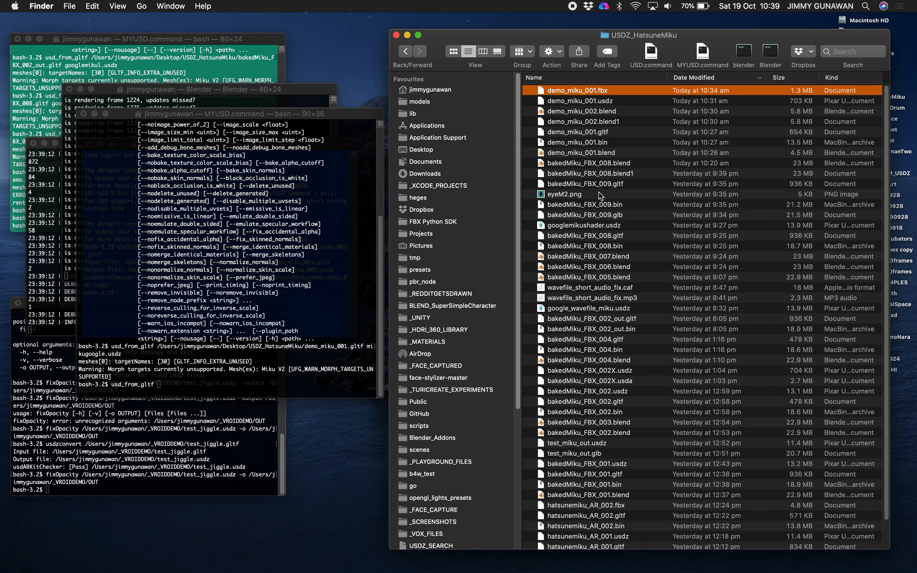
click(585, 225)
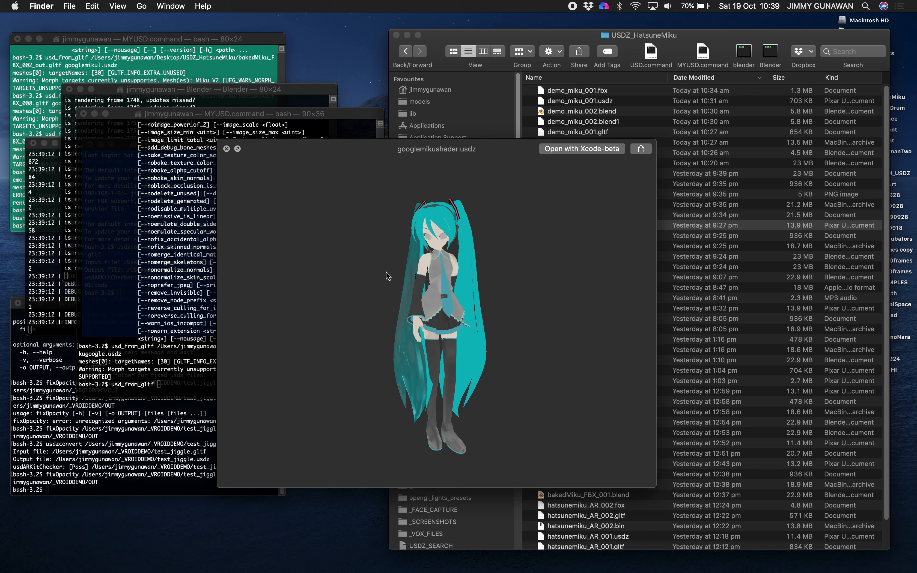
drag(386, 275, 392, 318)
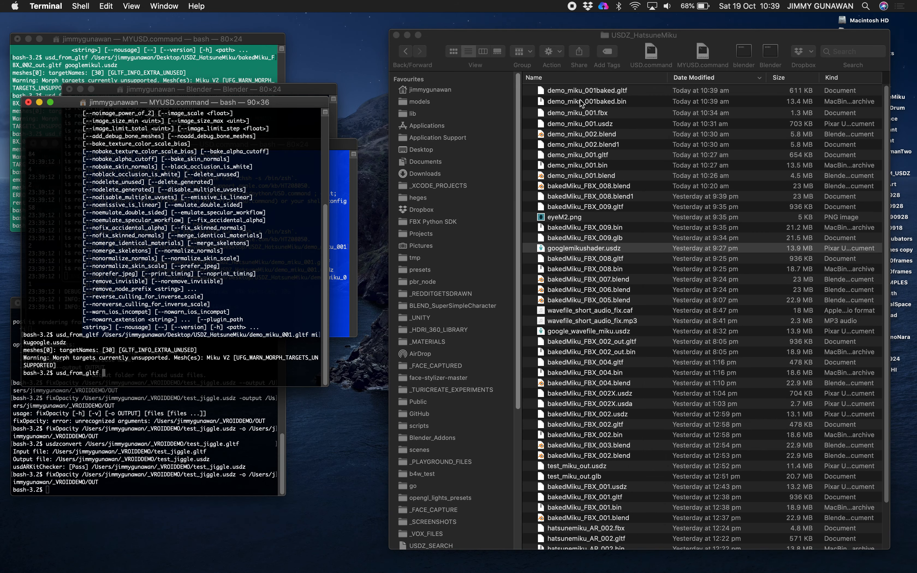
Step: Run usd_from_gltf on demo_miku_001baked.gltf with output mikugoogleX.usdz
drag(588, 90, 214, 292)
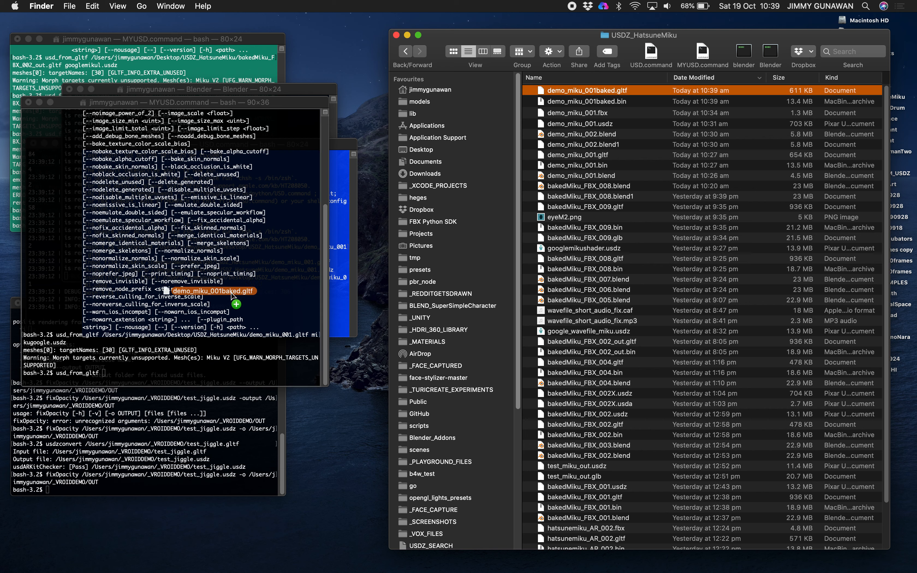
drag(592, 90, 211, 291)
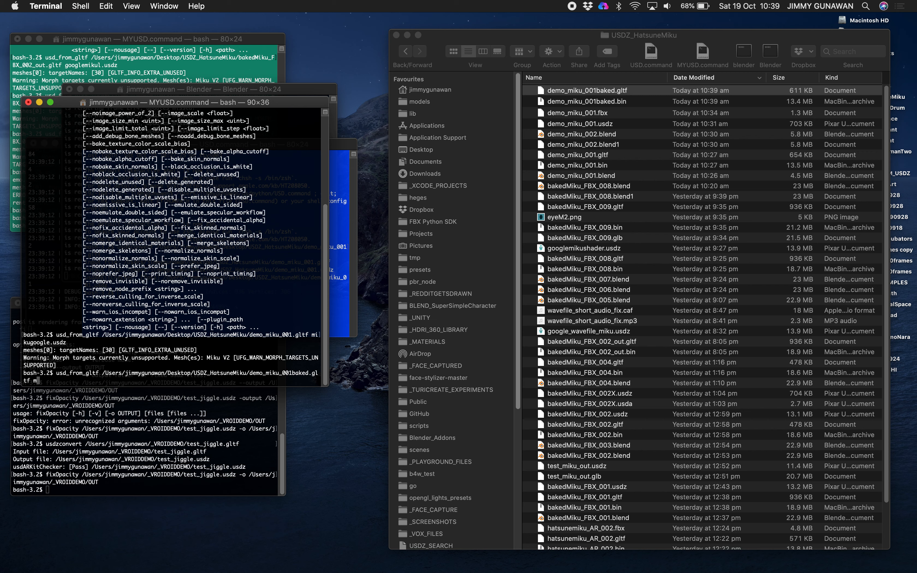
text(ikugoogleX.usdz)
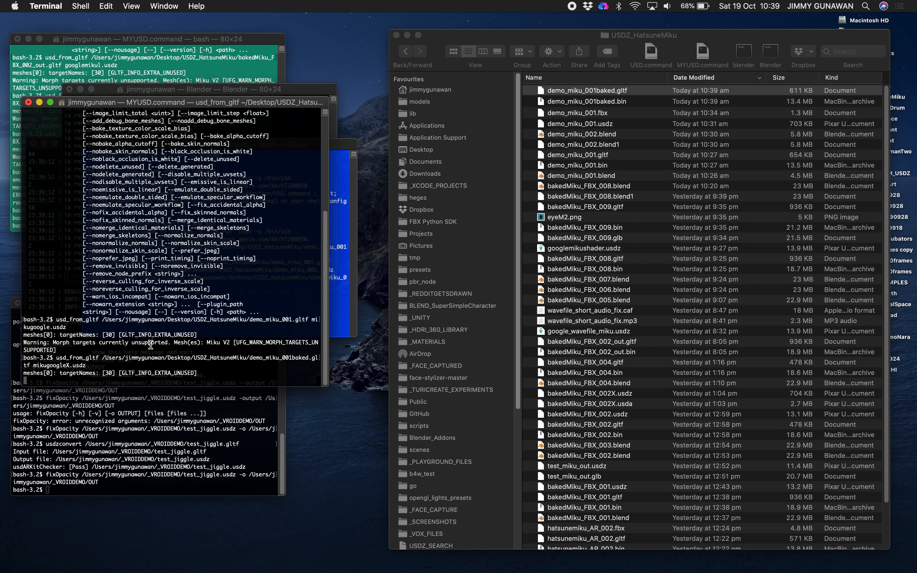
Step: Show the home folder in Finder where mikugoogleX.usdz was saved
click(591, 90)
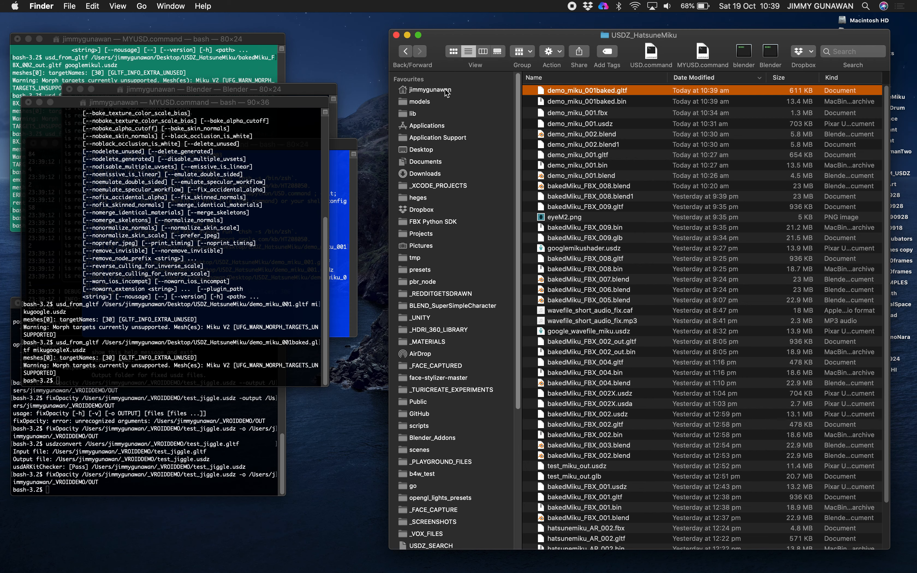
click(434, 90)
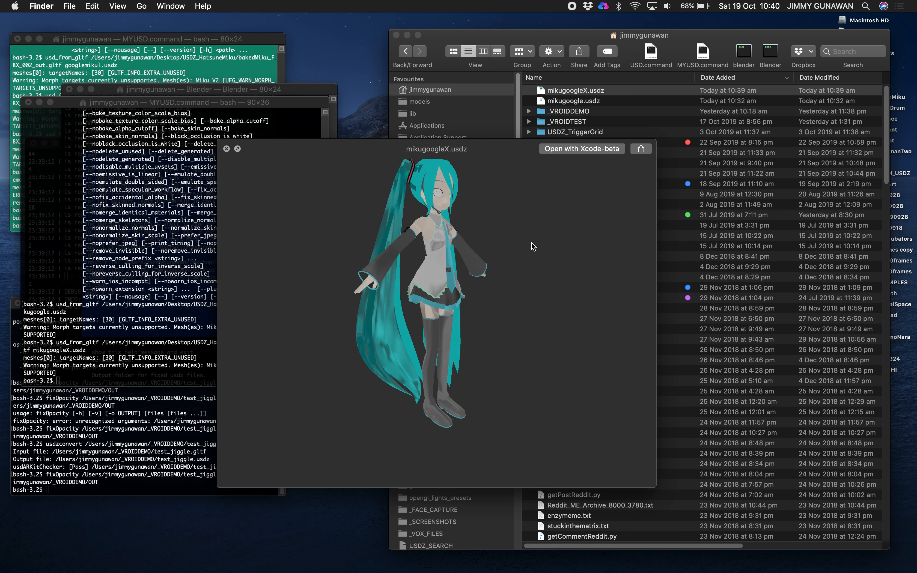
Step: Quick Look mikugoogleX.usdz and rotate the Miku model to inspect it
click(572, 100)
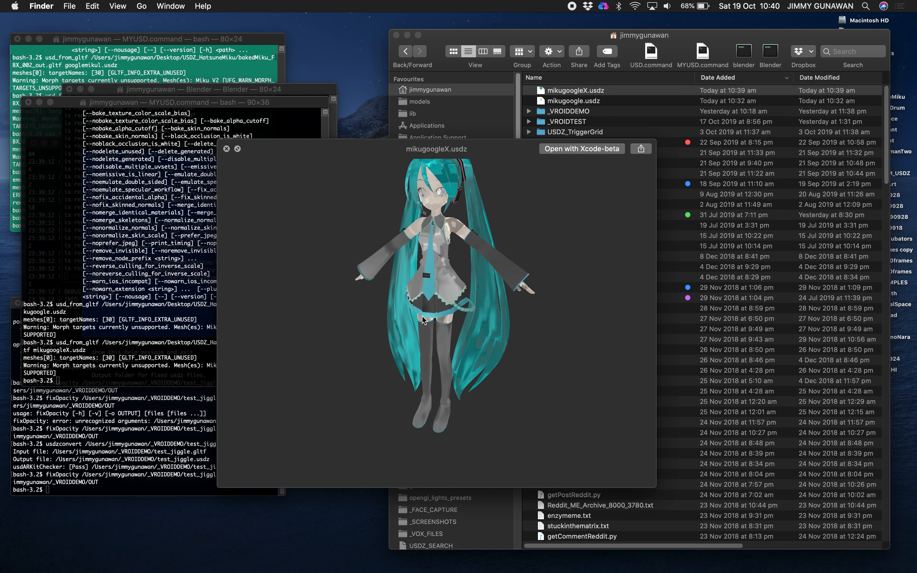
drag(427, 319, 465, 272)
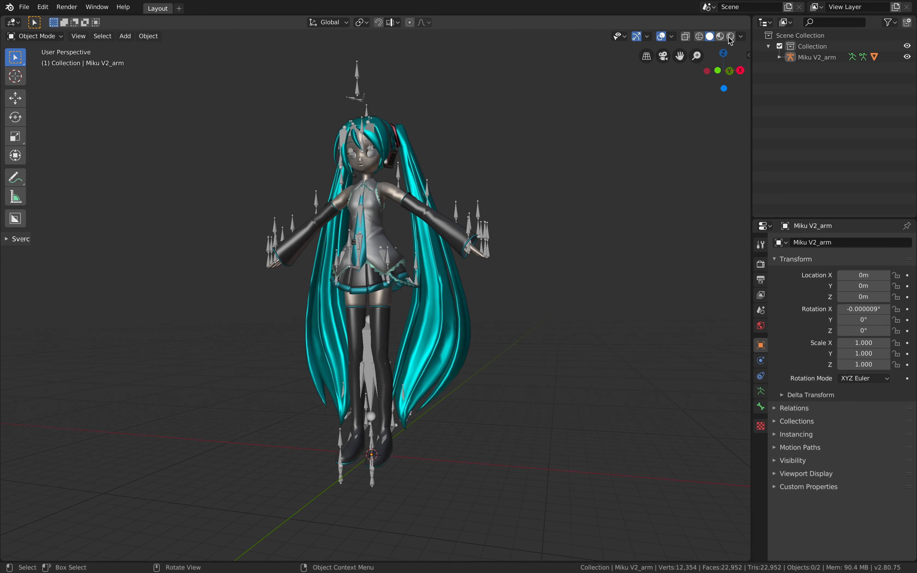
Step: Switch the viewport to Rendered shading, showing Miku as a dark unlit silhouette
click(730, 36)
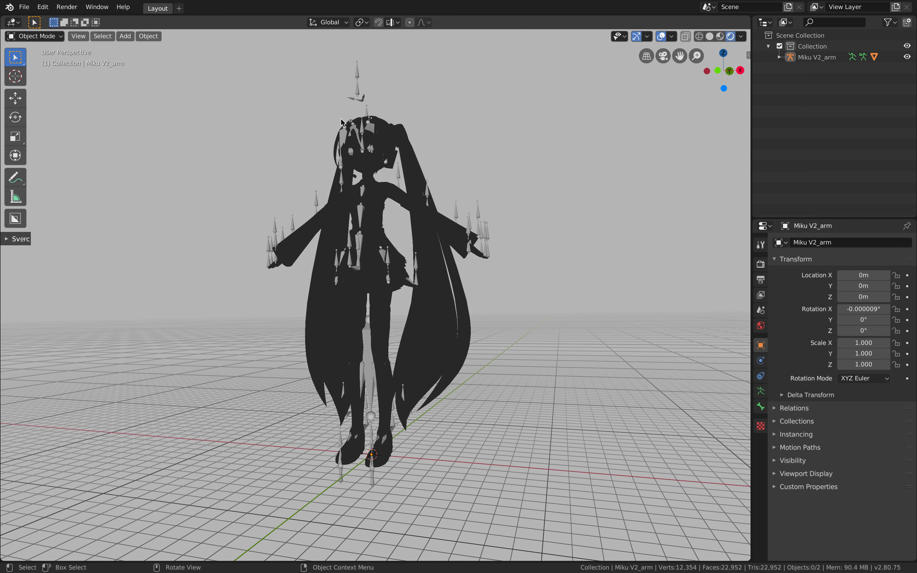
mouse_move(365, 184)
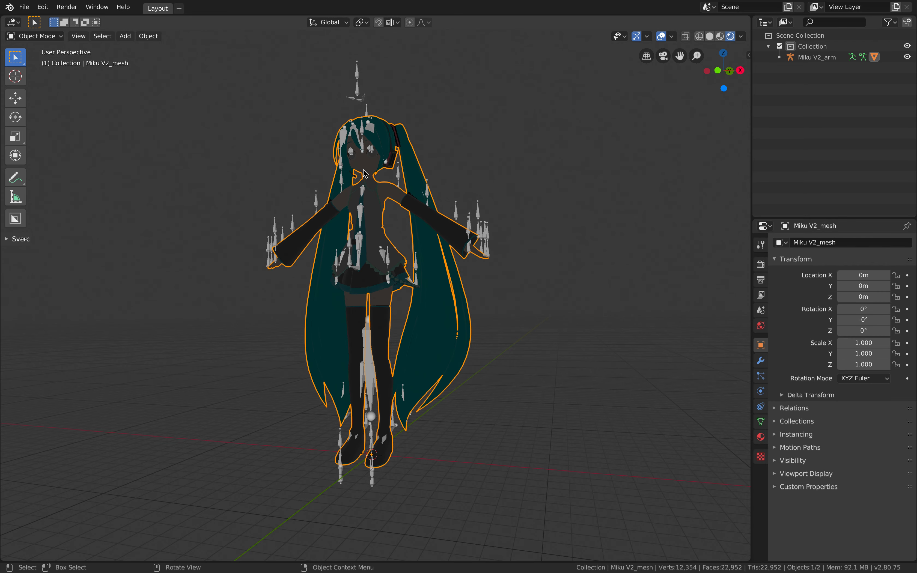
Step: Add a Sun light so Miku renders lit with her teal hair and outfit visible
click(124, 35)
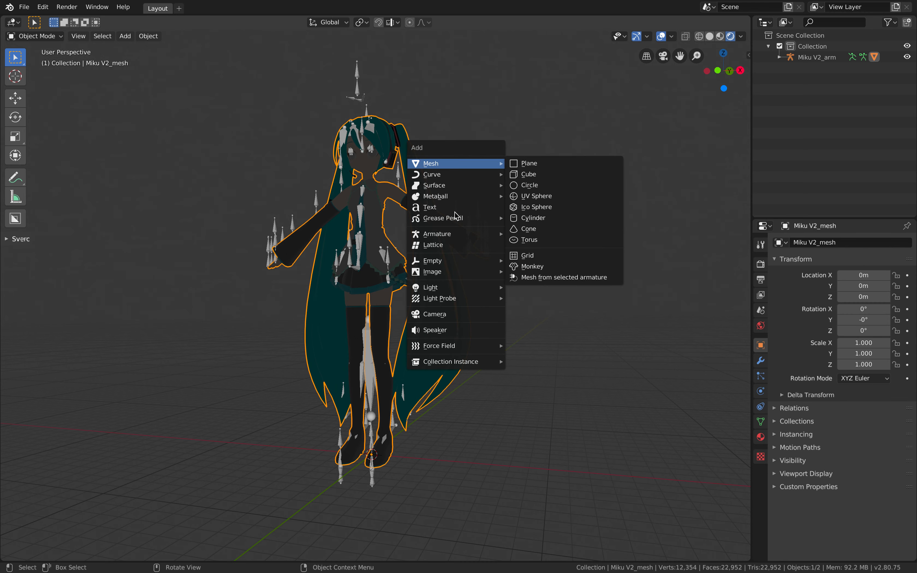
mouse_move(430, 287)
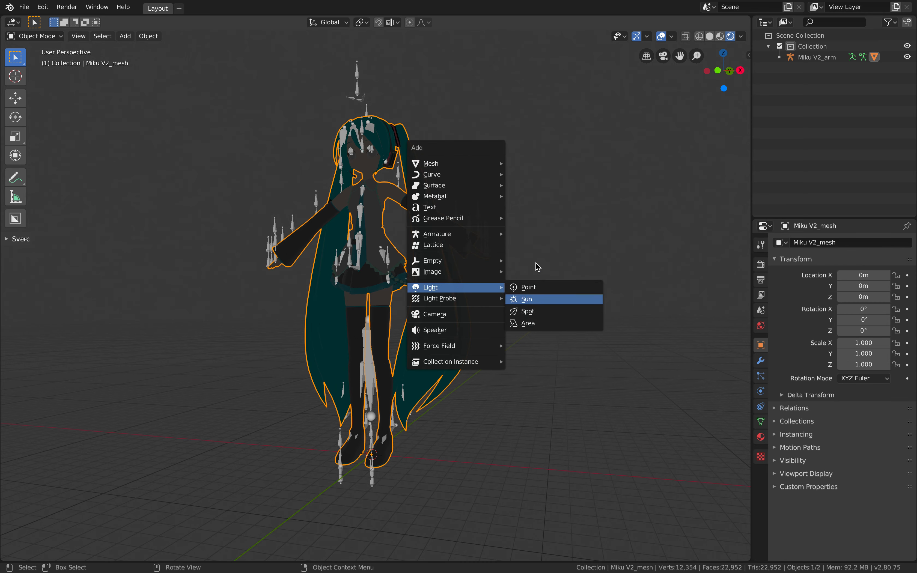
click(528, 300)
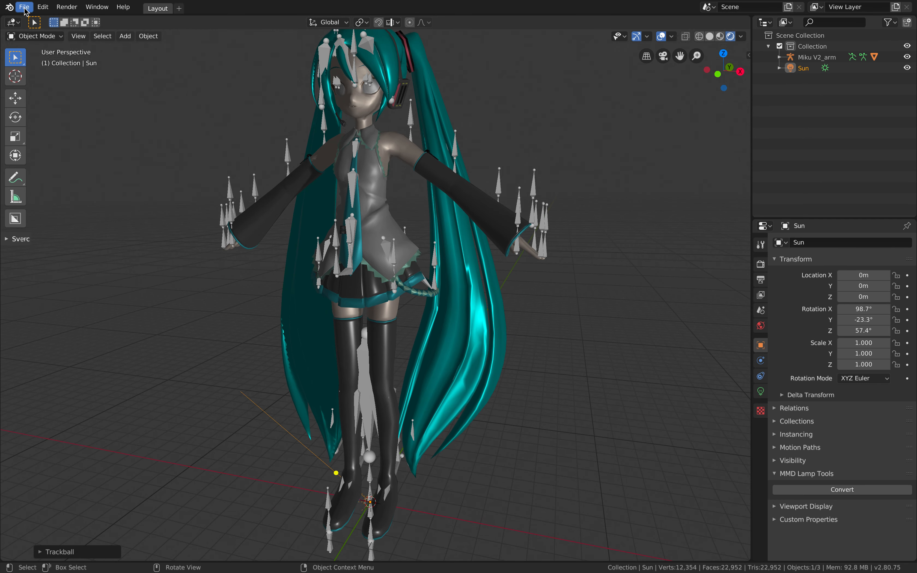
Step: Open the recent schoolgirl spring-bone .blend project showing the skeleton rig at frame 85
click(24, 7)
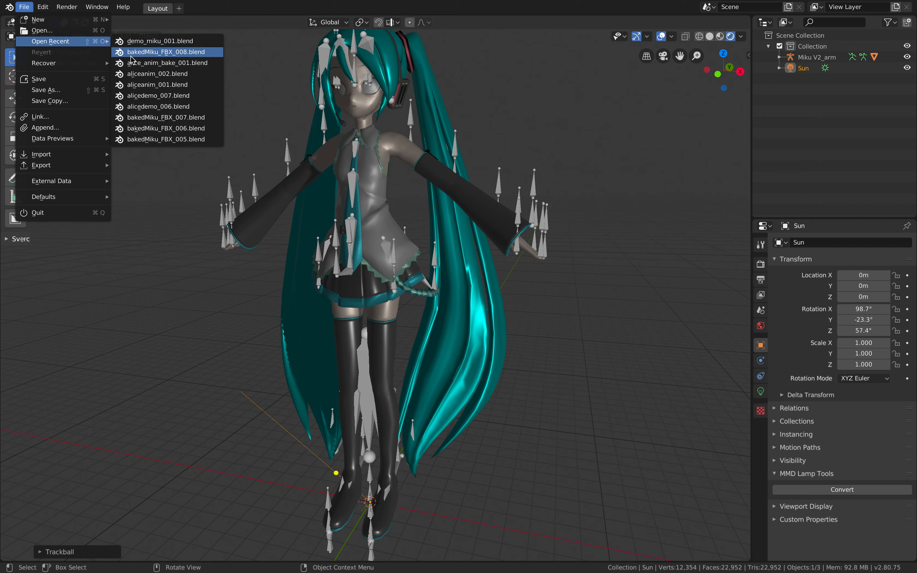
click(166, 52)
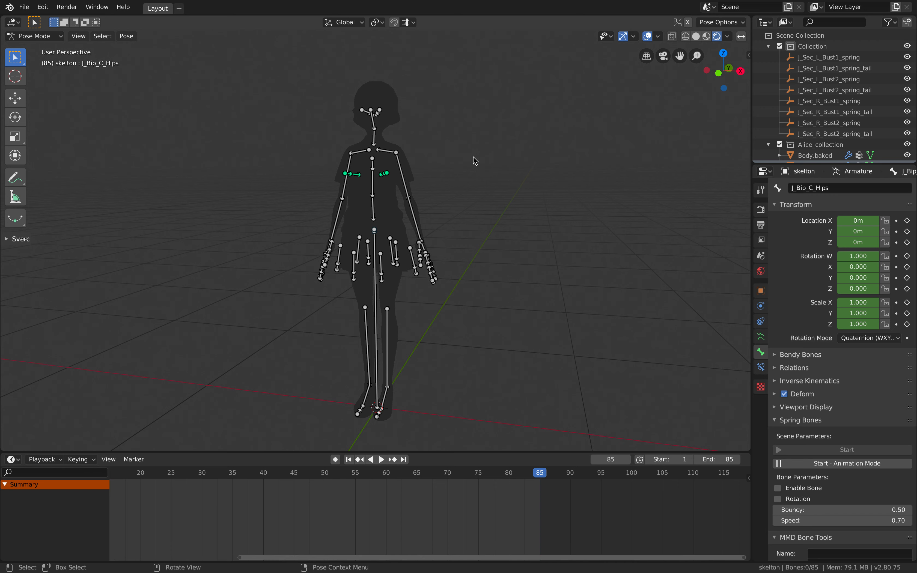
mouse_move(391, 182)
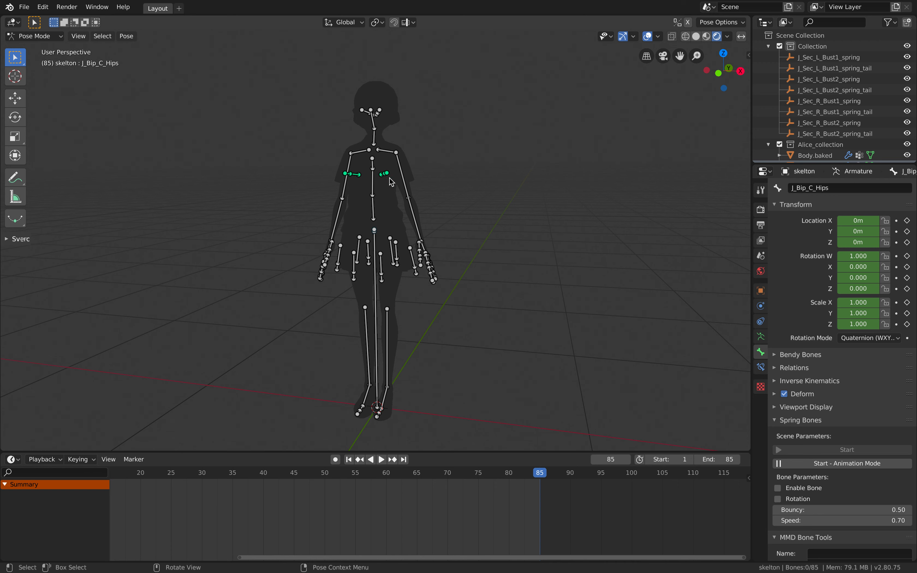
mouse_move(450, 235)
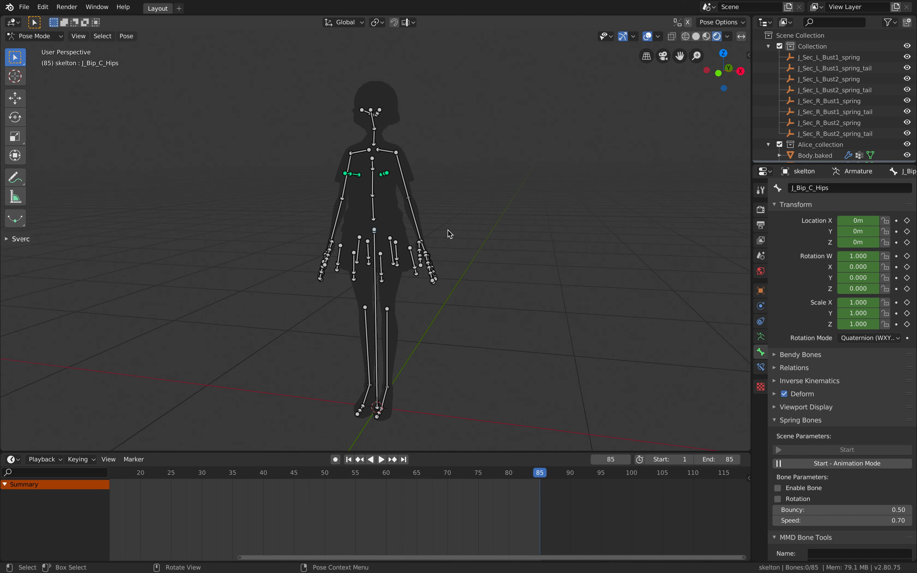
mouse_move(402, 194)
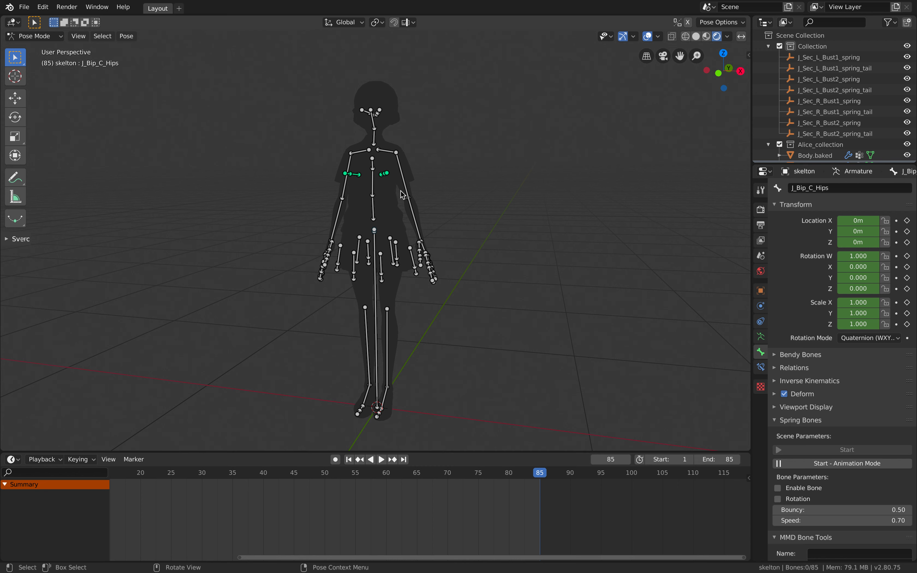
mouse_move(378, 114)
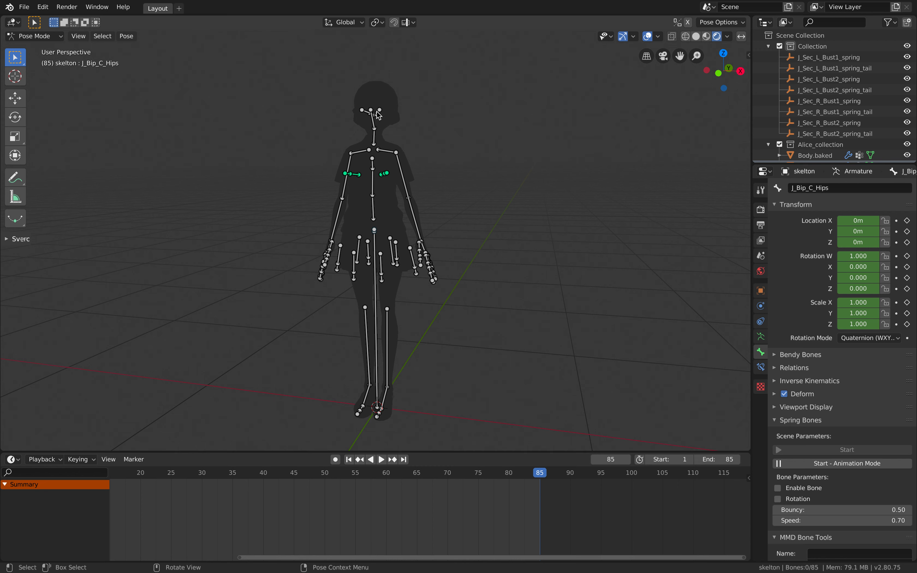
mouse_move(408, 203)
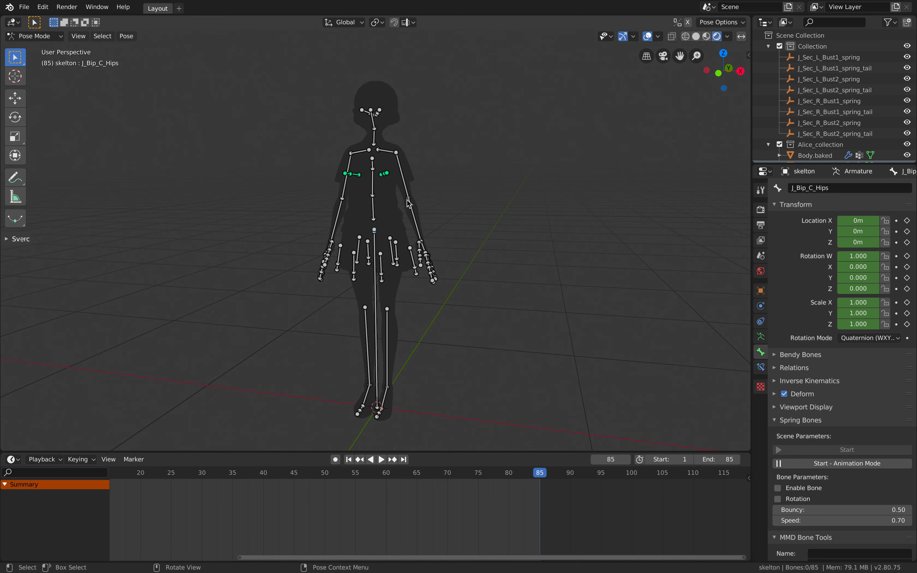
mouse_move(403, 215)
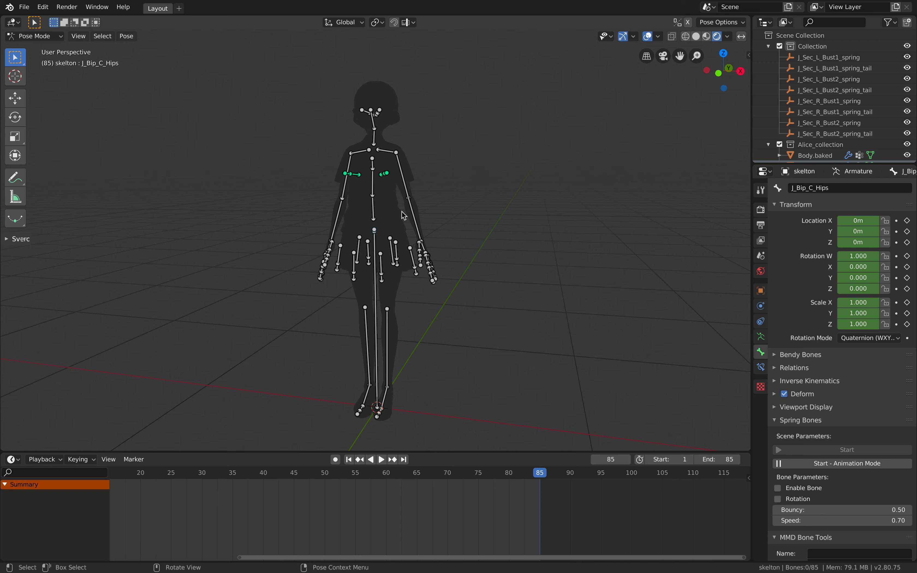
mouse_move(341, 208)
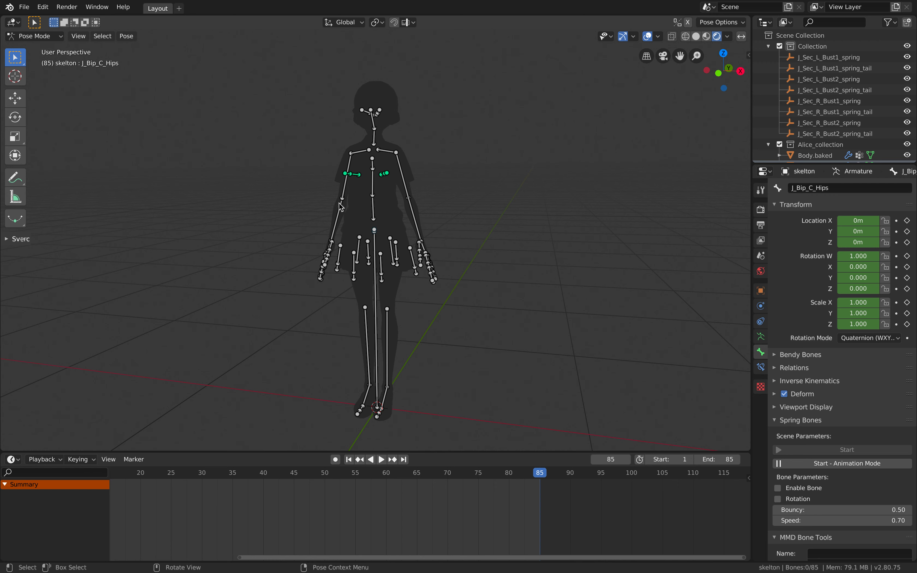
mouse_move(351, 84)
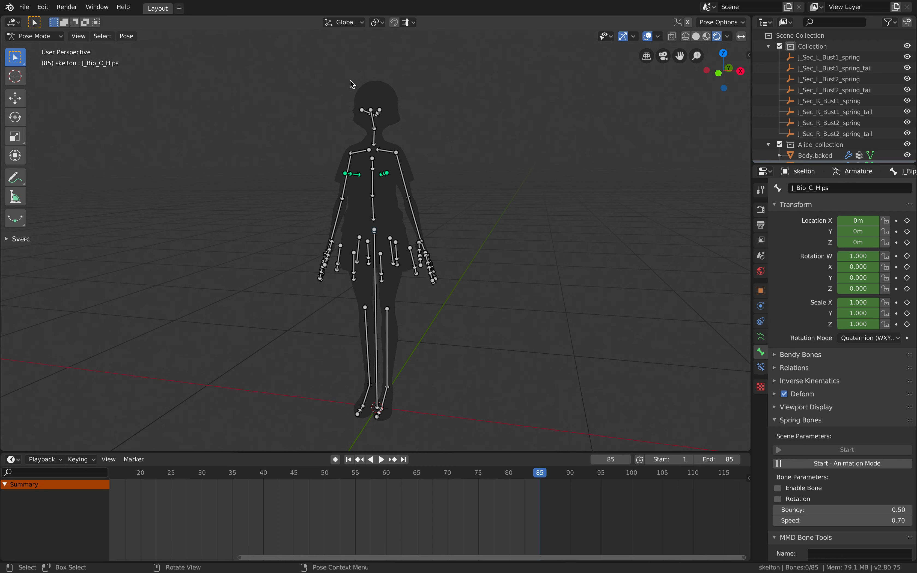
mouse_move(438, 285)
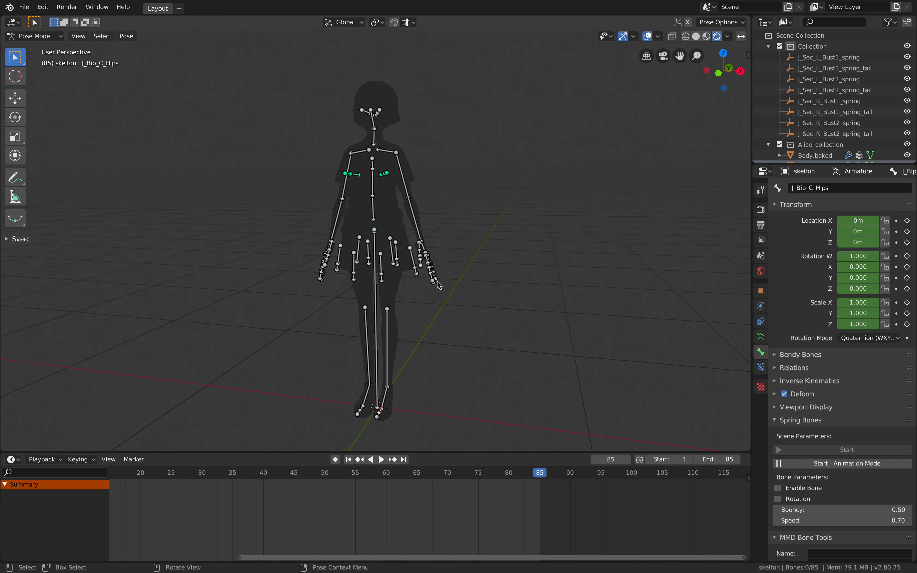
mouse_move(383, 165)
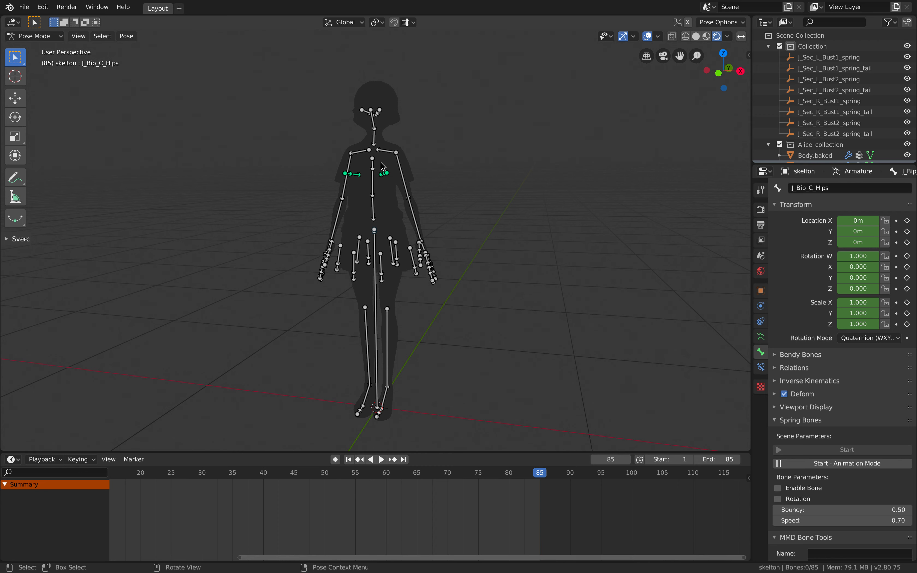
mouse_move(416, 196)
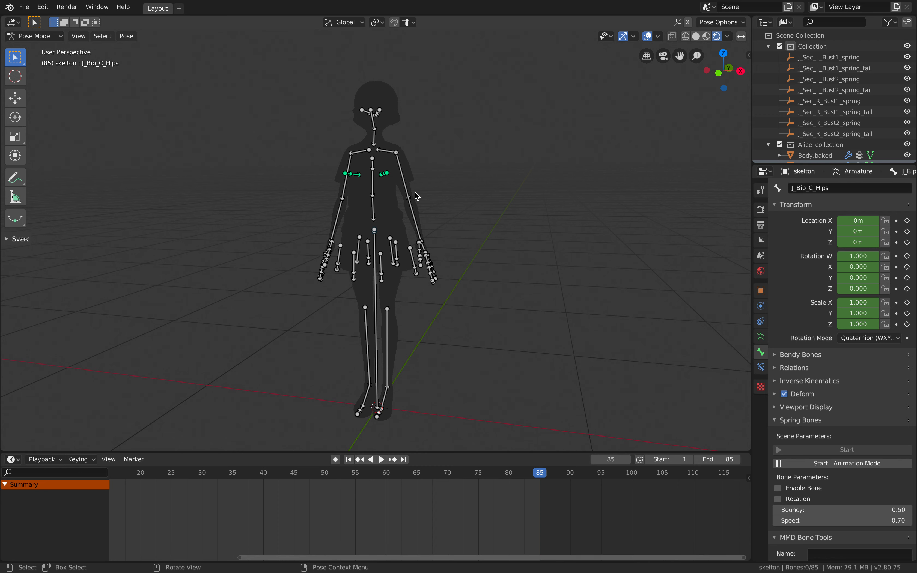
mouse_move(398, 368)
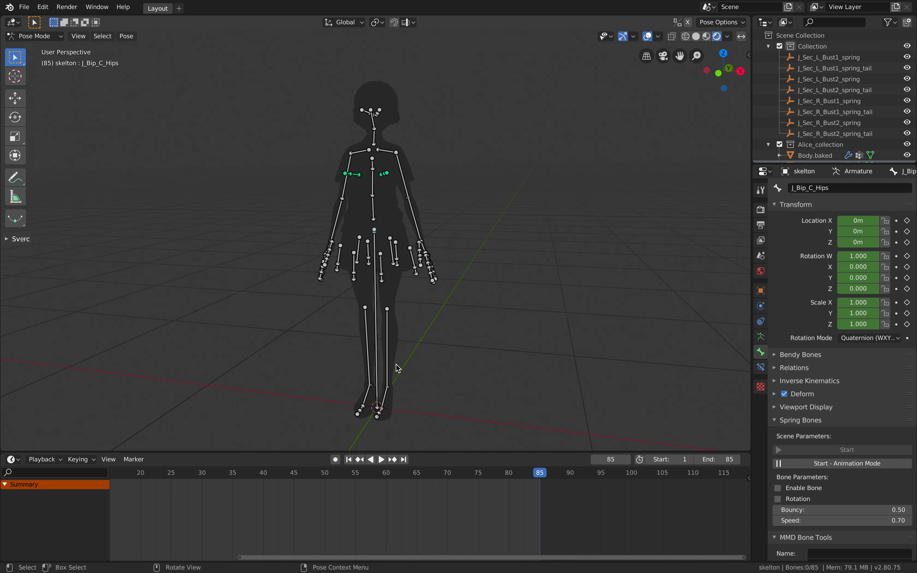
mouse_move(417, 209)
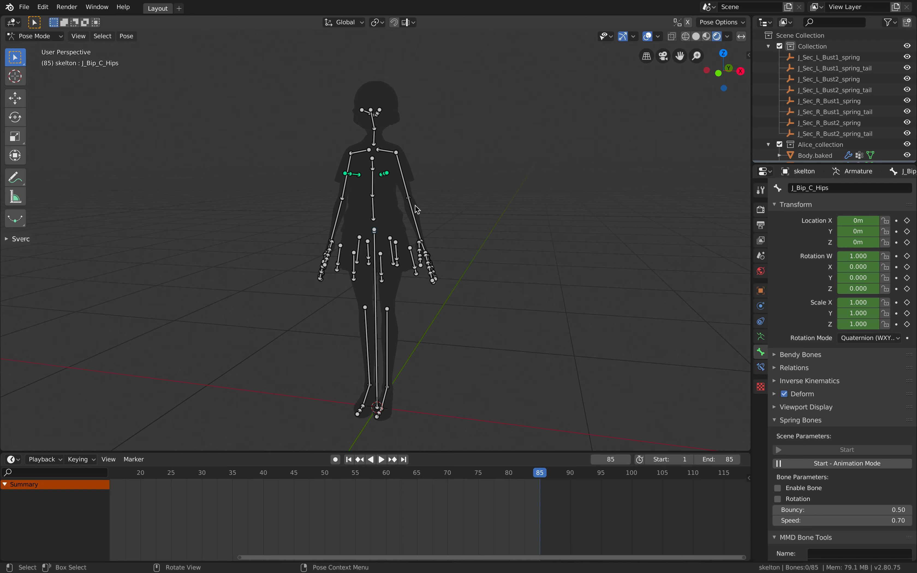
mouse_move(440, 286)
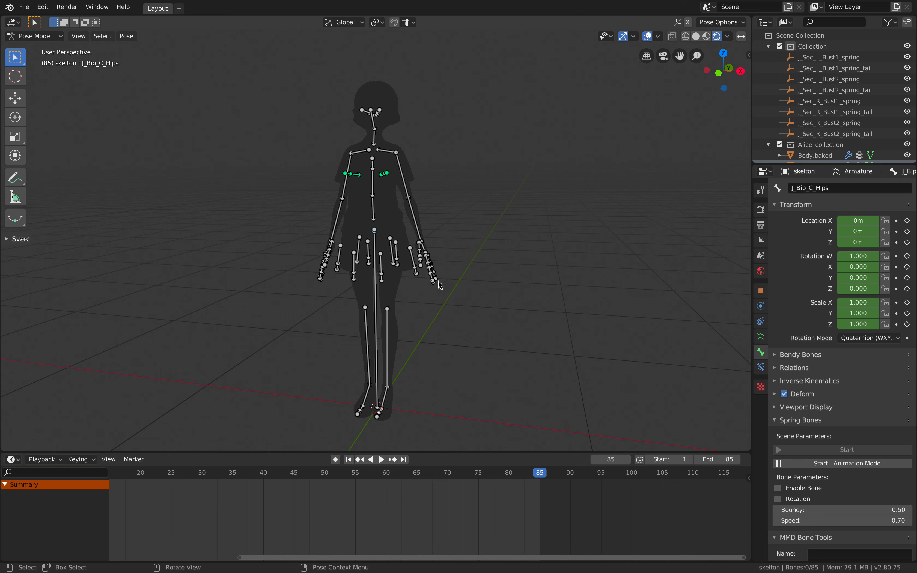
mouse_move(395, 225)
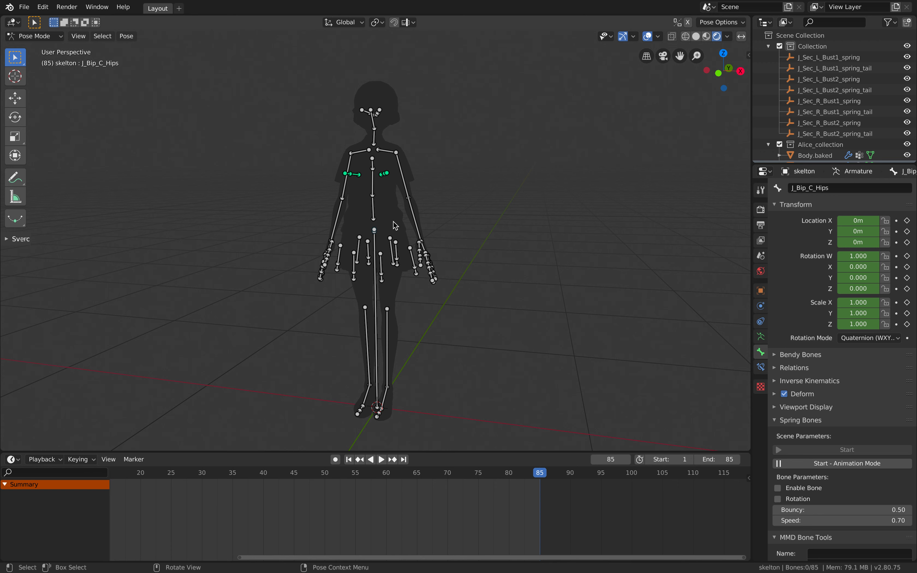
mouse_move(422, 267)
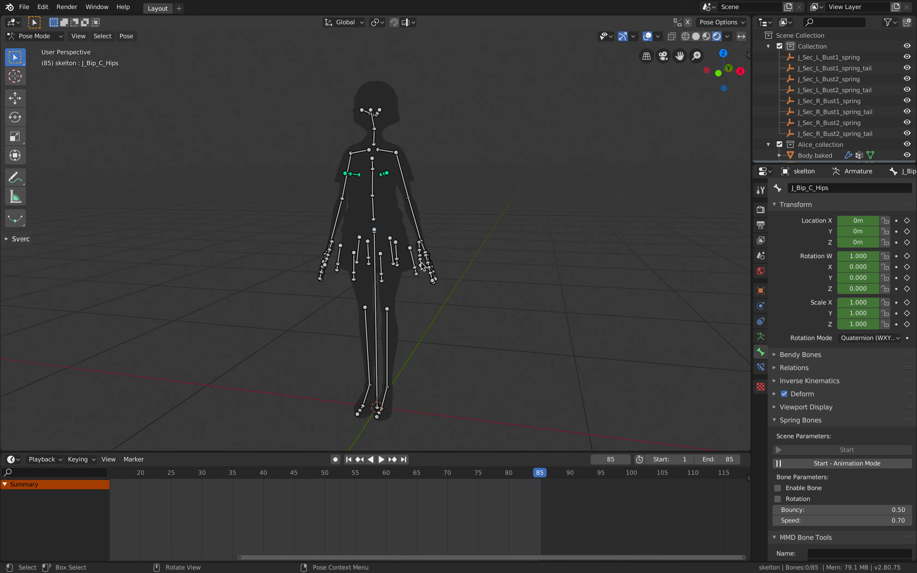
mouse_move(426, 267)
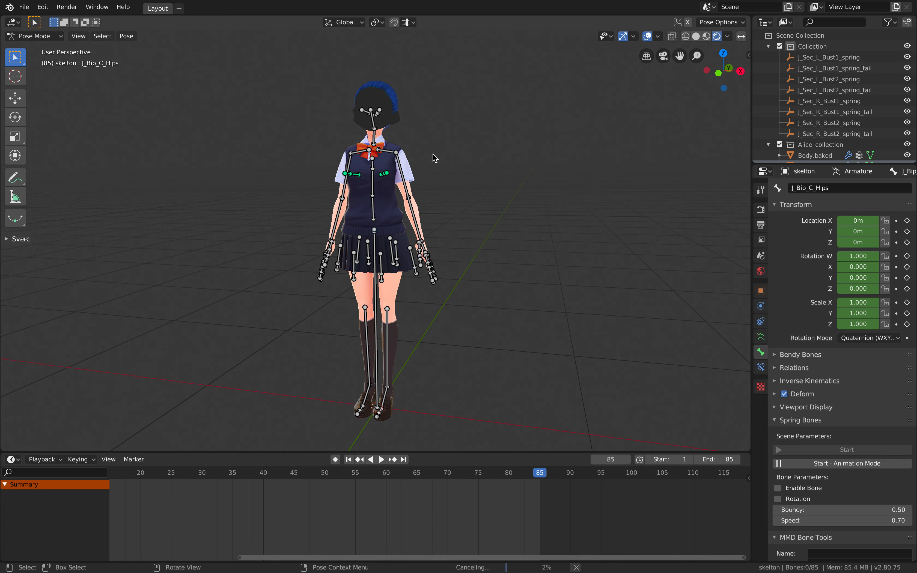
mouse_move(440, 126)
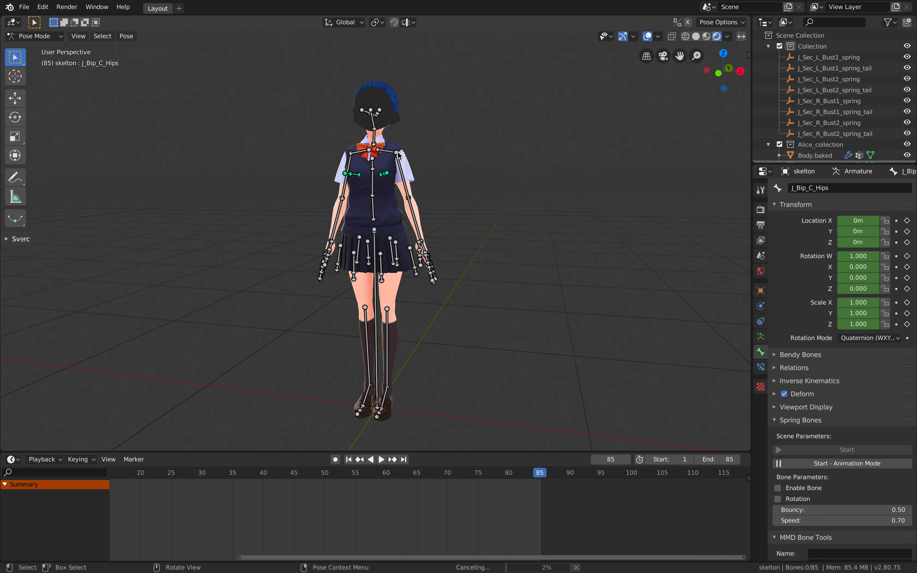
mouse_move(400, 157)
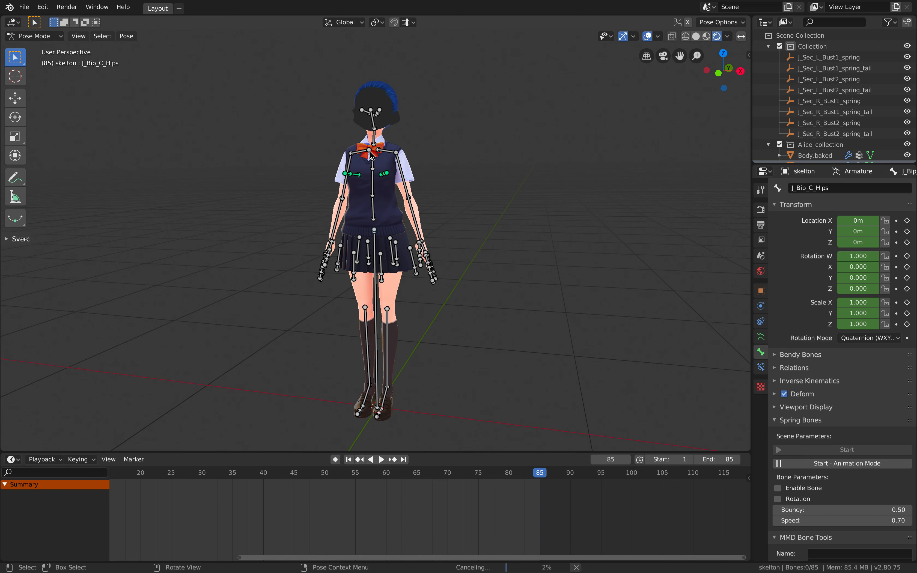
mouse_move(435, 159)
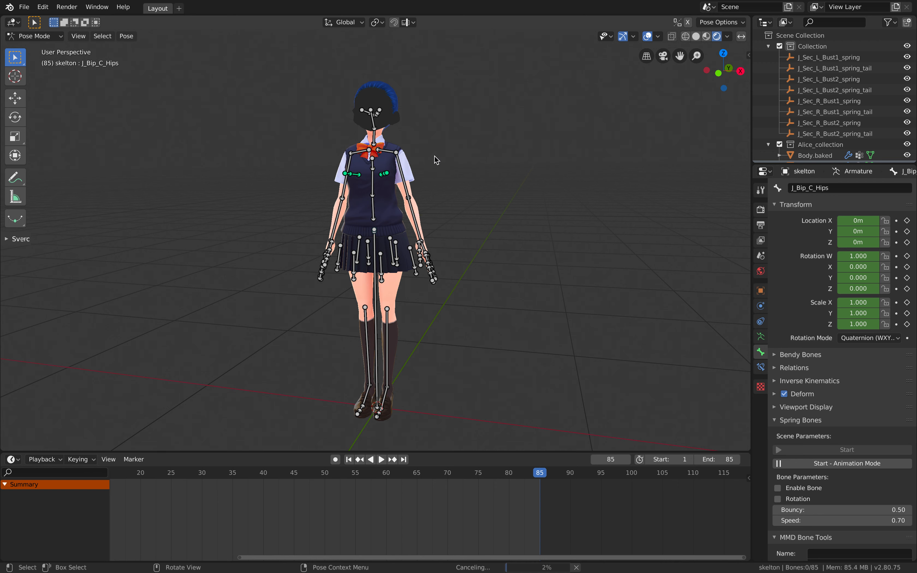
mouse_move(359, 129)
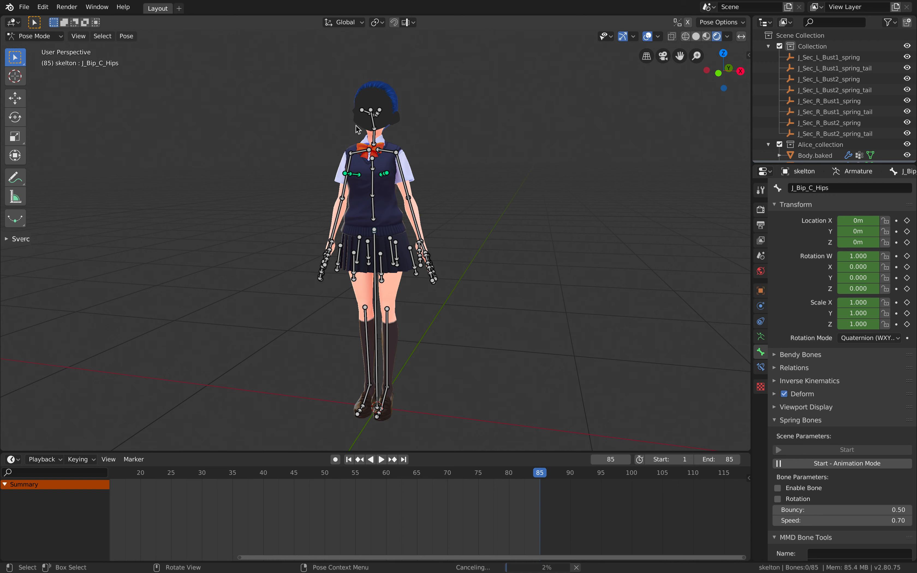
mouse_move(341, 136)
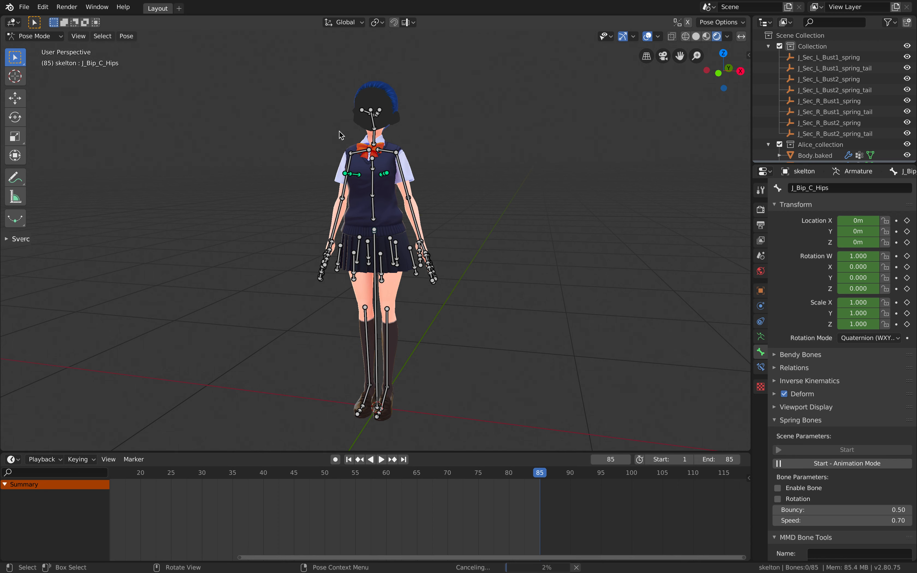
mouse_move(296, 88)
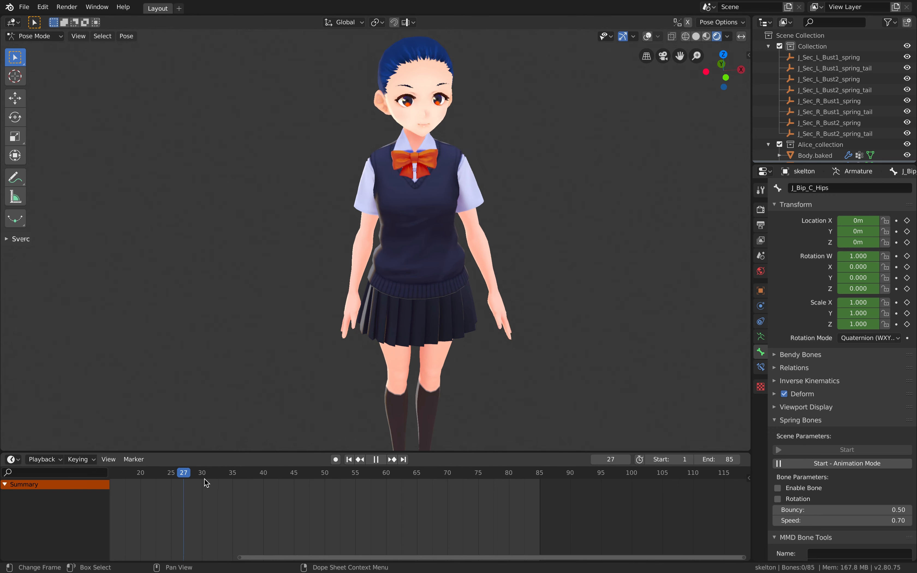
Step: Scrub to around frame 72, then play and pause the spring-bone jiggle animation
click(257, 473)
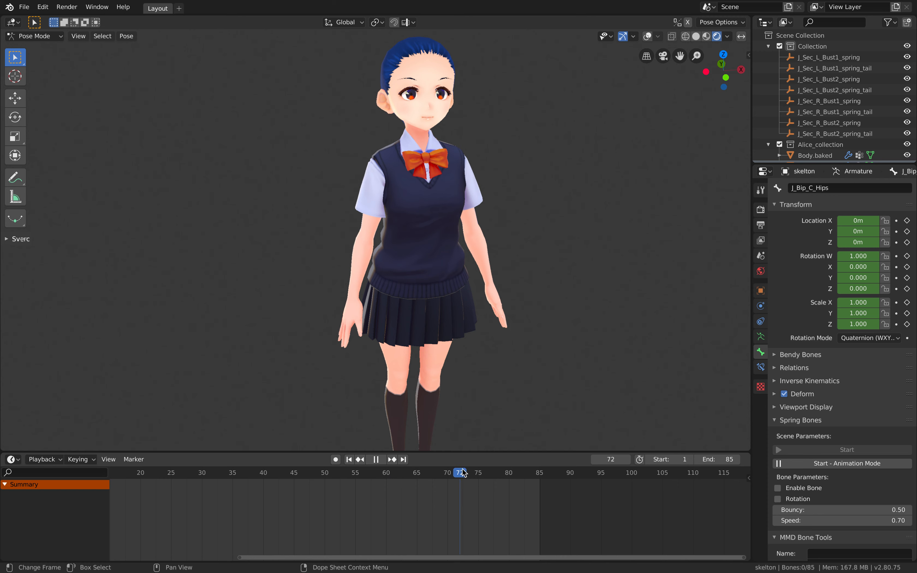
click(375, 459)
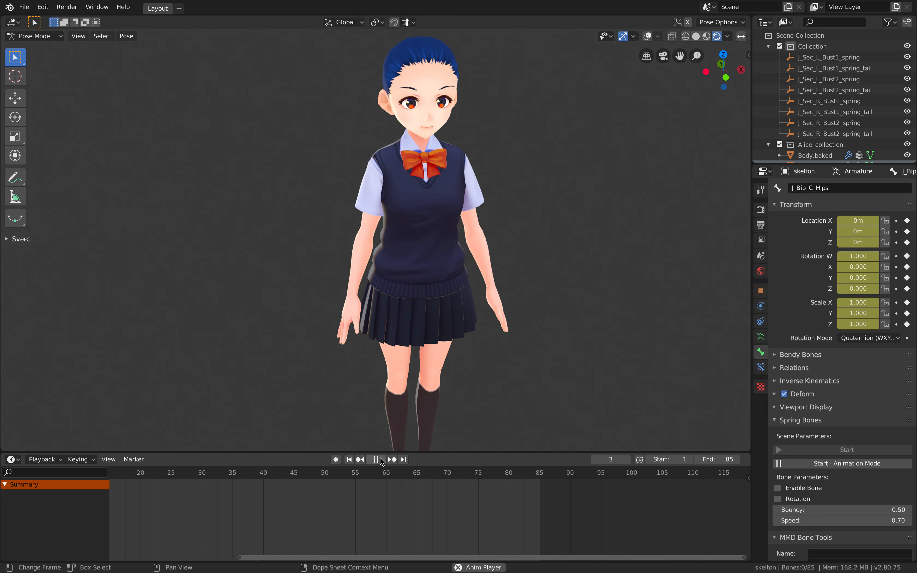
click(377, 459)
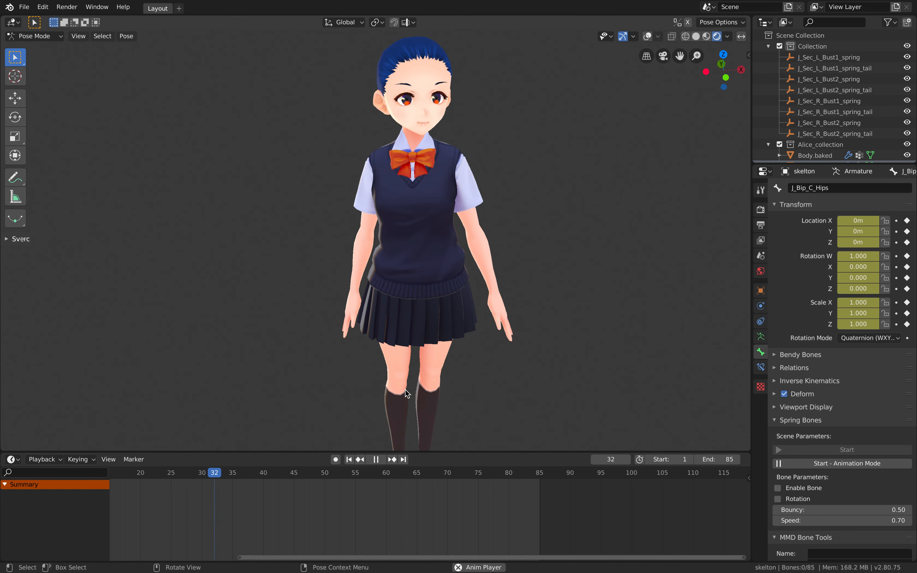
click(377, 460)
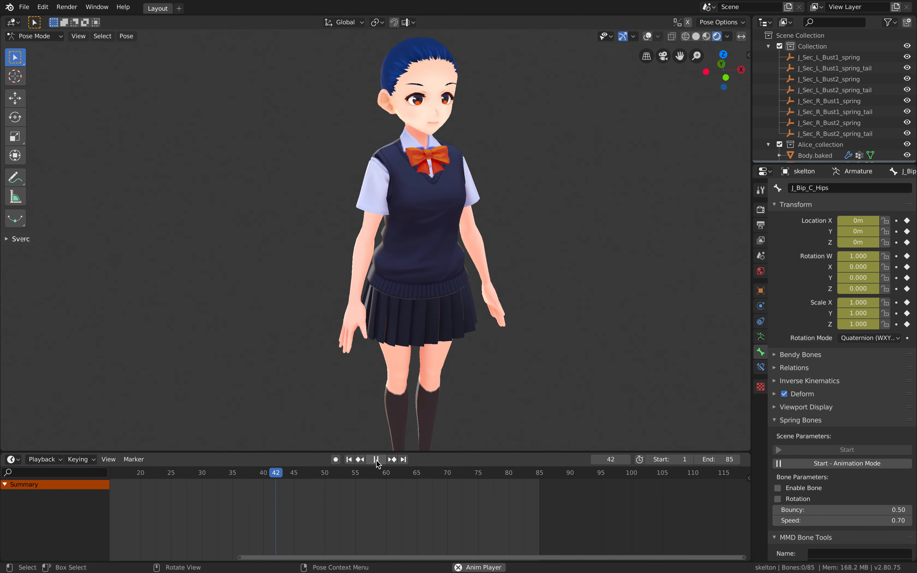
click(376, 459)
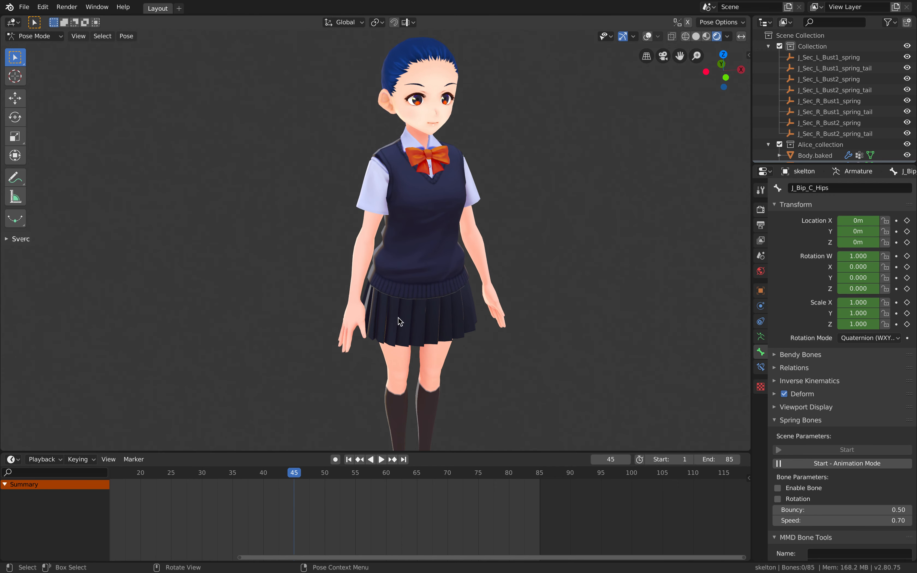
mouse_move(397, 310)
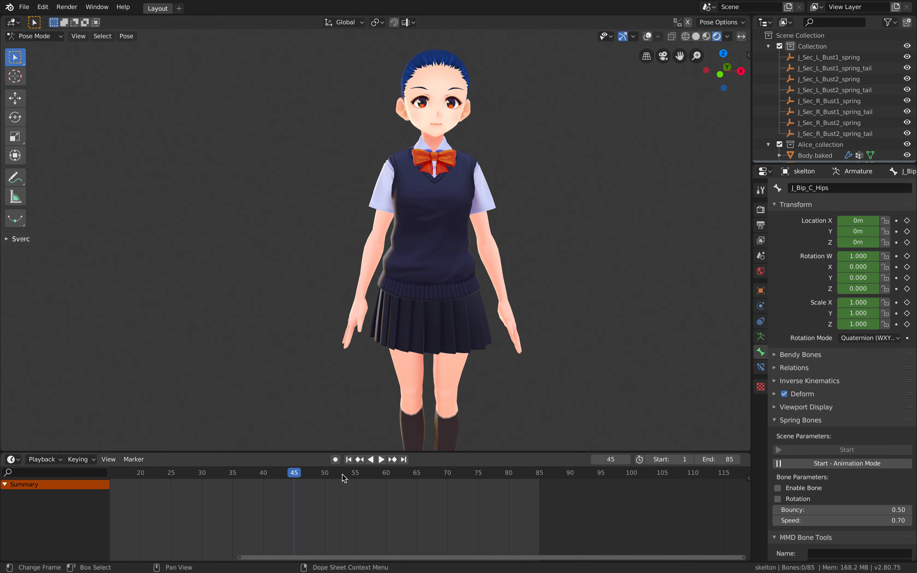
Step: Jump to around frame 55, step through frames and replay the jiggle motion to inspect it
click(354, 473)
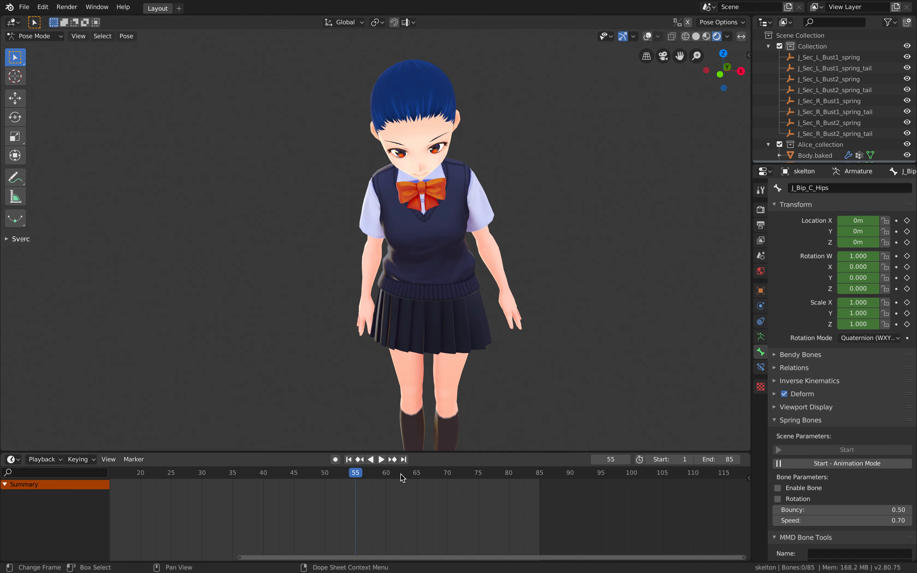
click(423, 472)
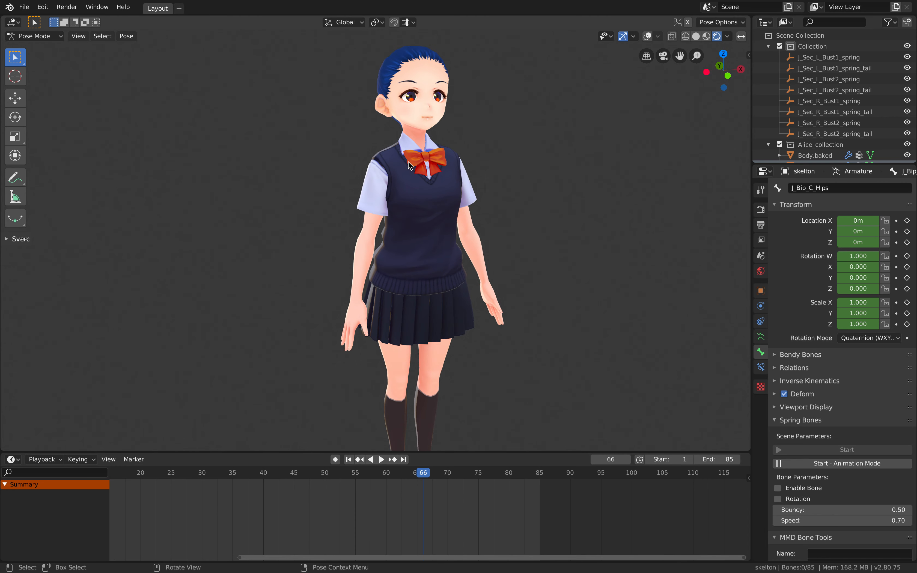
click(348, 459)
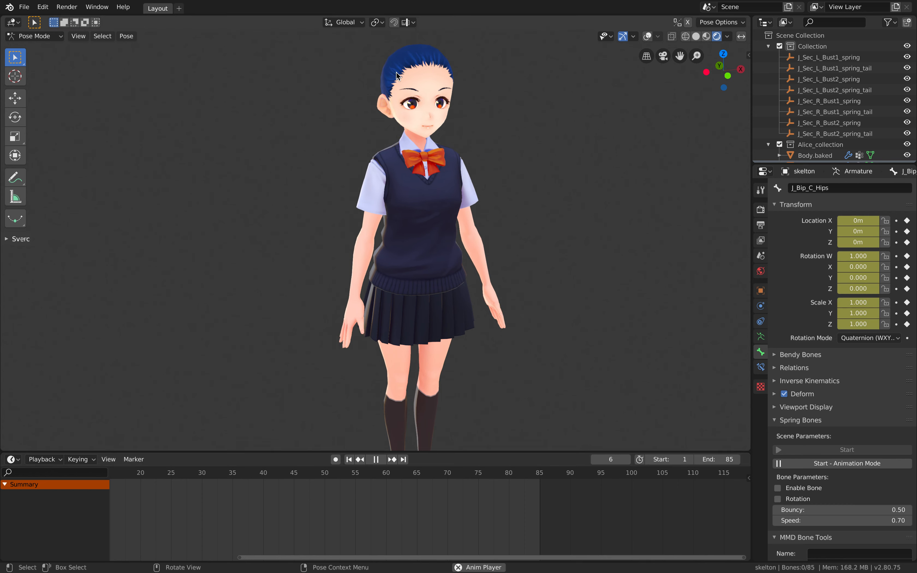
click(376, 459)
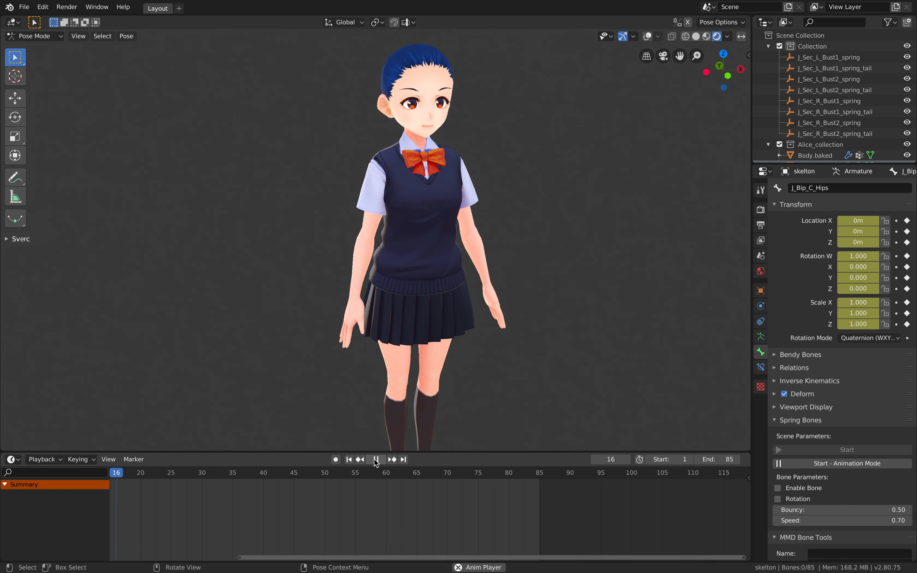
mouse_move(376, 459)
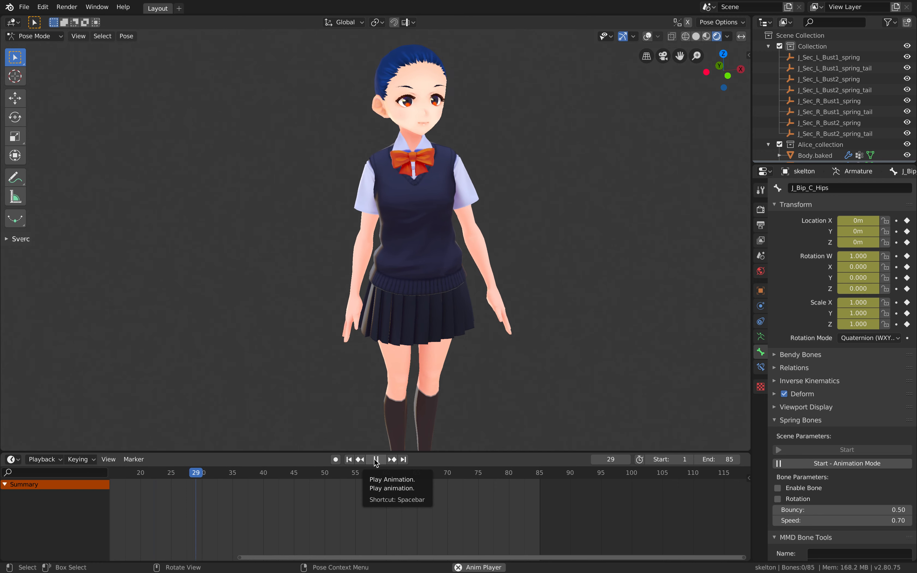
click(376, 460)
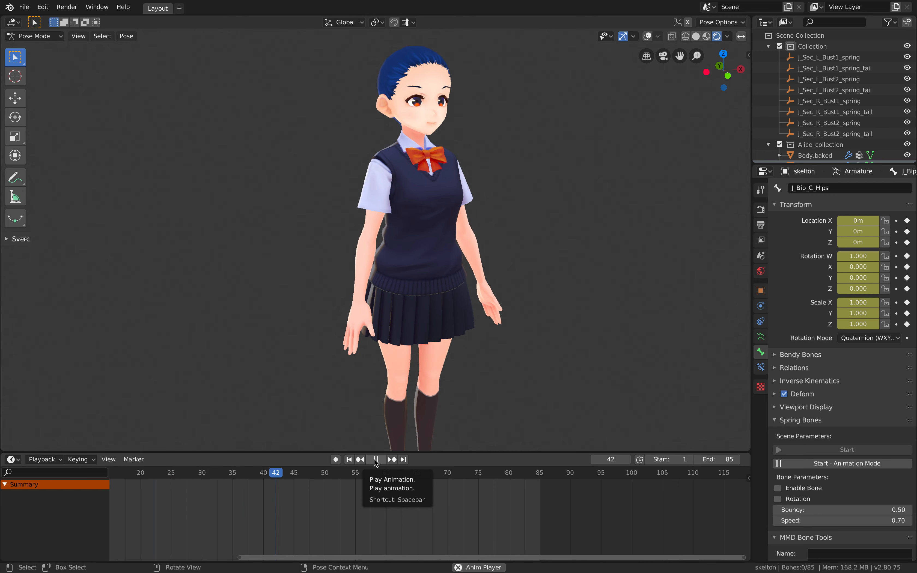
click(360, 472)
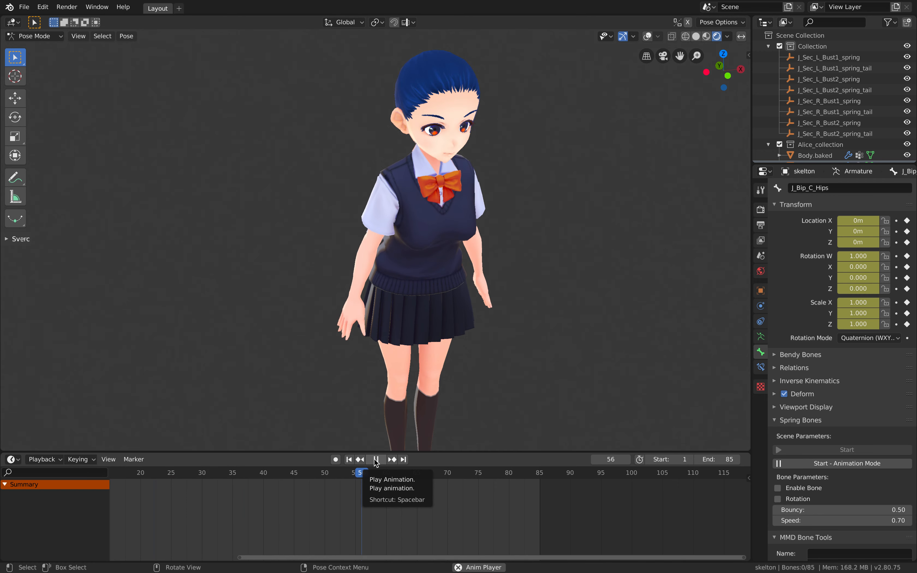
click(375, 459)
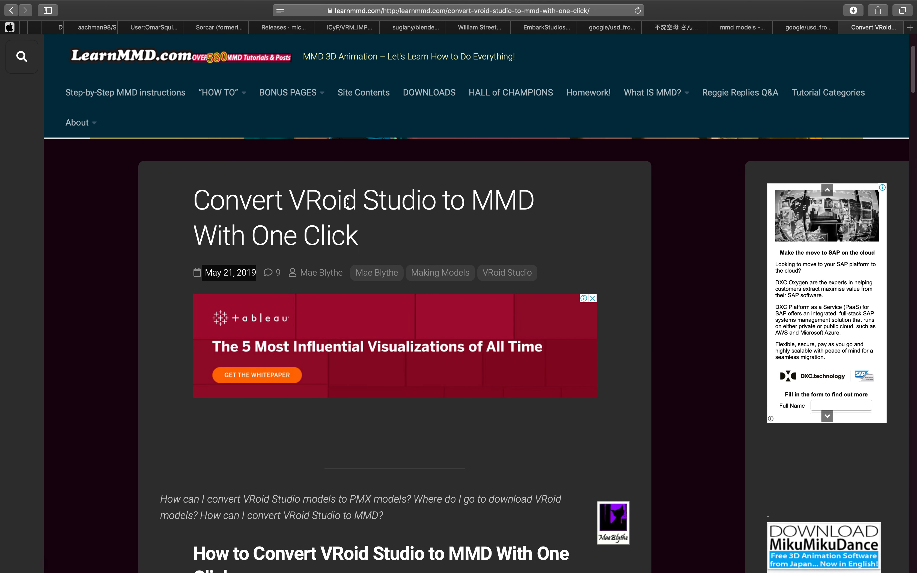
mouse_move(537, 222)
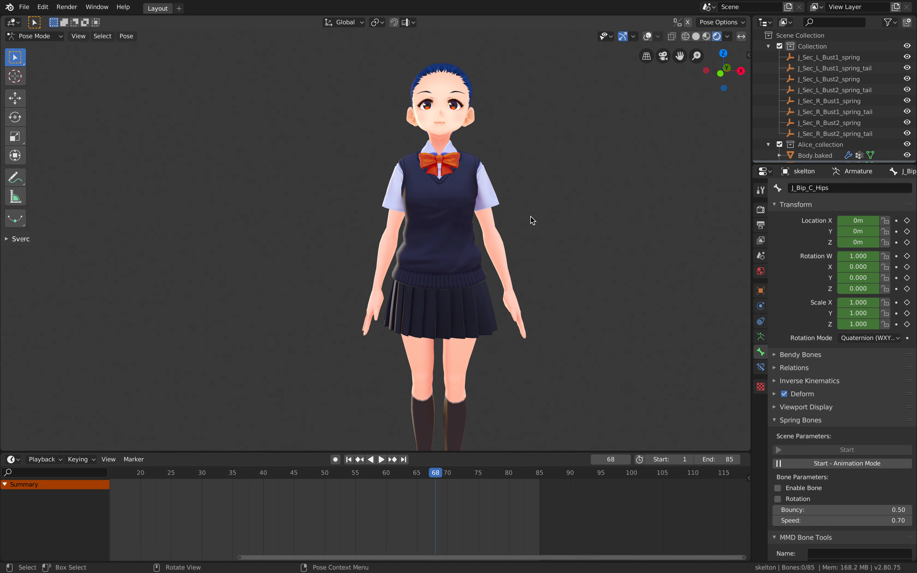
mouse_move(510, 215)
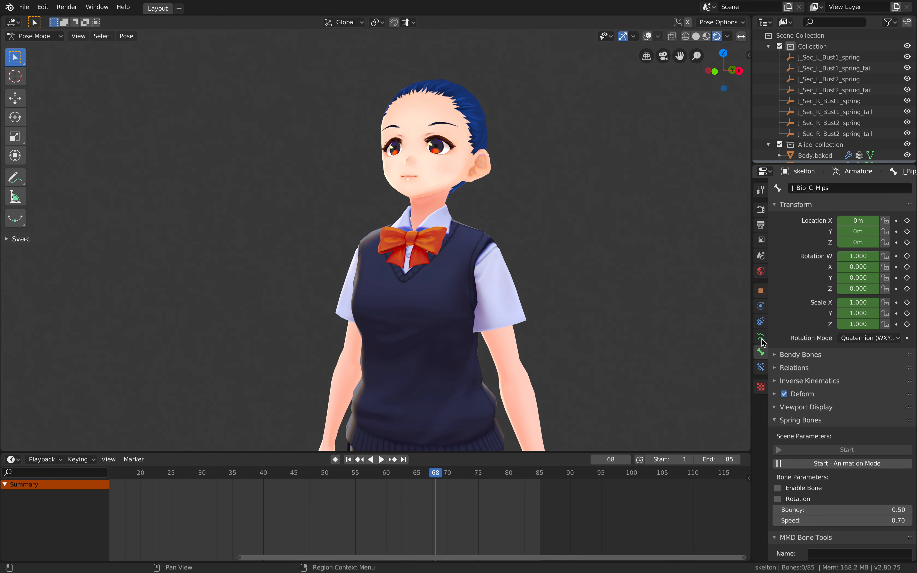
Step: Show the schoolgirl's armature skeleton settings and switch from Pose Mode to Object Mode
click(760, 338)
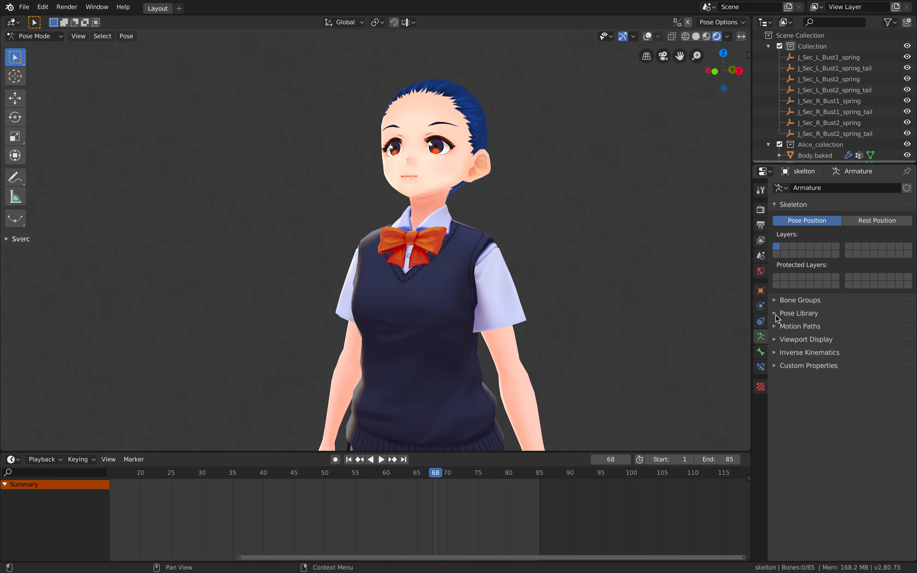
click(760, 290)
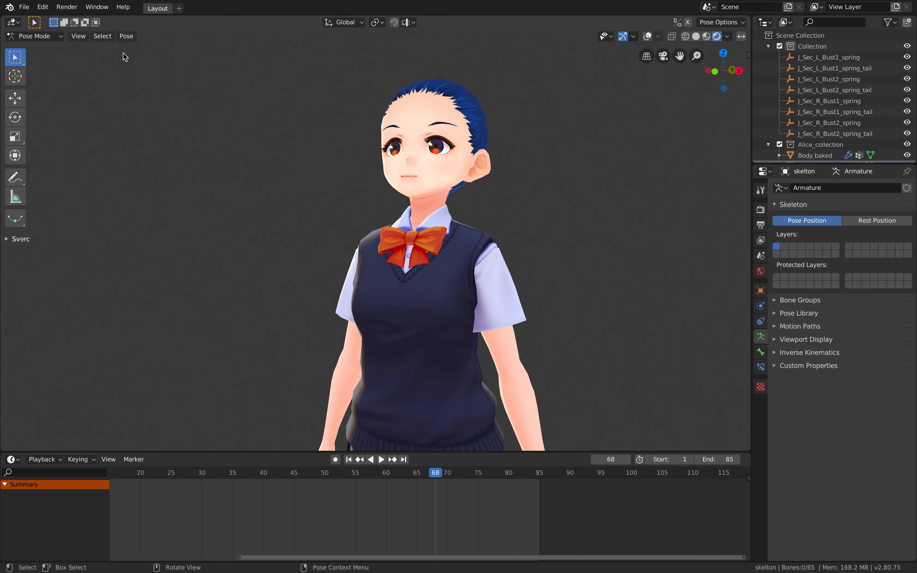
click(34, 35)
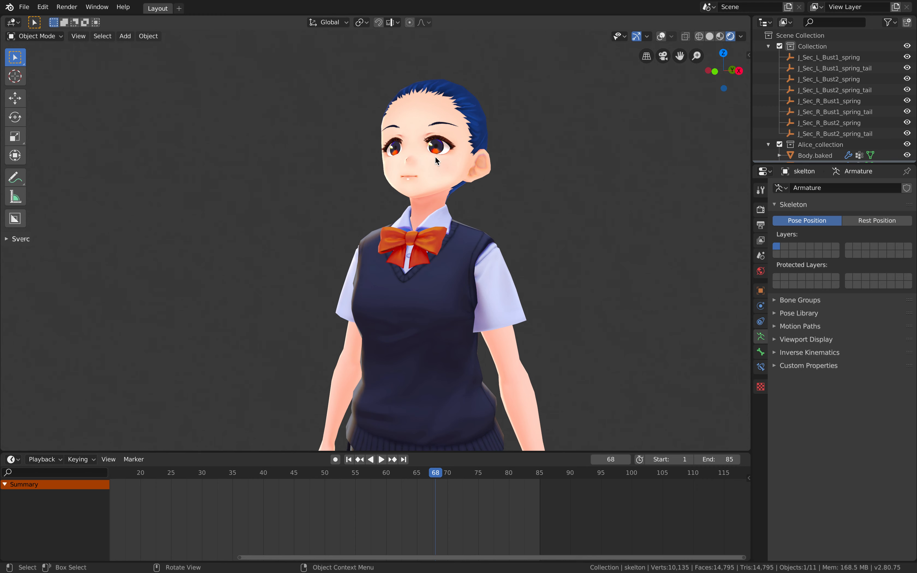